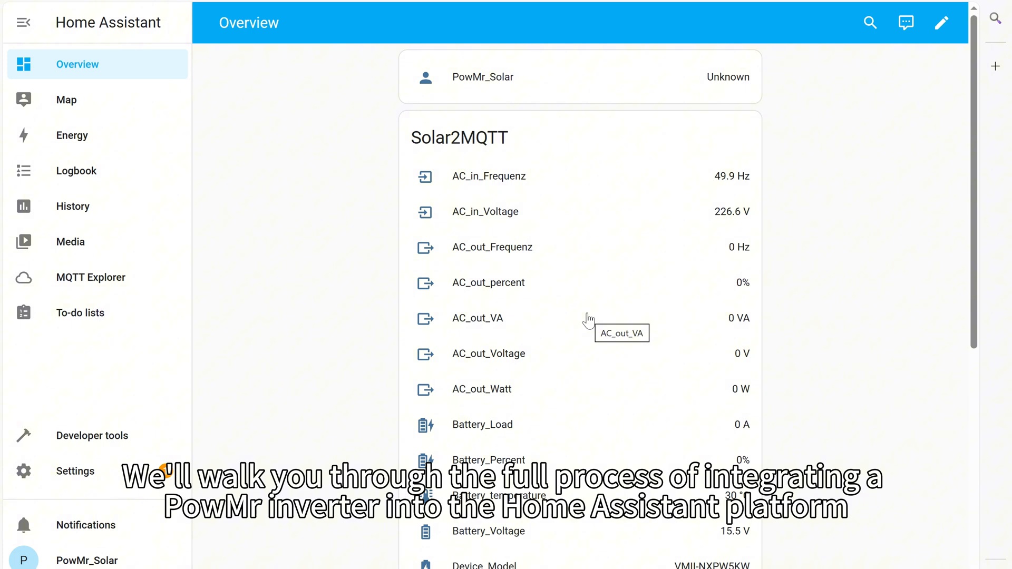
Scroll the page and close the Inverter_Operation_Mode details
scroll("down", 3)
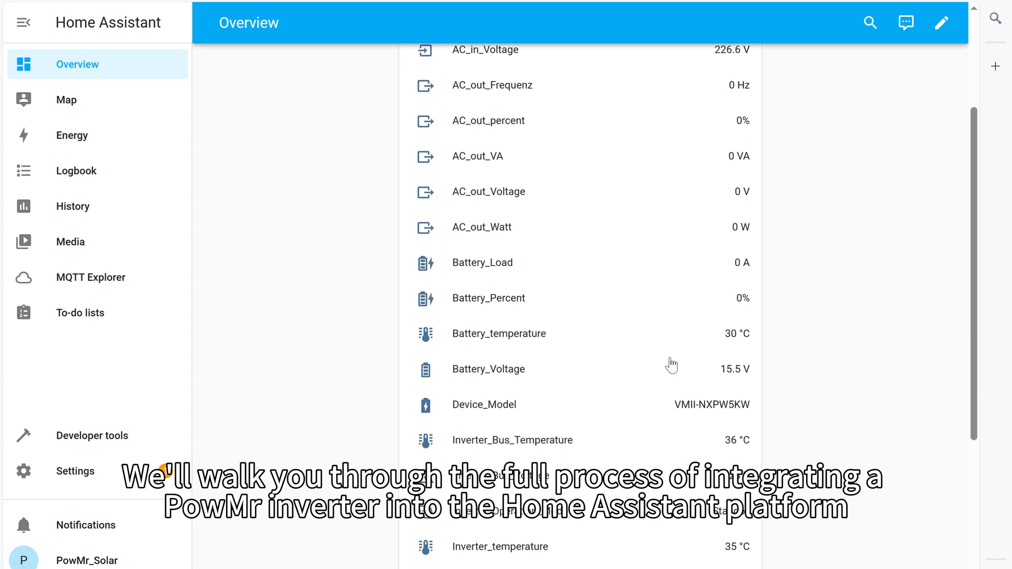
scroll("down", 3)
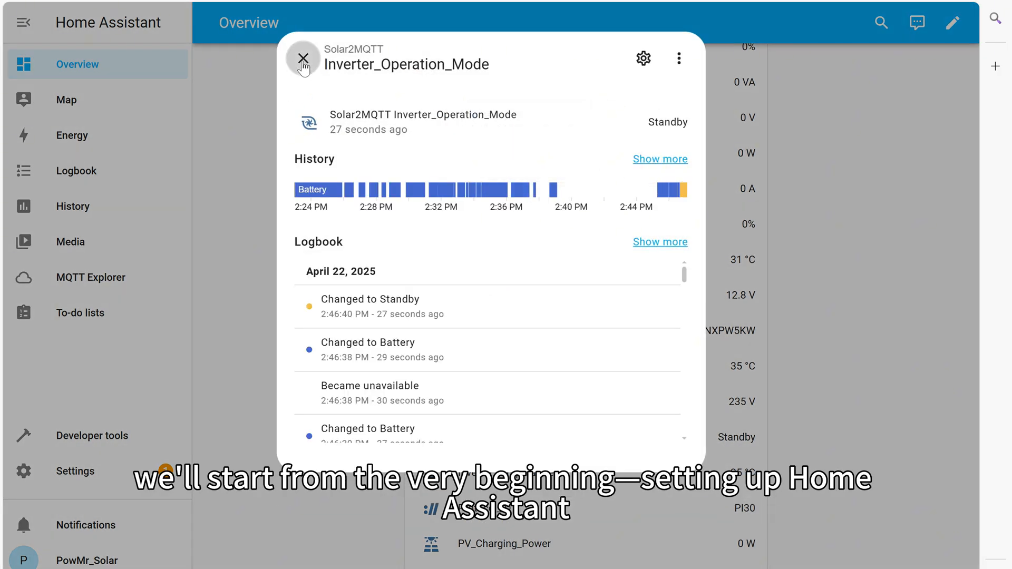
left_click(302, 58)
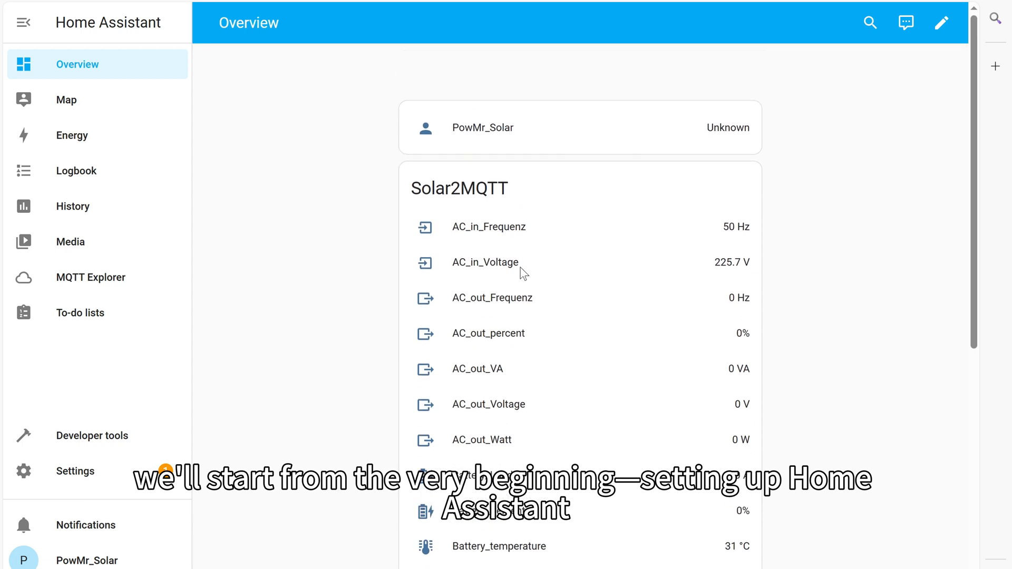
scroll("down", 3)
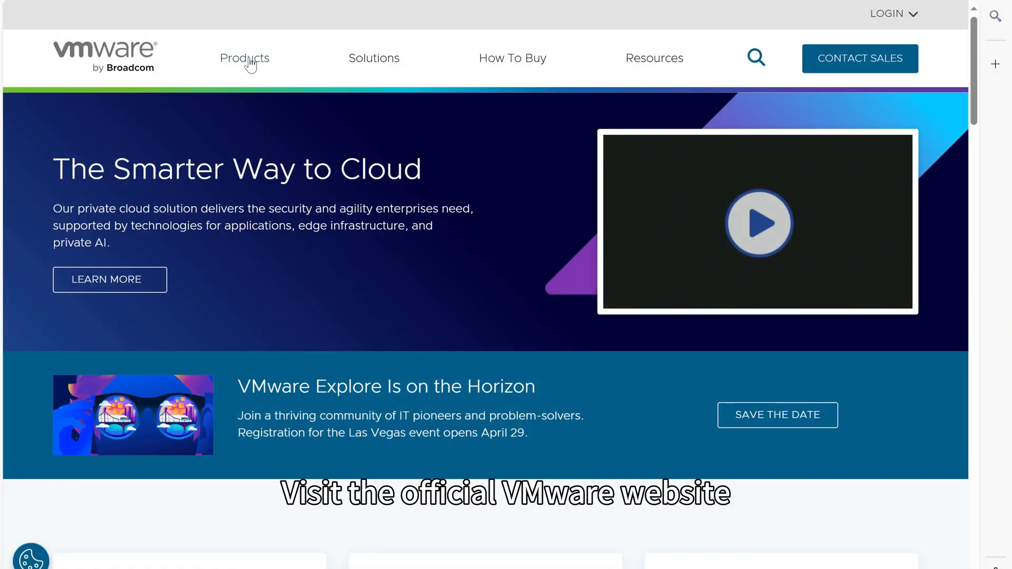
From See All Products, open Fusion and Workstation and start its download
left_click(244, 58)
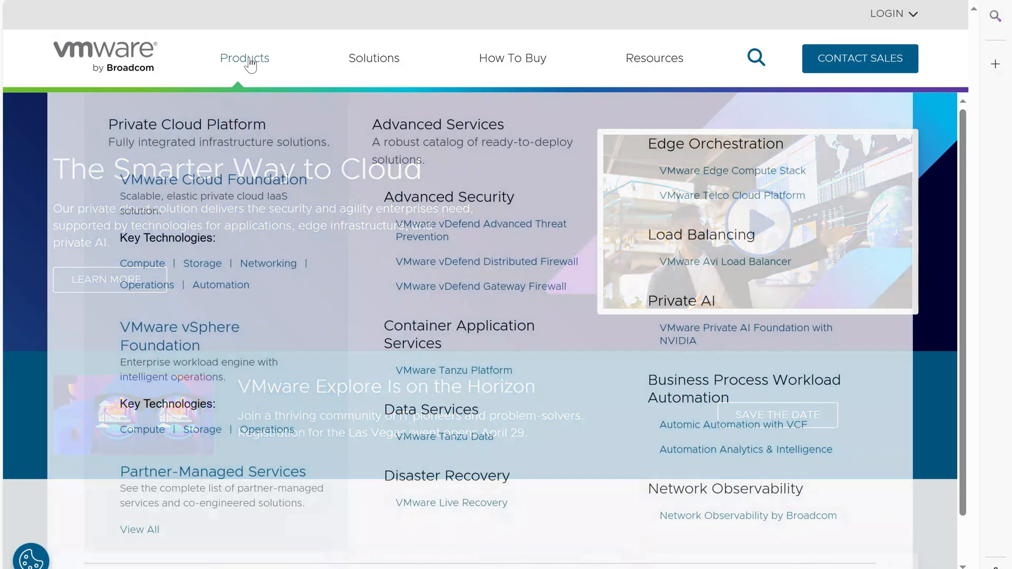
scroll("down", 3)
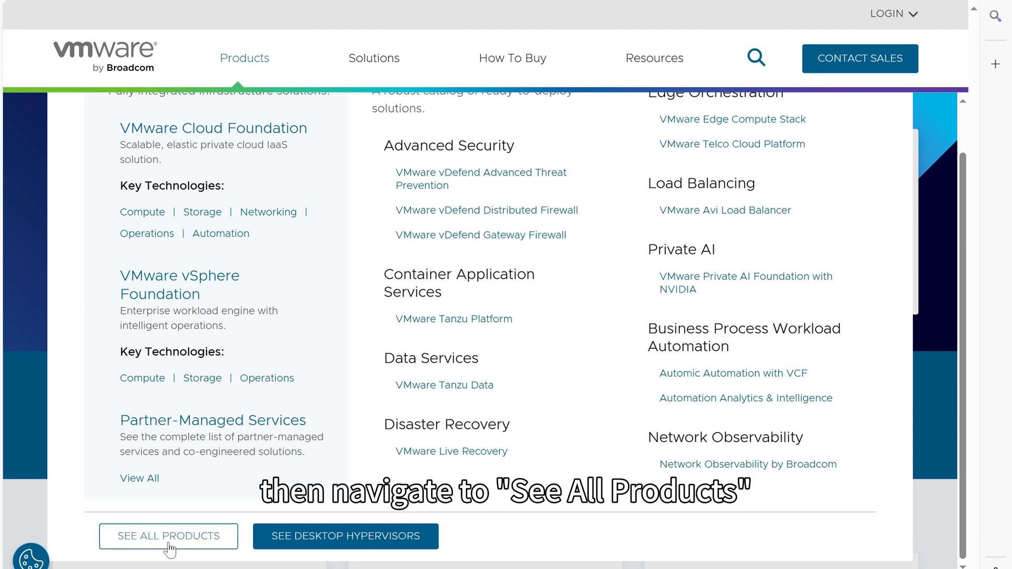
left_click(168, 535)
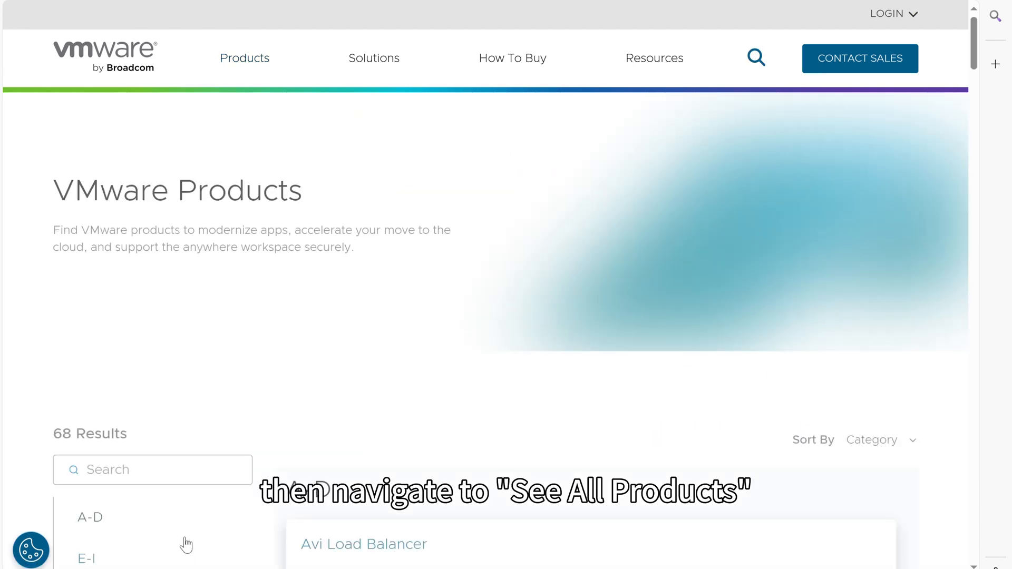
scroll("down", 3)
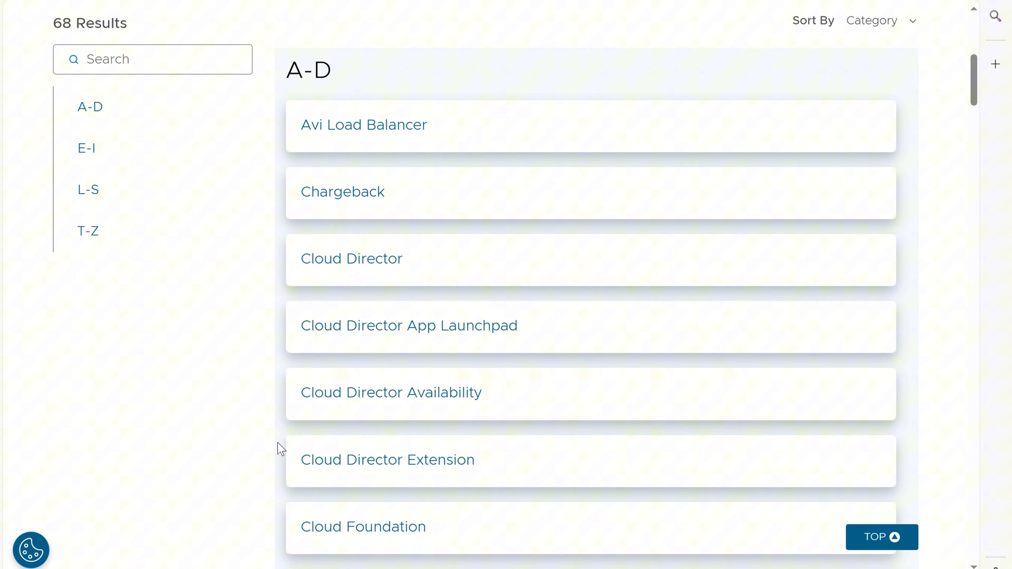
scroll("down", 3)
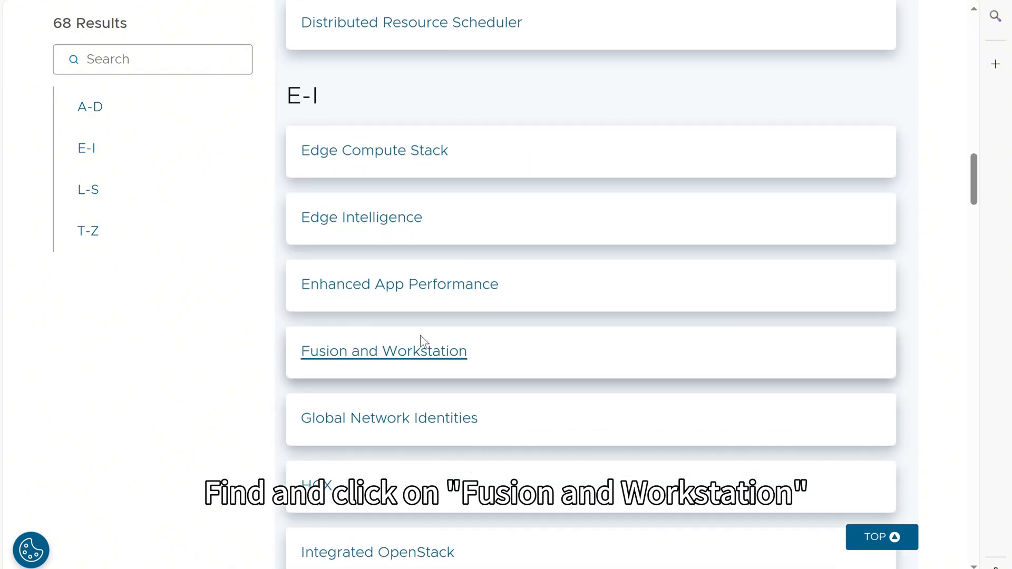
left_click(383, 351)
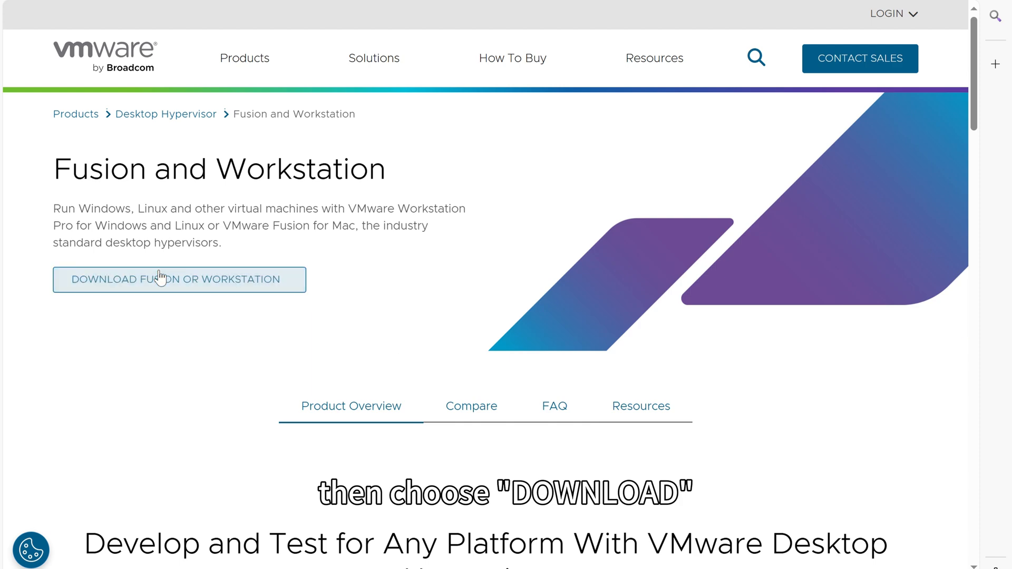
left_click(178, 279)
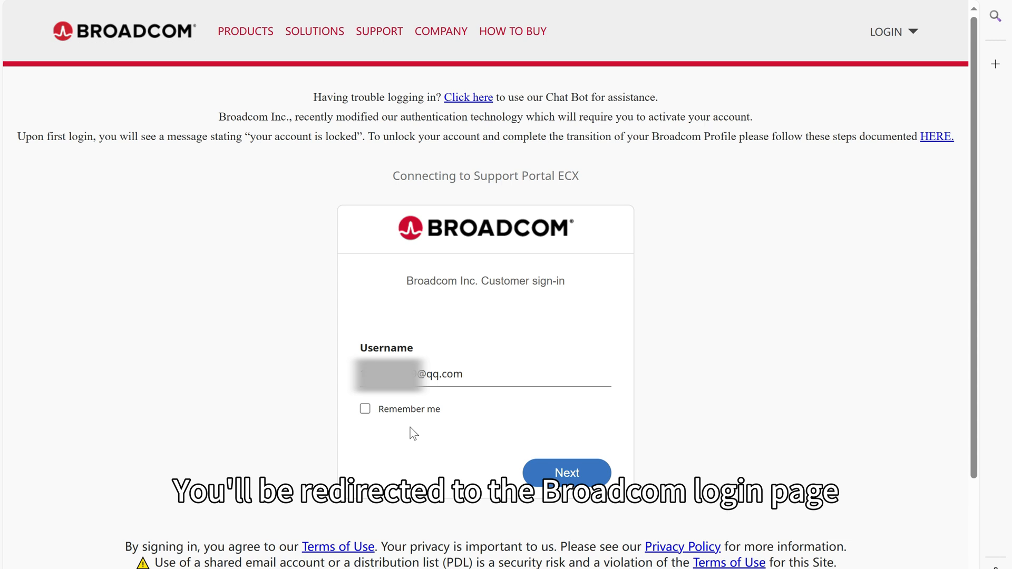
Sign in to Broadcom and download the Workstation Pro 17.6.2 Windows installer from Free Downloads
left_click(365, 408)
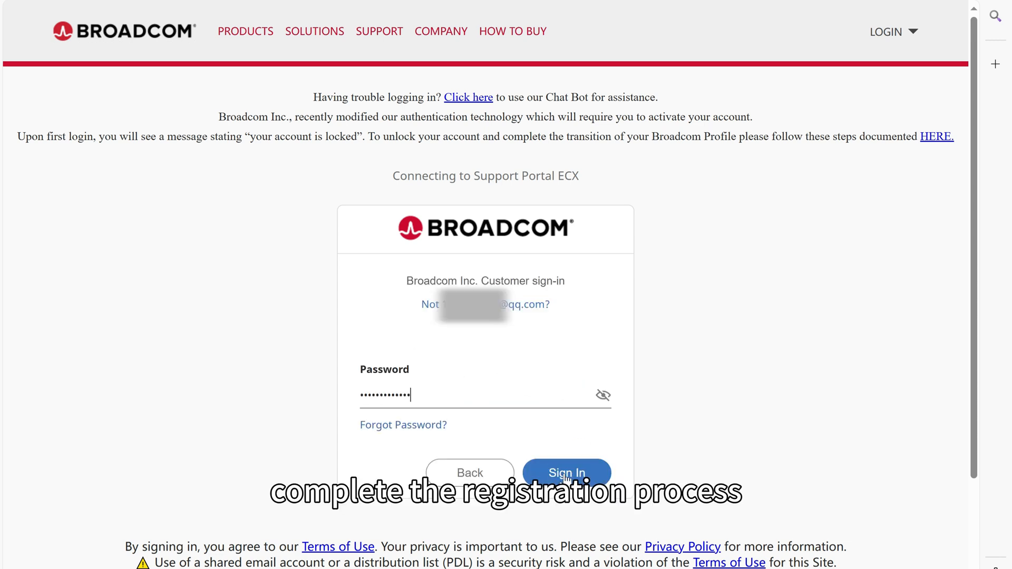
left_click(566, 474)
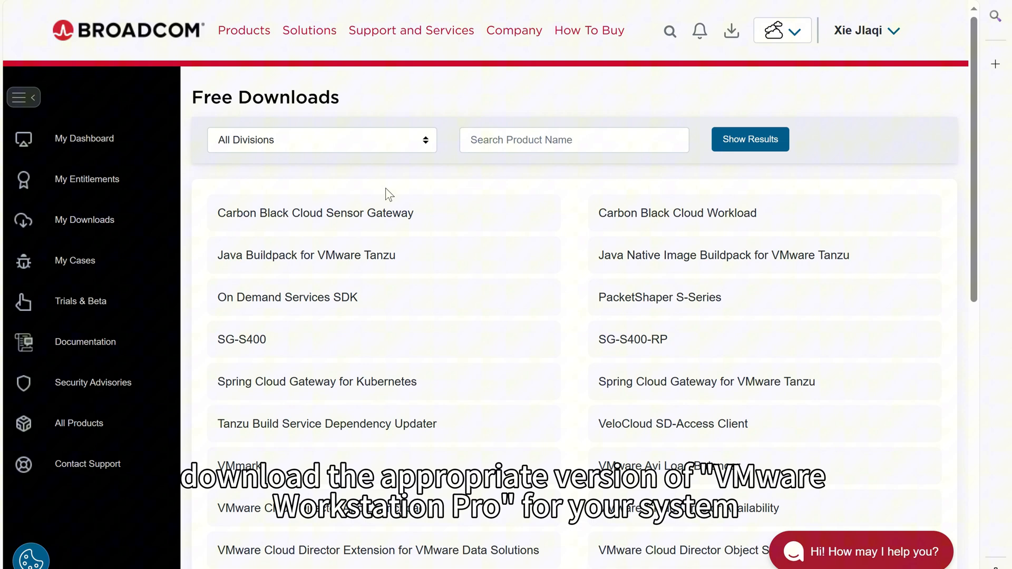
scroll("down", 3)
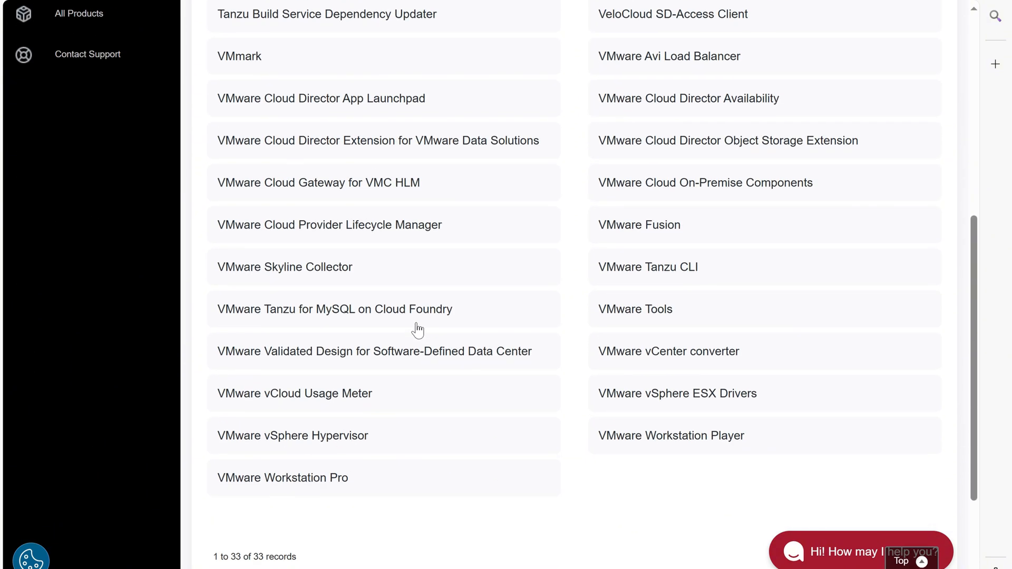
left_click(282, 478)
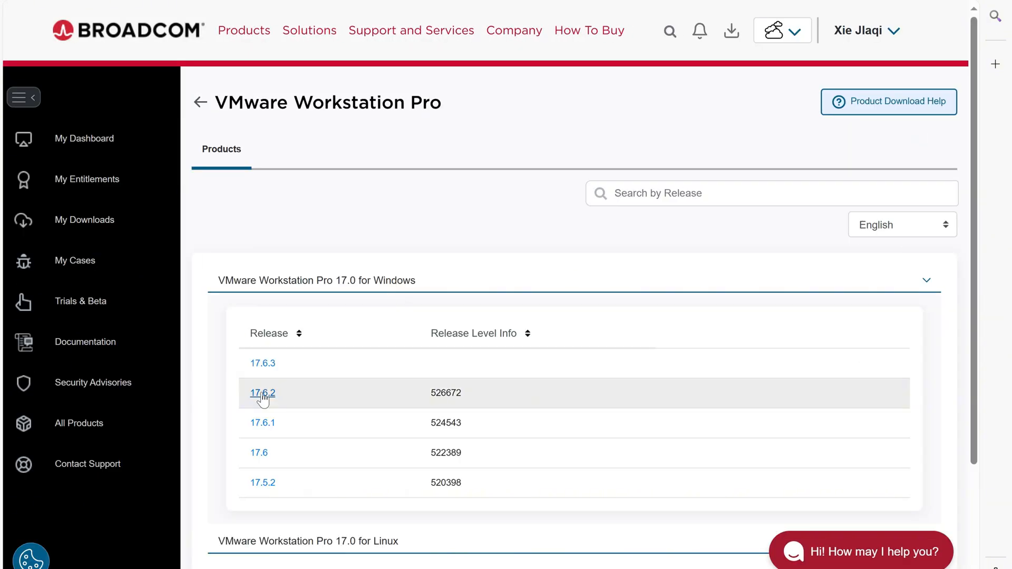
left_click(262, 393)
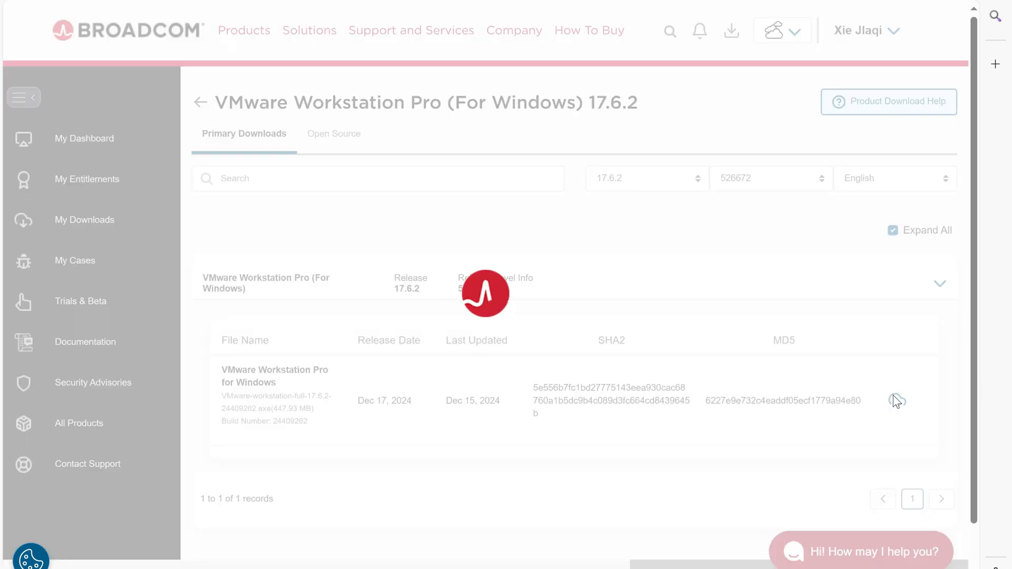
left_click(897, 401)
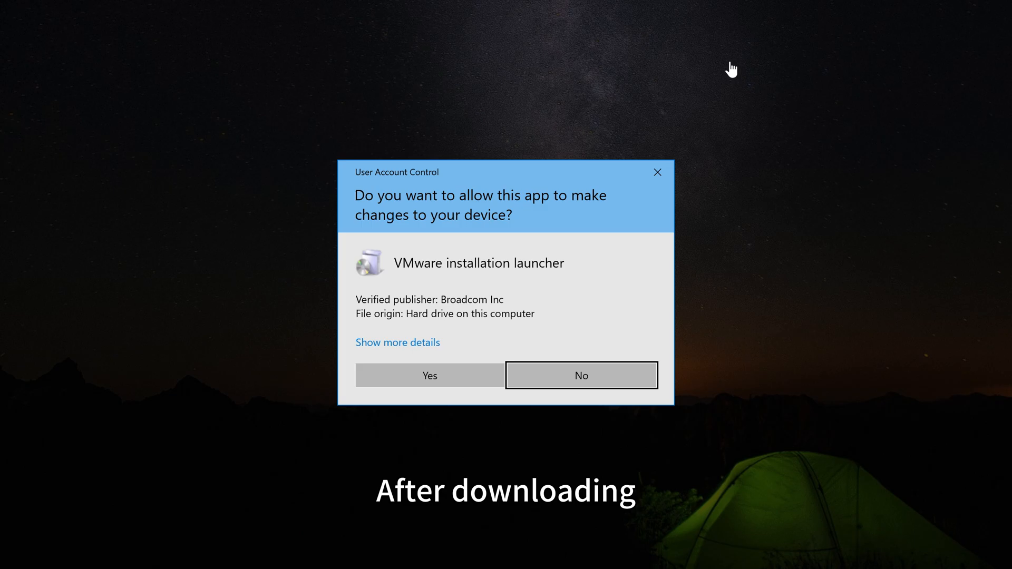
Install Workstation Pro with default location and both shortcuts, then launch it from the desktop
left_click(430, 375)
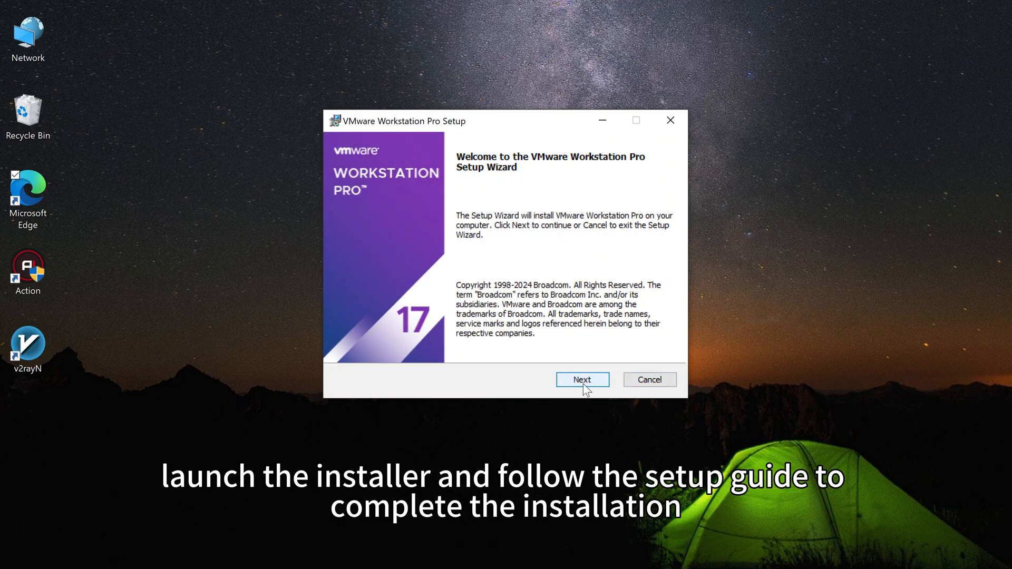
left_click(581, 380)
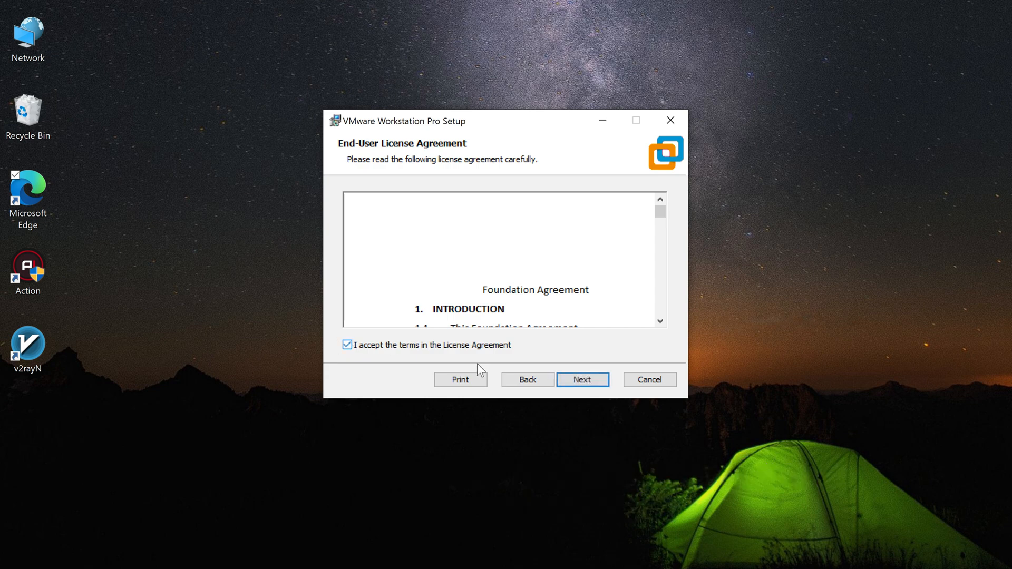
left_click(582, 380)
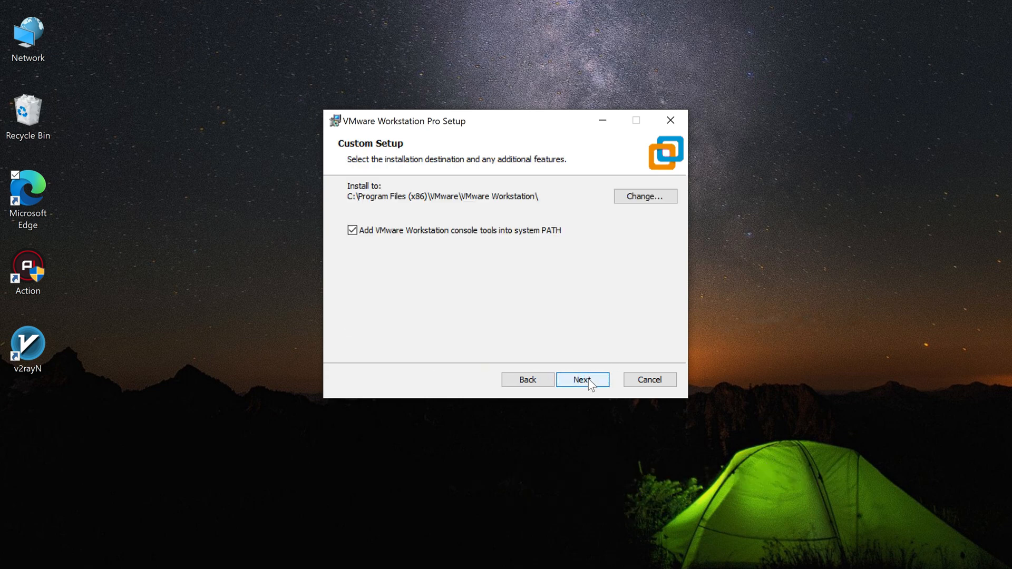
left_click(582, 380)
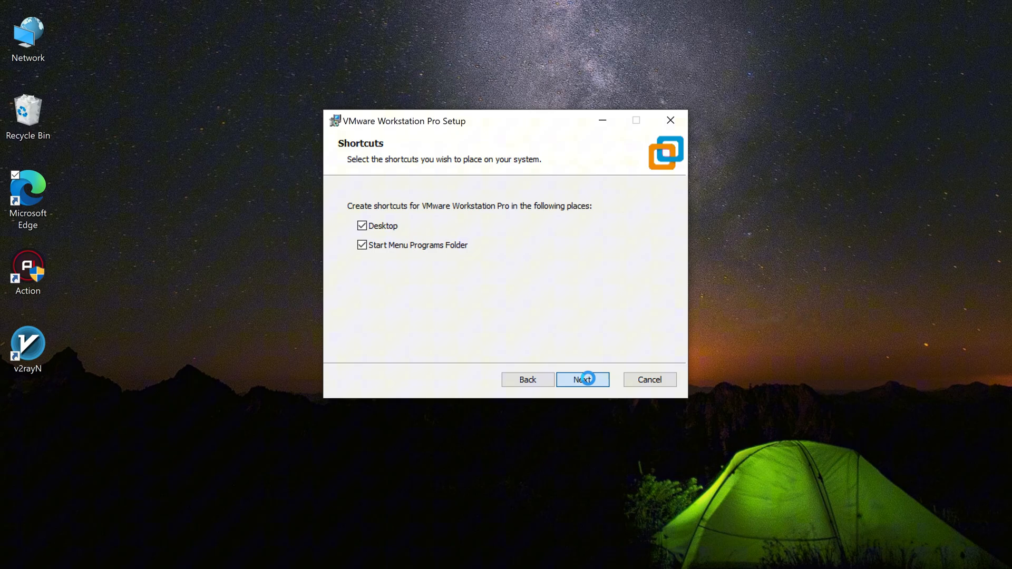
left_click(581, 380)
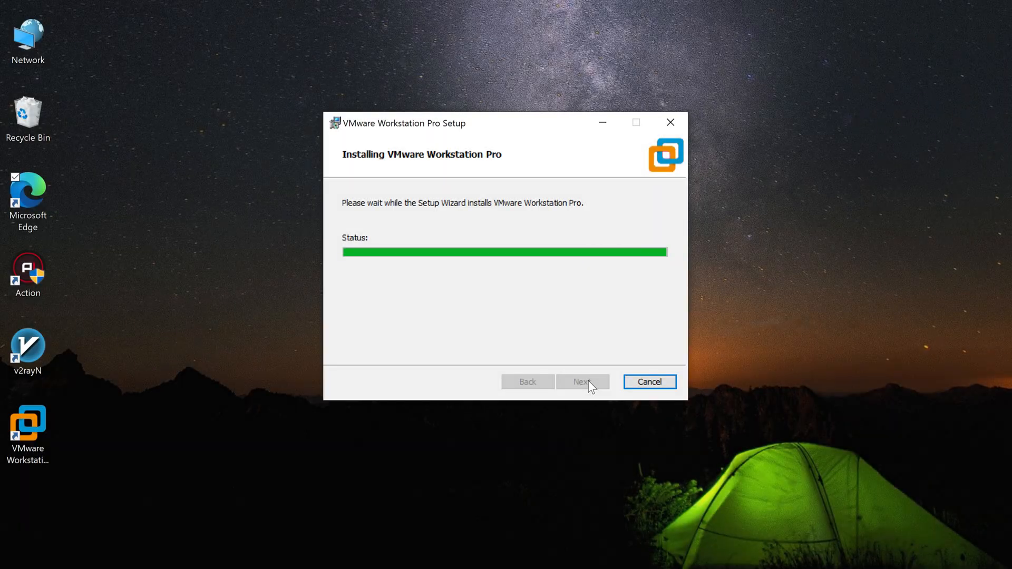
left_click(649, 381)
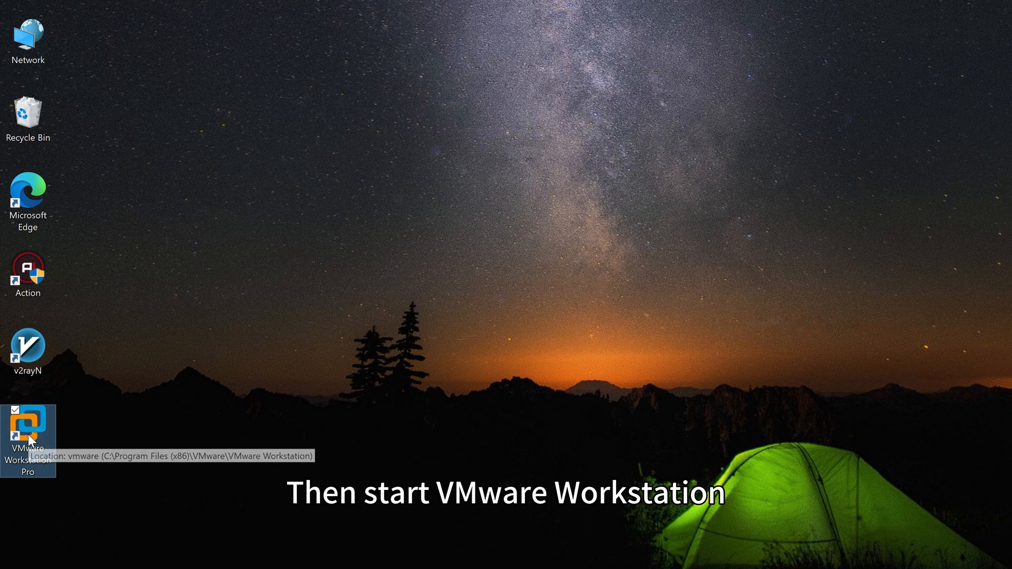
double_click(28, 439)
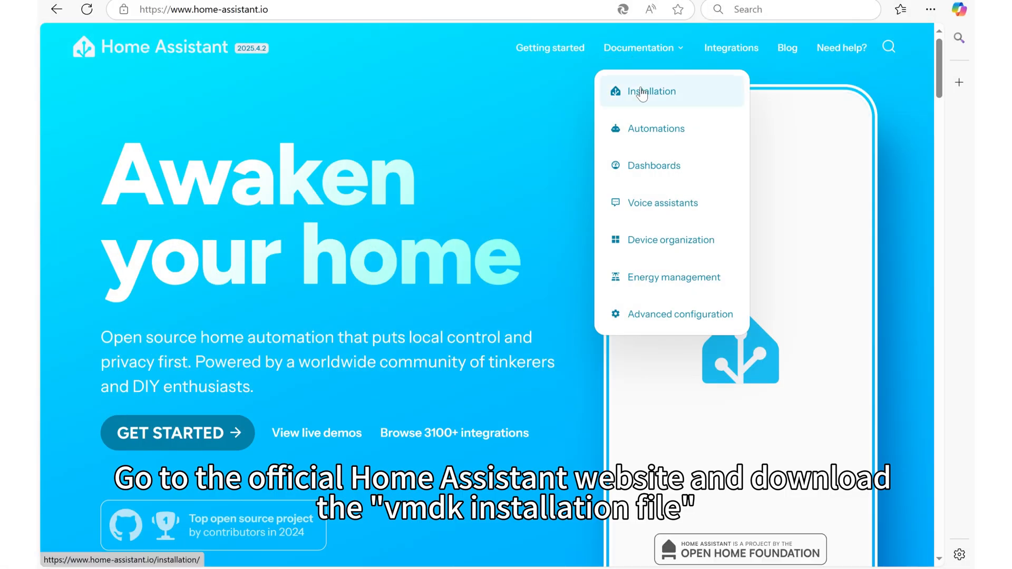
From Documentation > Installation > Windows, download the VMware Workstation .vmdk image
left_click(651, 91)
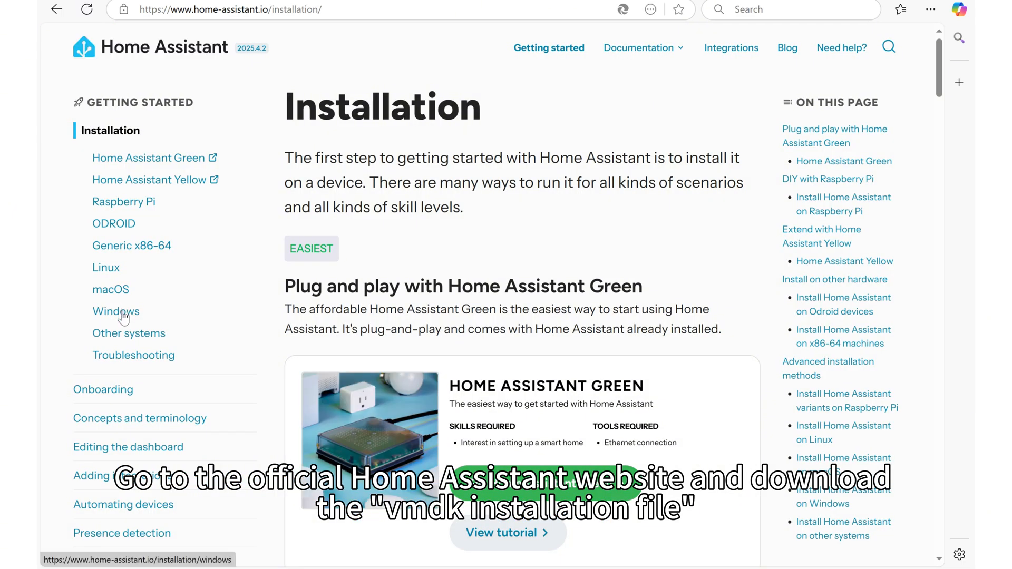
left_click(115, 311)
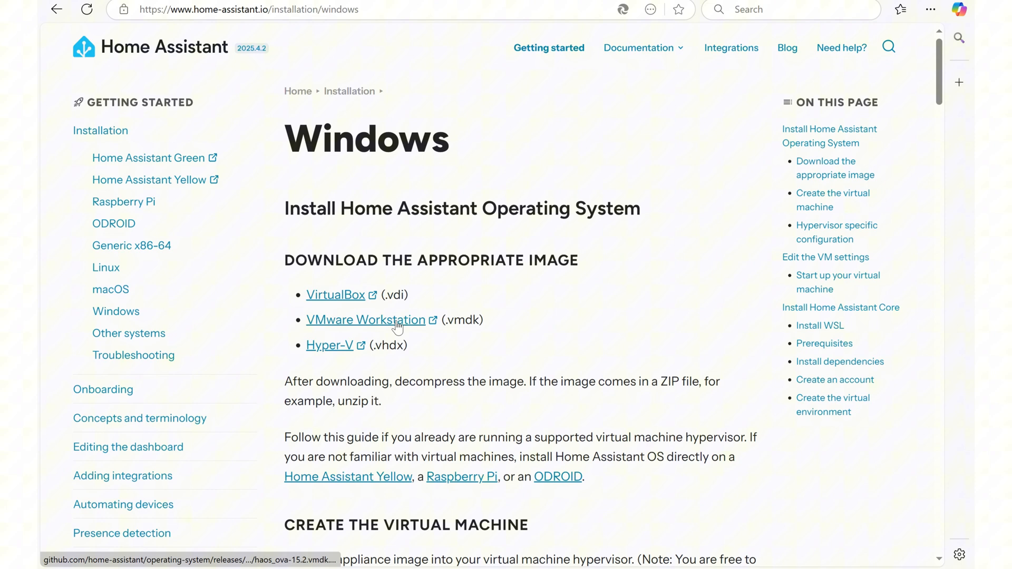
left_click(367, 319)
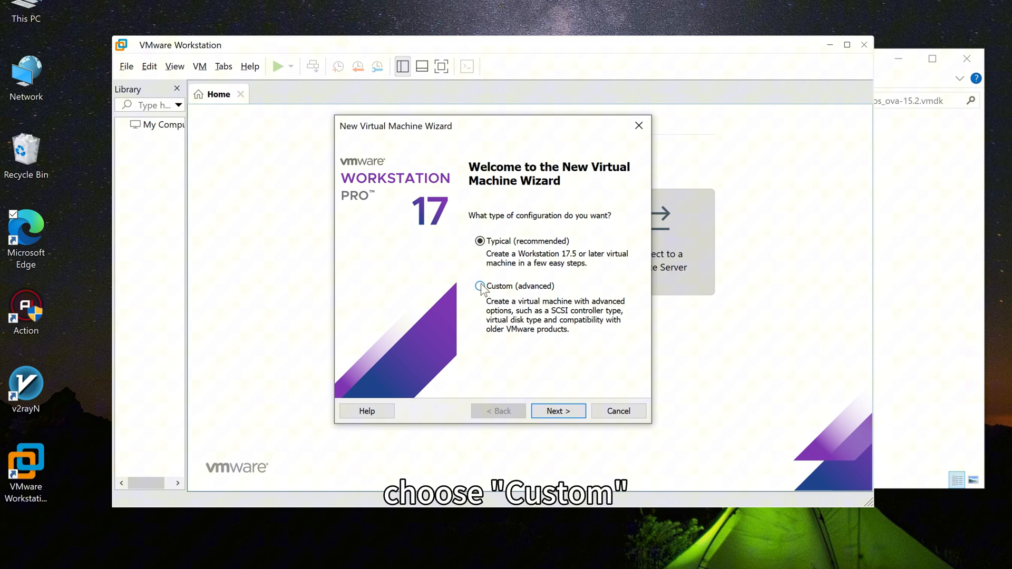
Choose a custom configuration with default compatibility and install the OS later
left_click(480, 286)
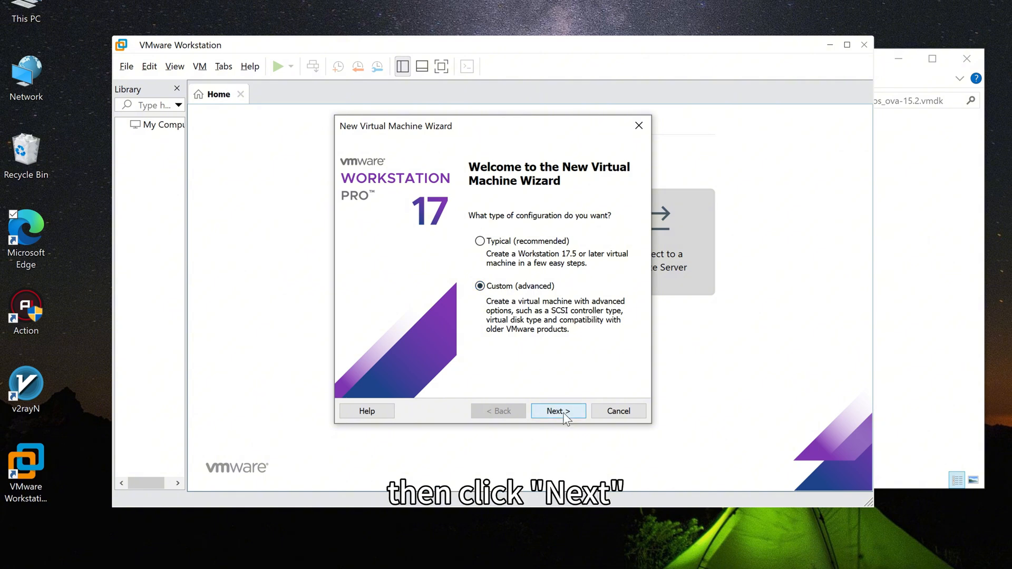
left_click(557, 411)
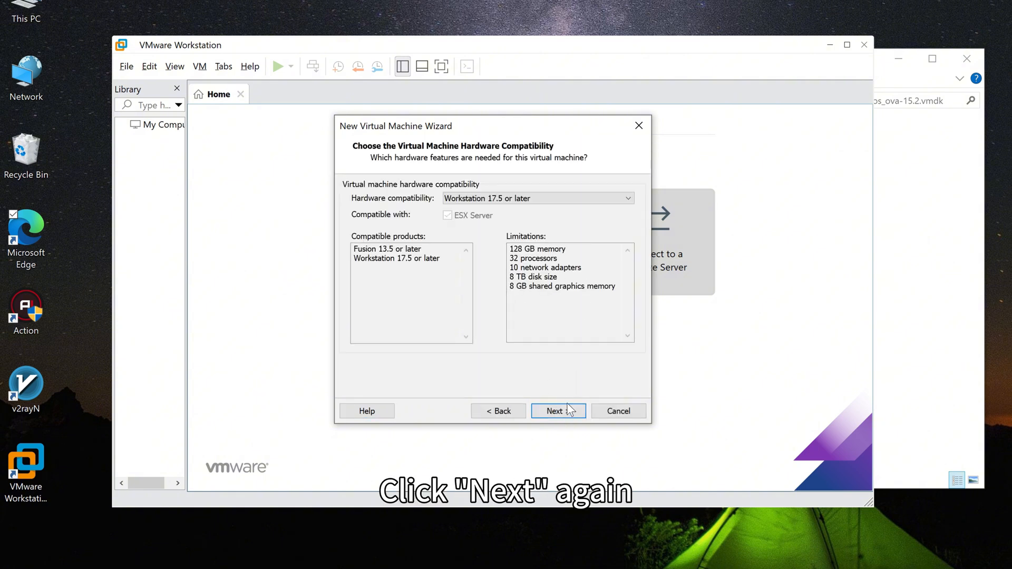
left_click(558, 411)
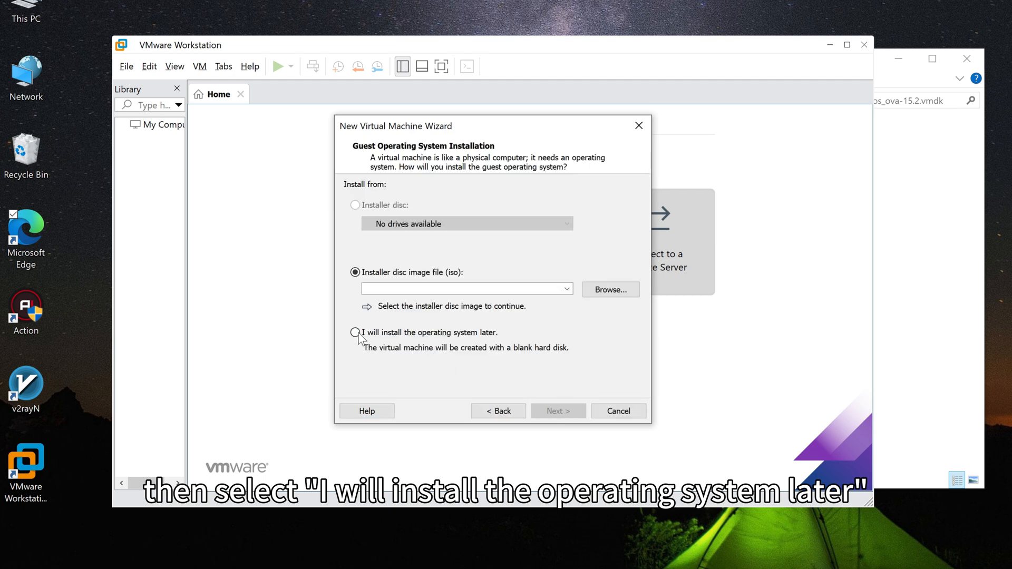
left_click(355, 332)
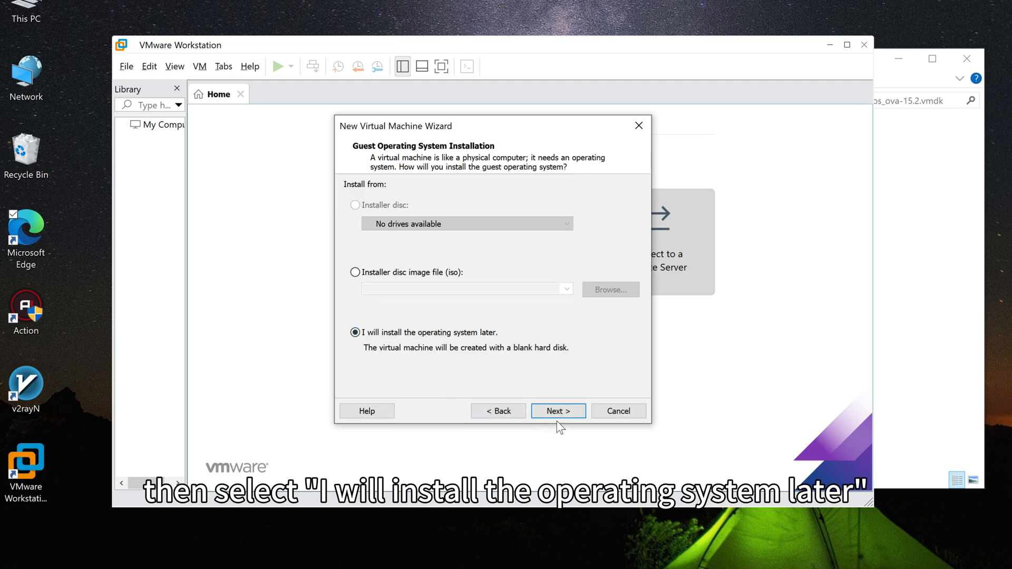
left_click(557, 411)
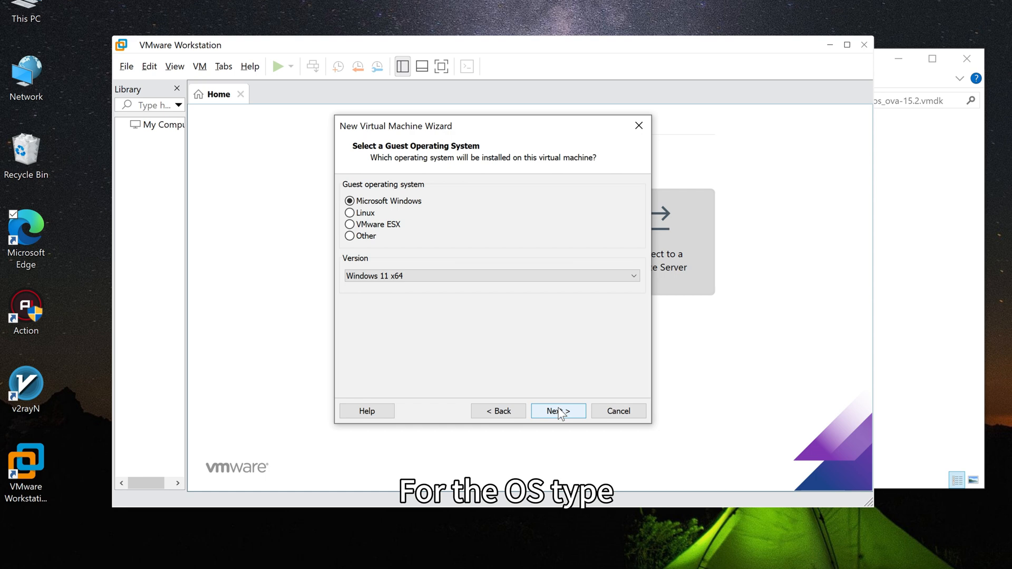
Set the guest OS to Linux, Other Linux 5.x kernel 64-bit
left_click(349, 213)
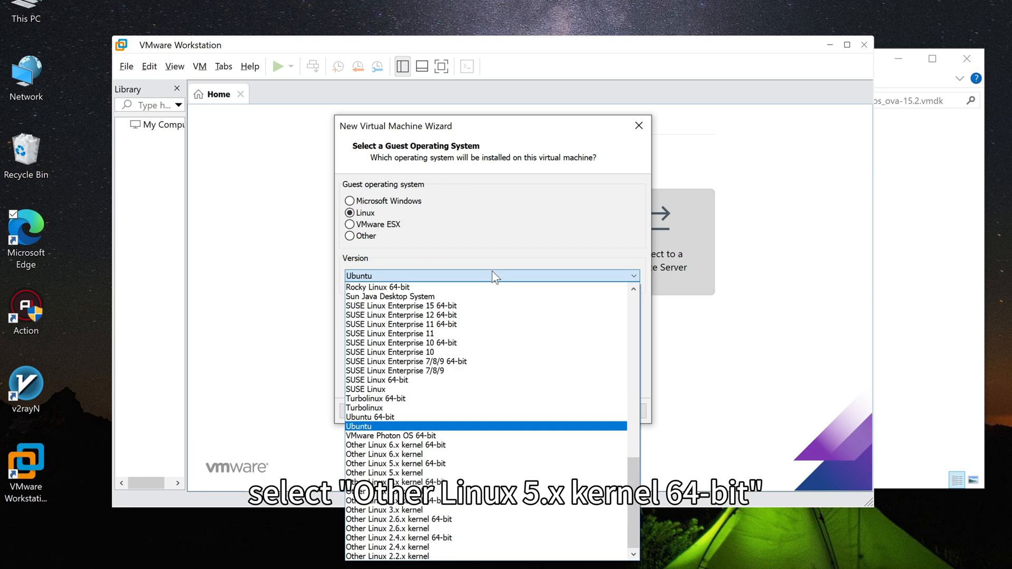
left_click(396, 463)
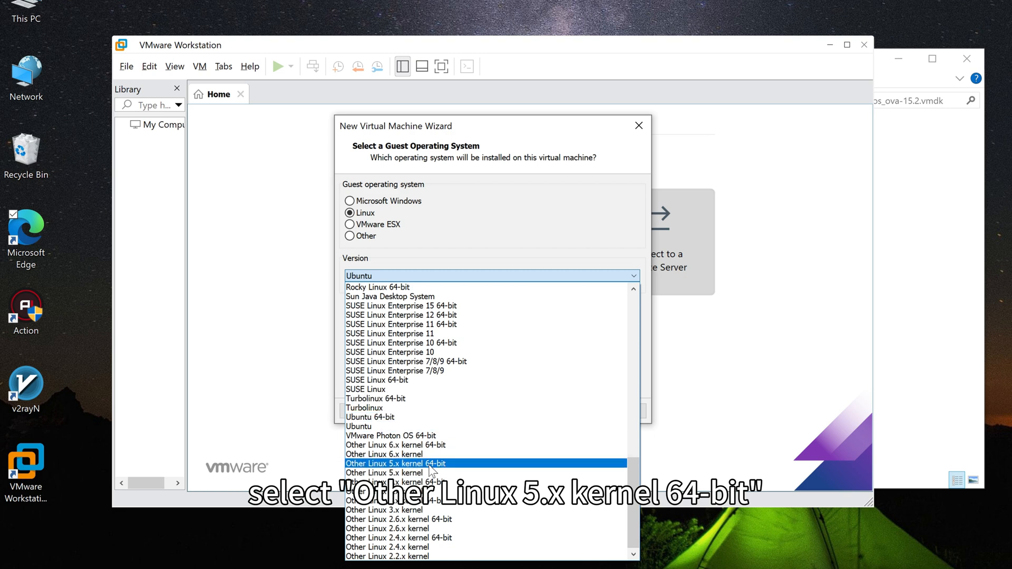
left_click(395, 463)
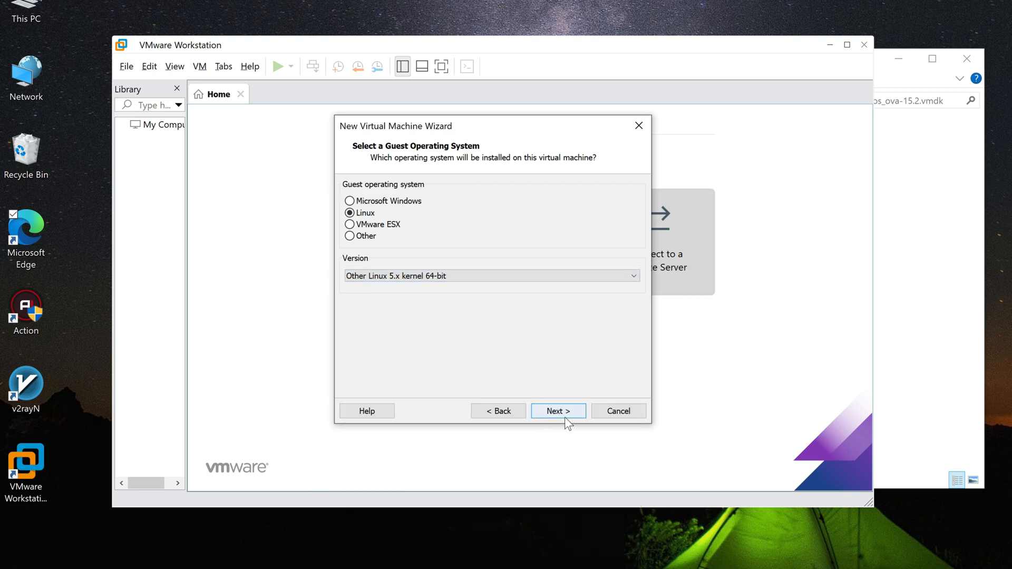
Name the VM Home with 2 cores per processor, 4096 MB, NAT and LSI Logic
left_click(558, 412)
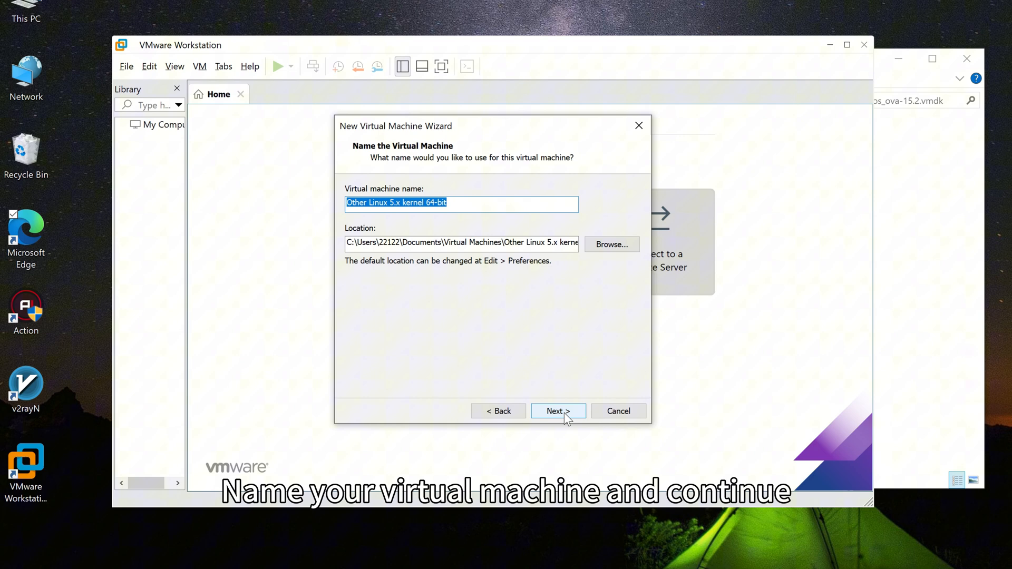
type("Home")
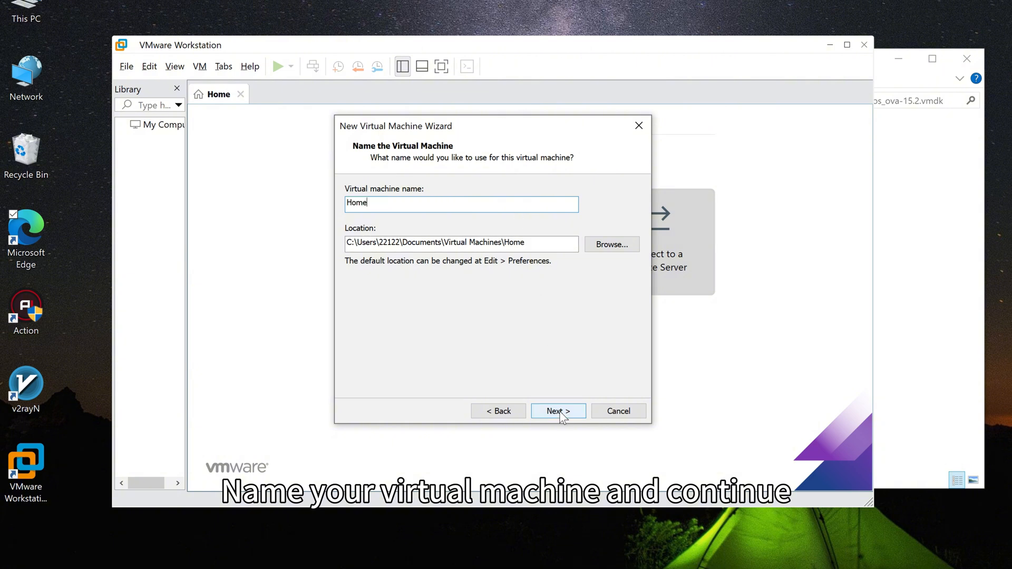
left_click(557, 412)
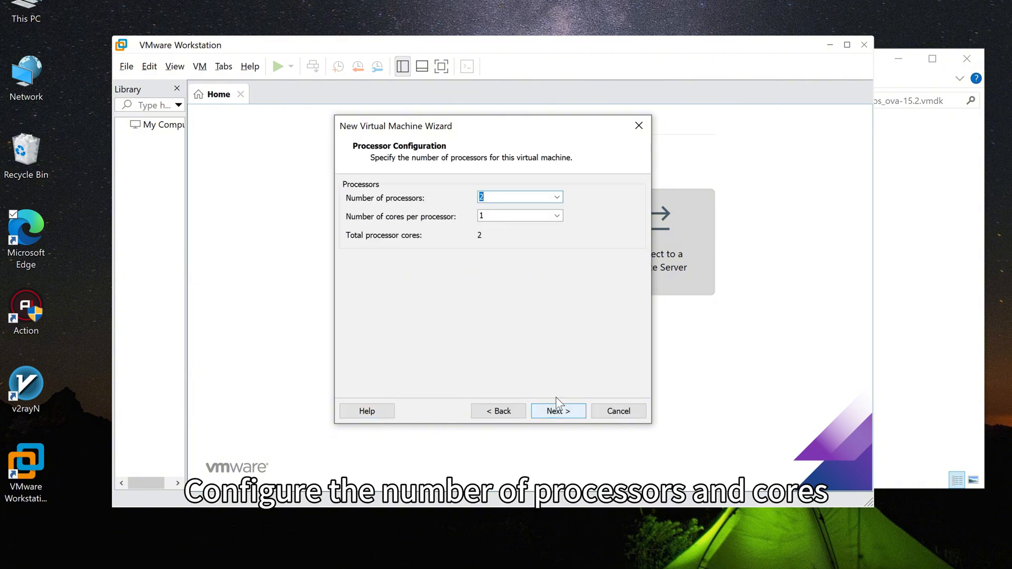
left_click(519, 216)
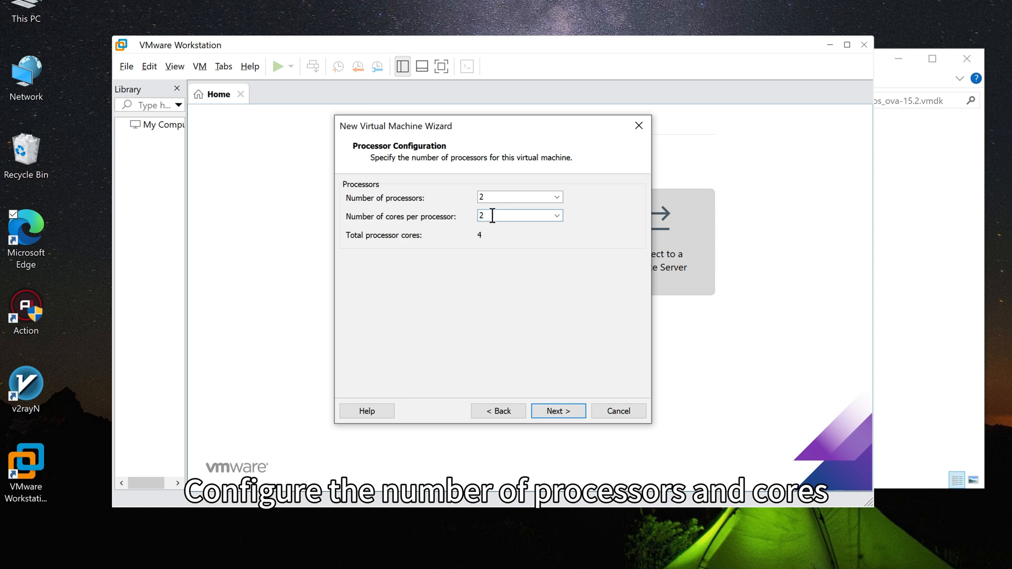
left_click(558, 411)
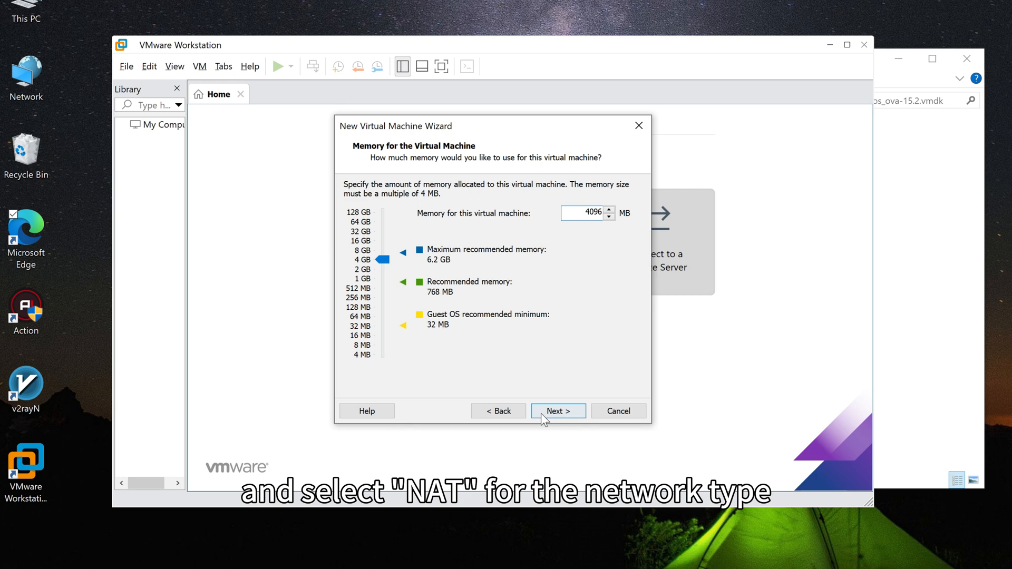
left_click(557, 411)
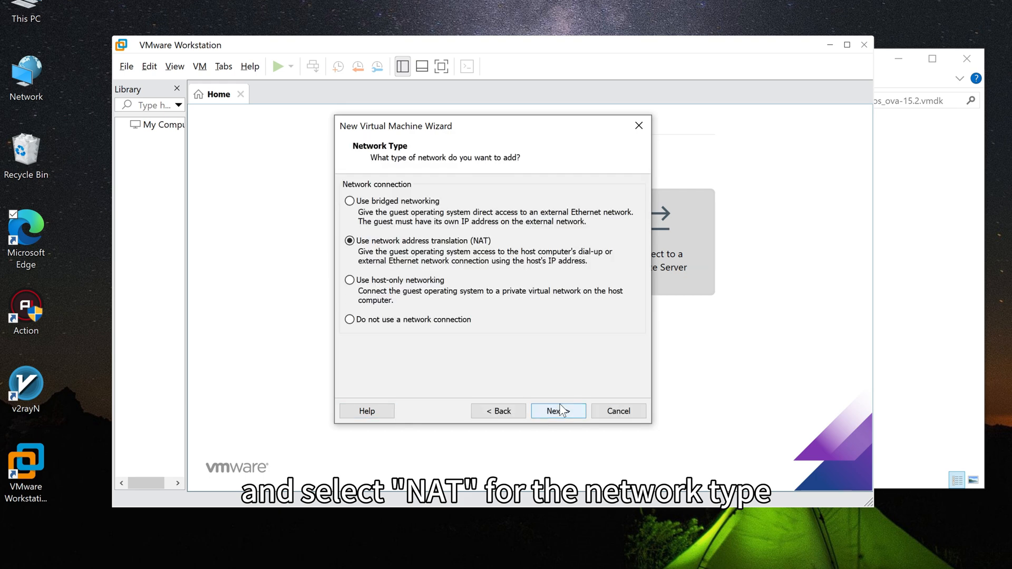
left_click(556, 412)
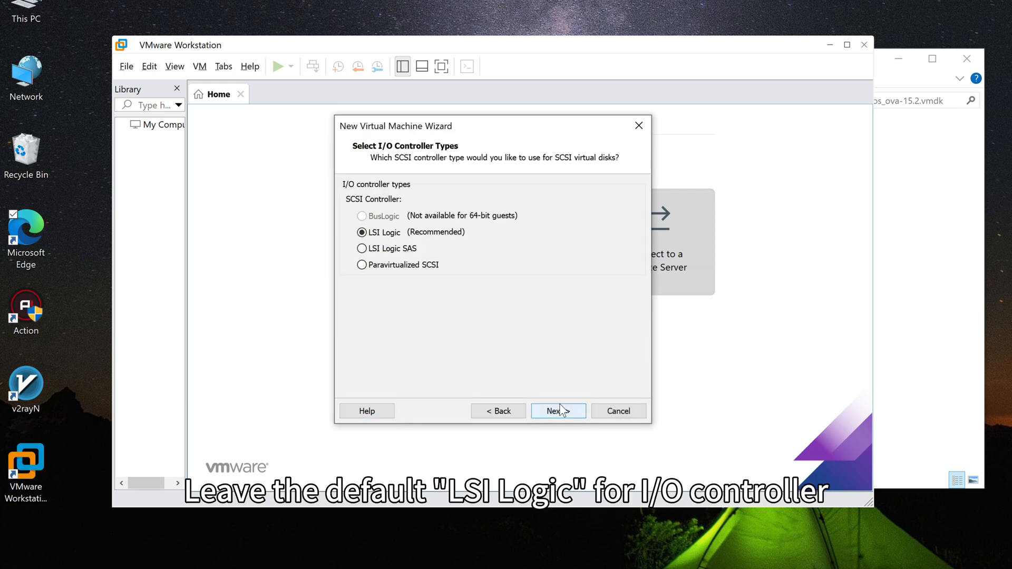
left_click(558, 411)
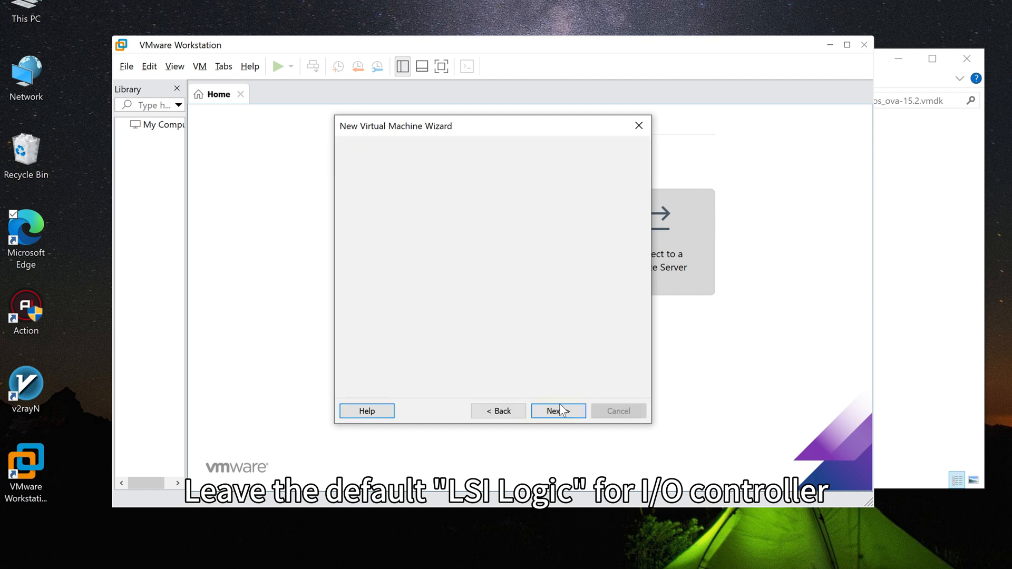
left_click(557, 411)
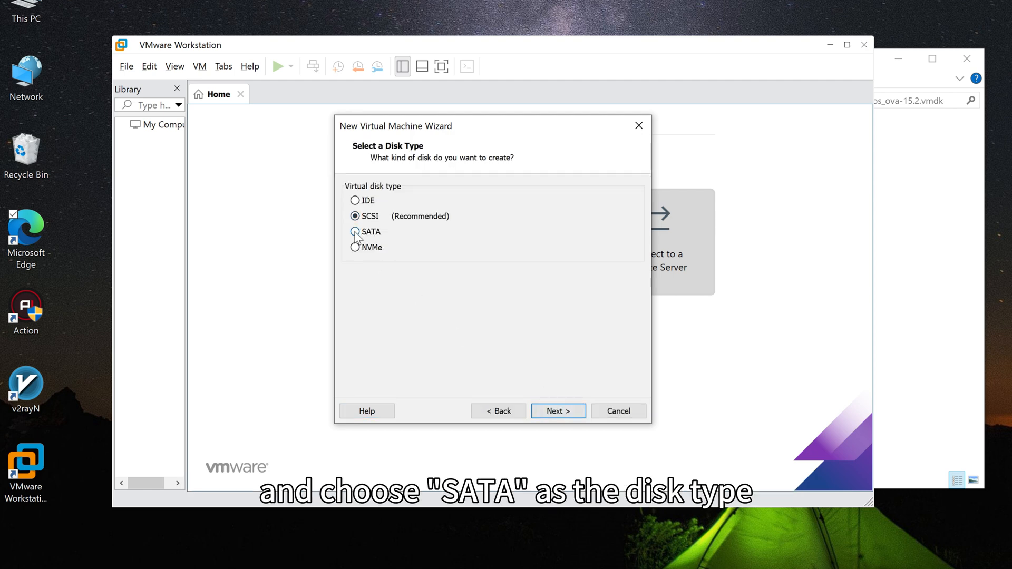
Use a SATA disk from the existing haos_ova-15.2.vmdk, keeping its existing format
left_click(355, 232)
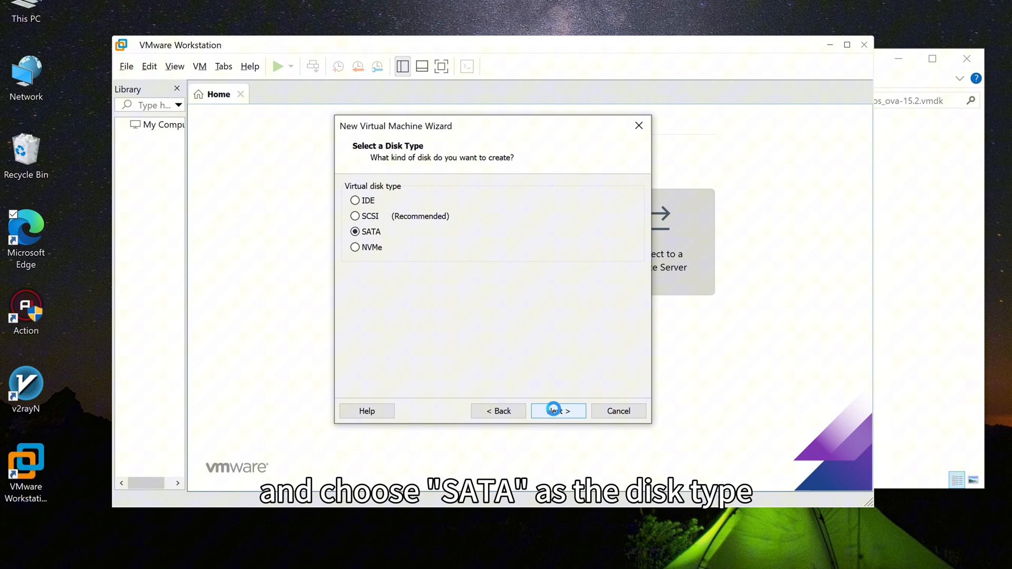
left_click(557, 411)
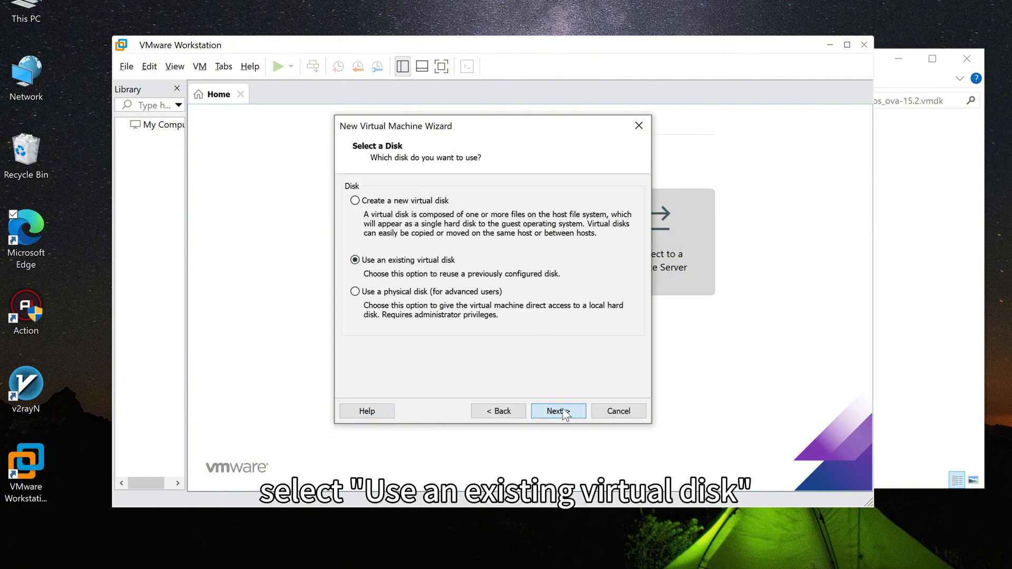
left_click(558, 411)
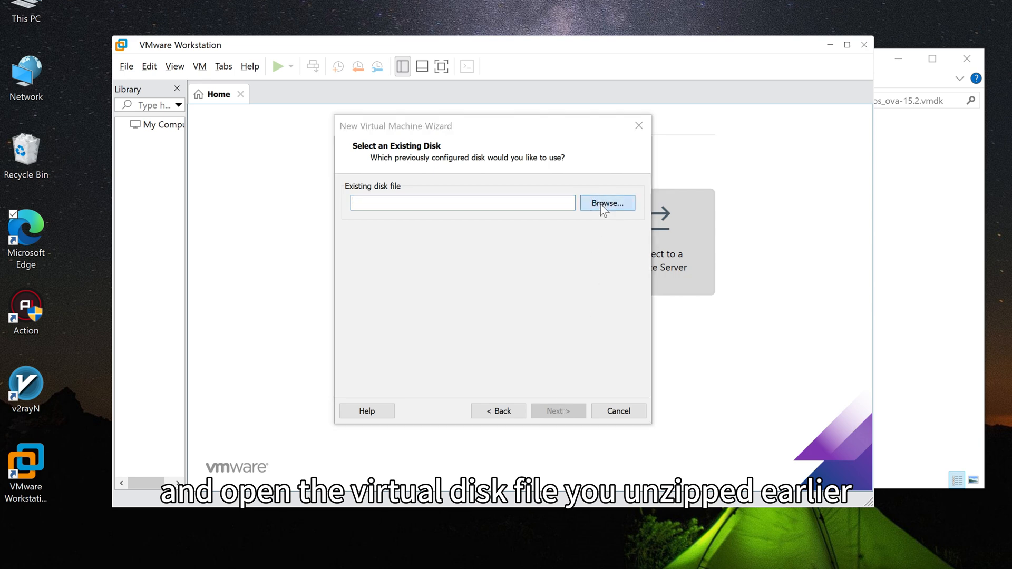
left_click(606, 203)
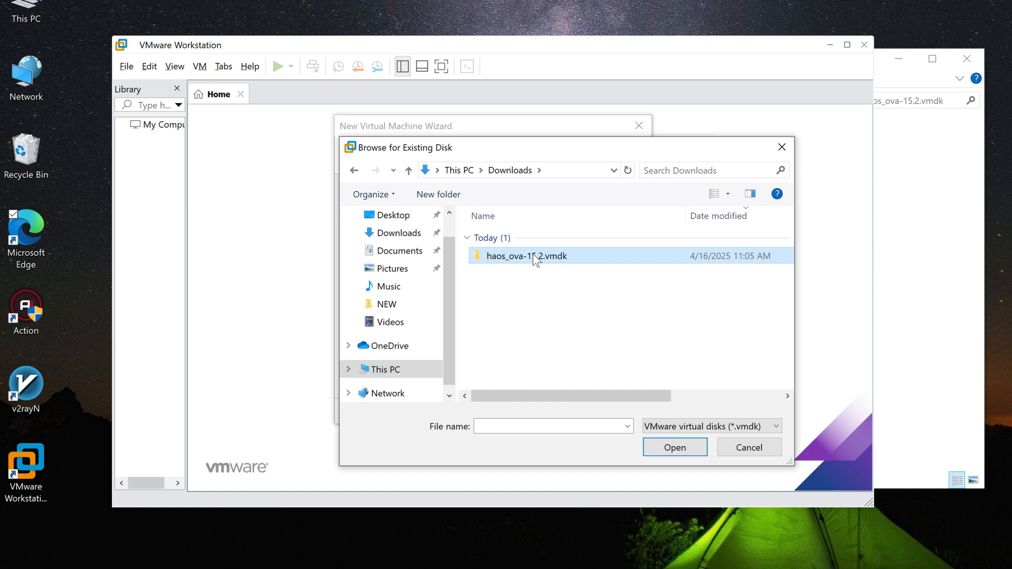
double_click(527, 256)
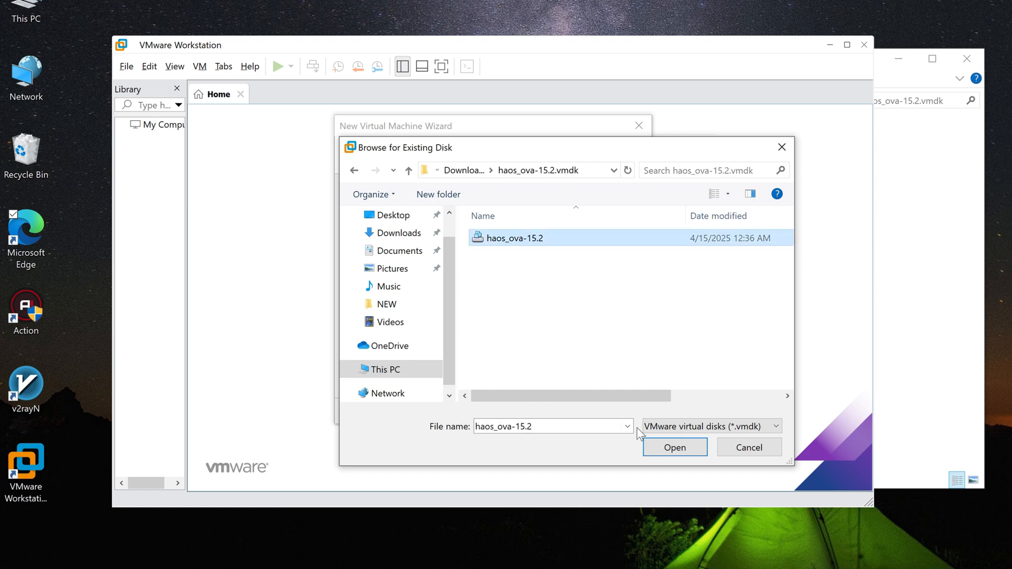
left_click(674, 446)
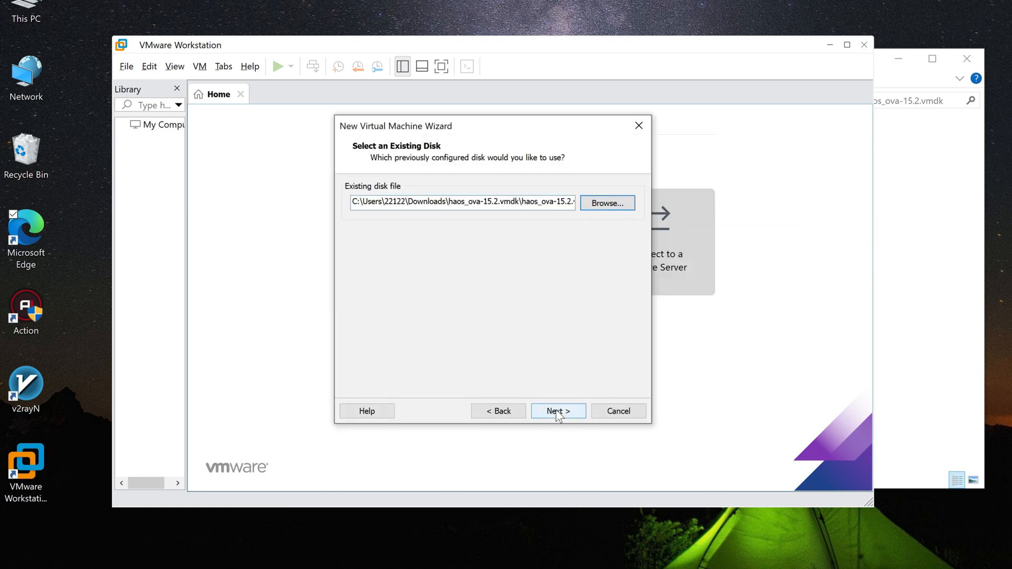
left_click(557, 411)
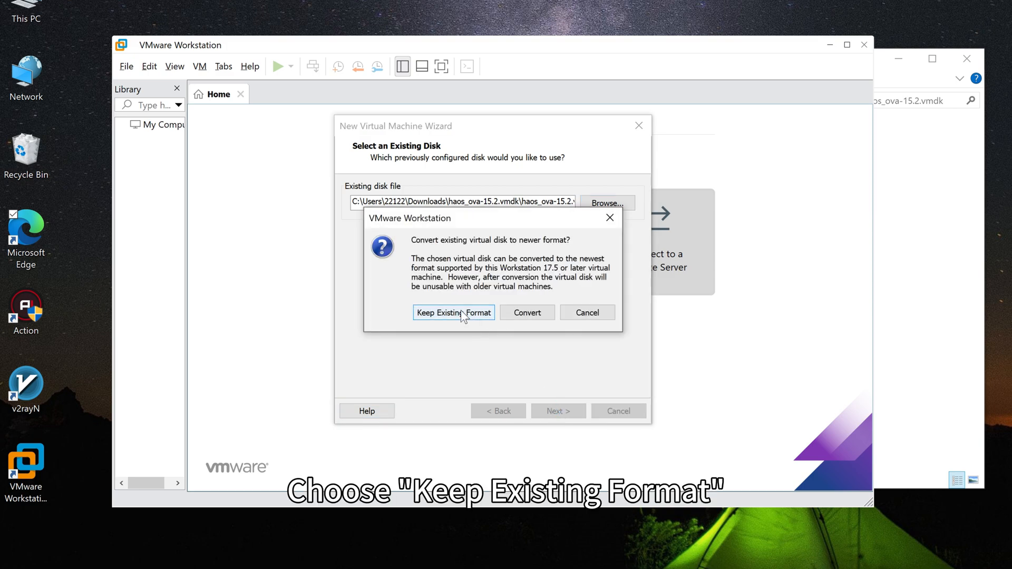
left_click(454, 313)
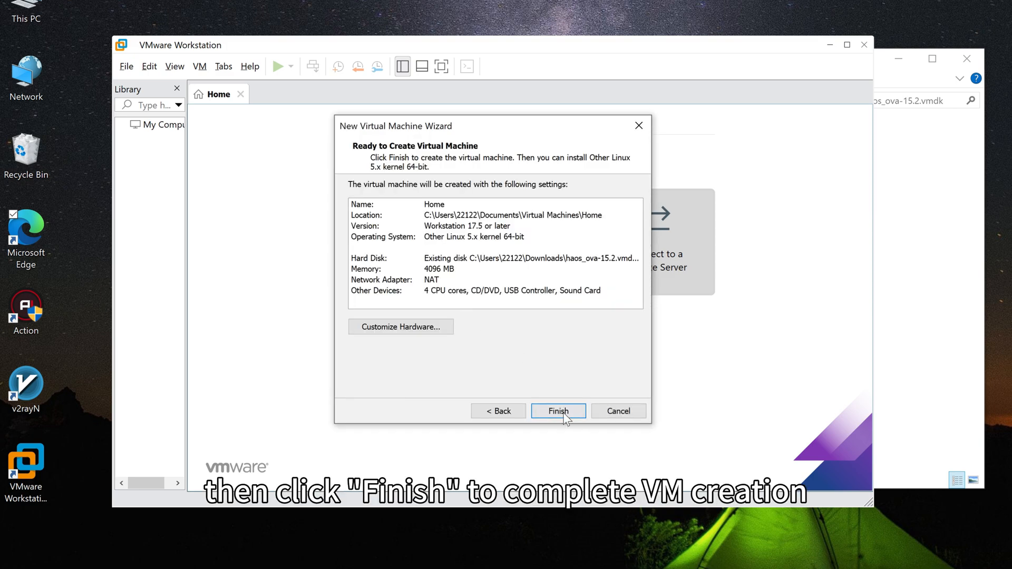
Finish creating the Home VM and open its settings on the 4096 MB memory page
left_click(558, 411)
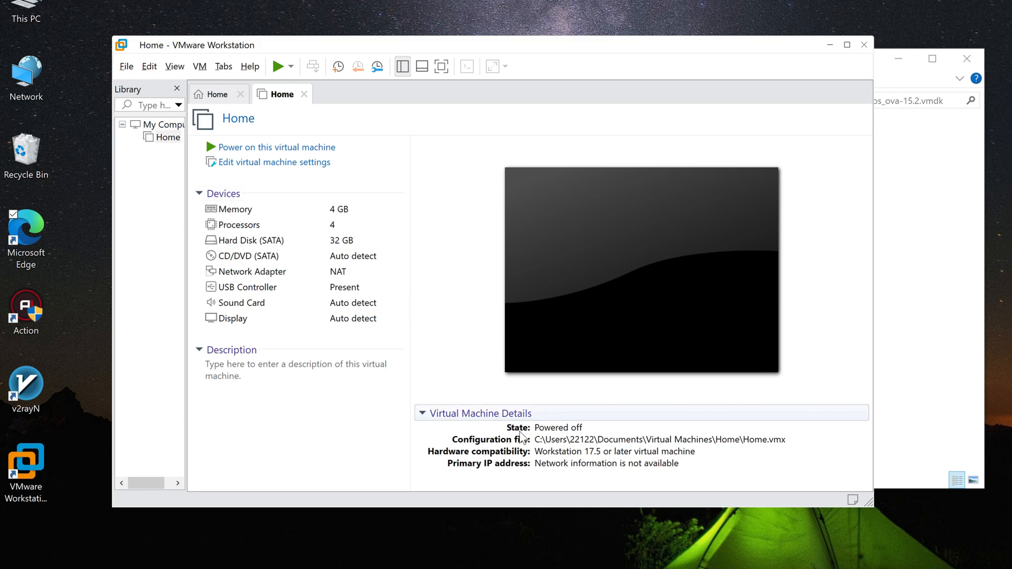
mouse_move(771, 452)
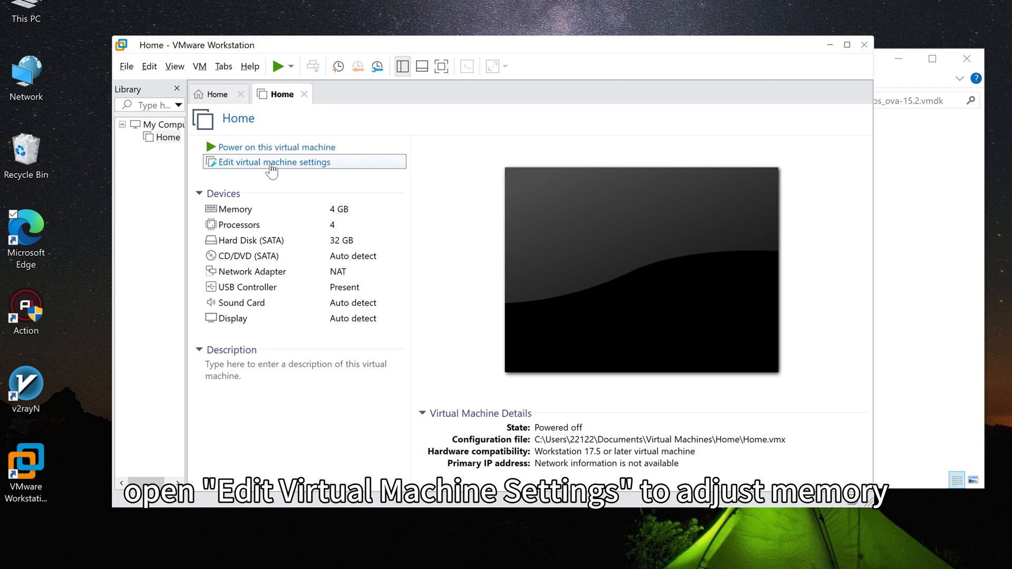
left_click(271, 162)
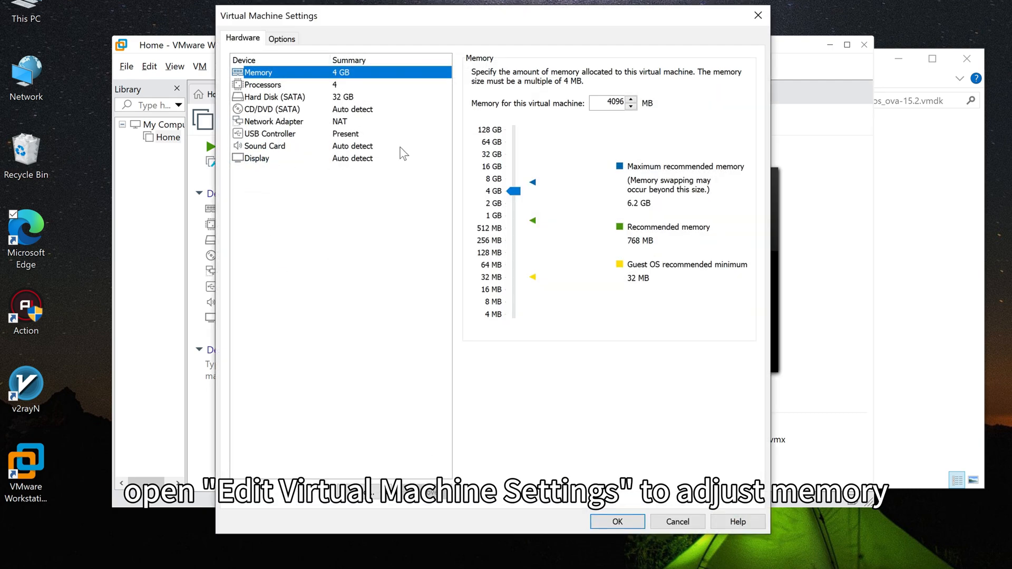
mouse_move(357, 191)
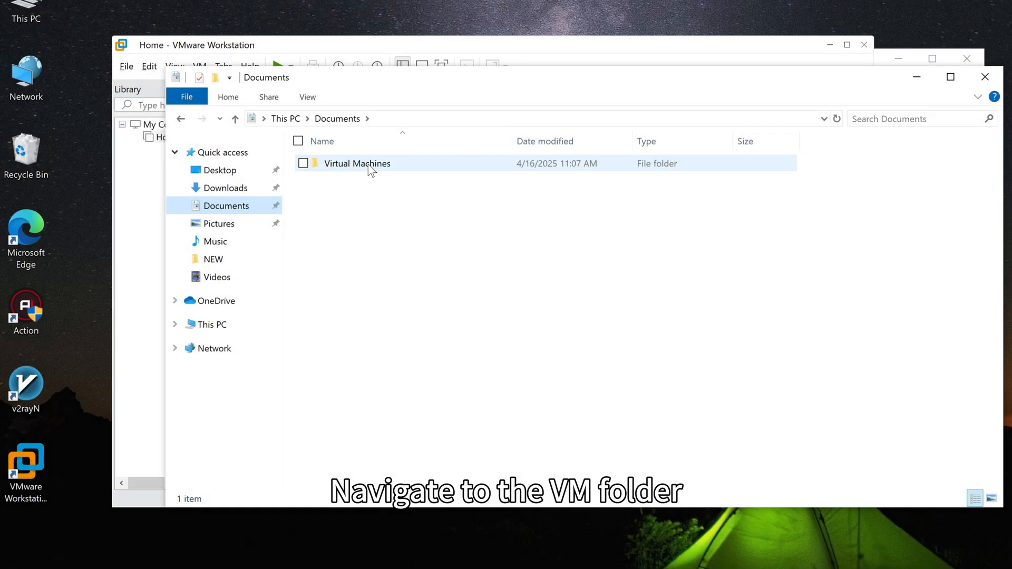
Open the Virtual Machines folder and bring up the app chooser for Home.vmx
double_click(357, 163)
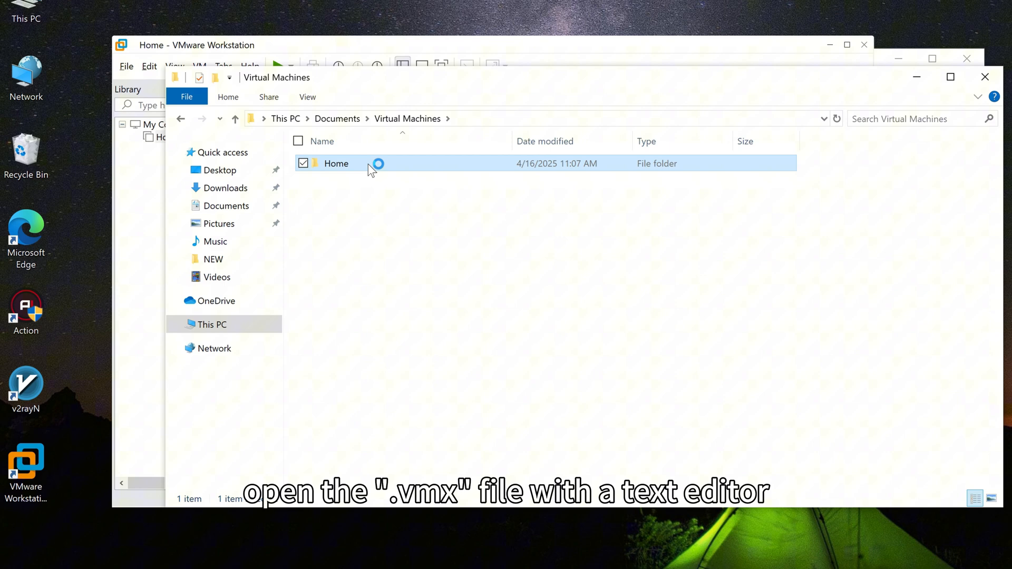
right_click(333, 195)
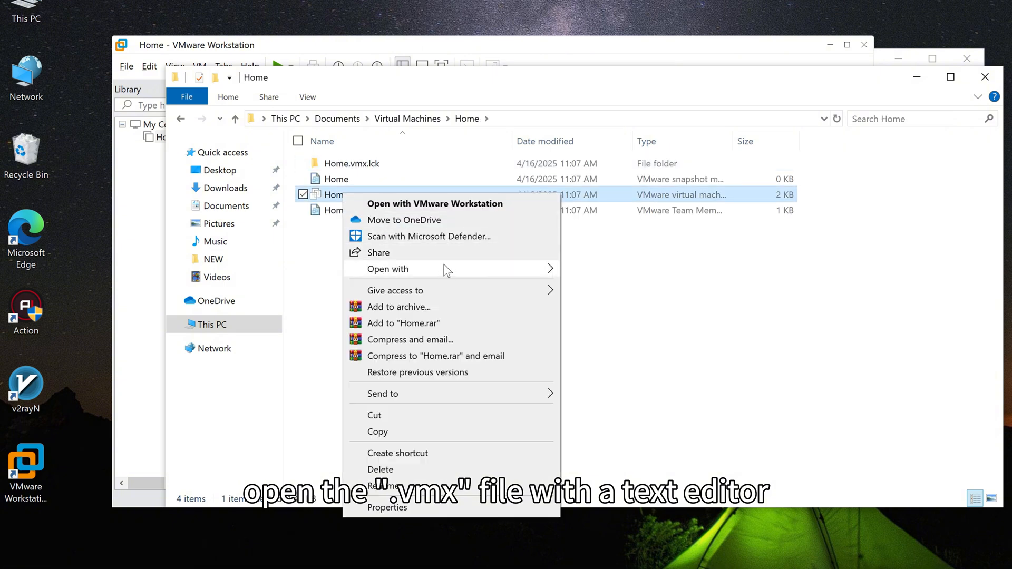
left_click(502, 270)
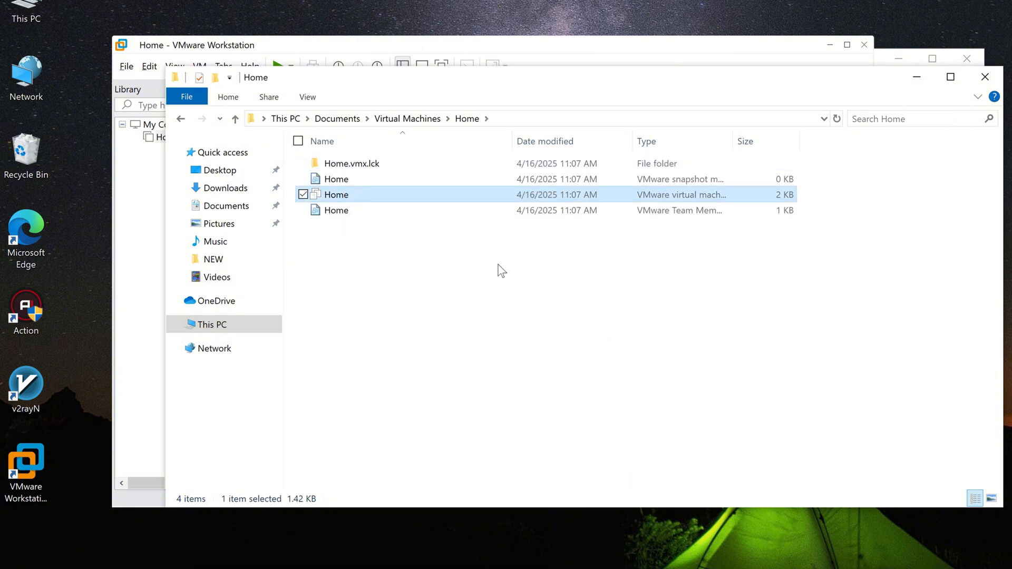
double_click(336, 194)
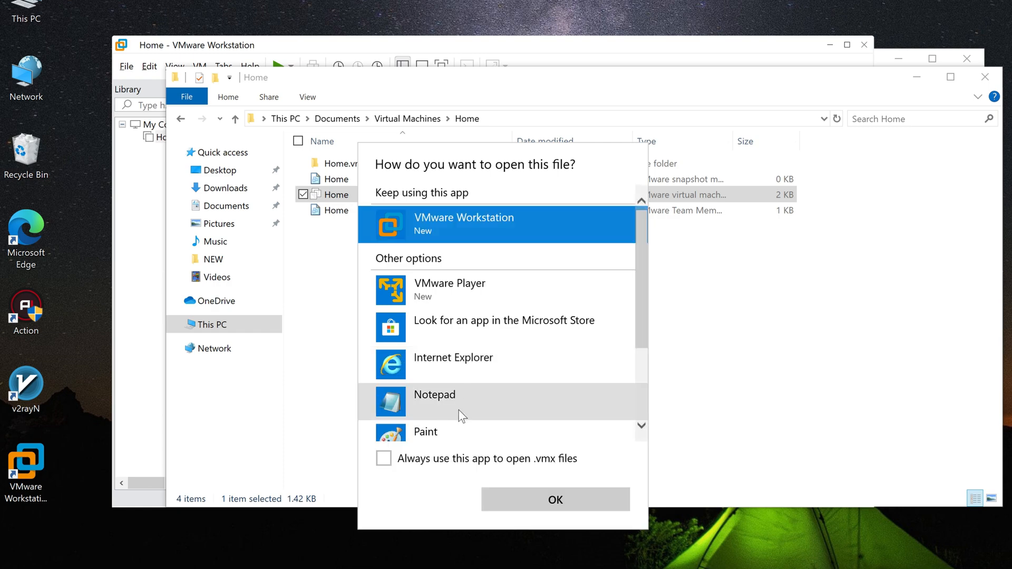
Open Home.vmx in Notepad, add firmware = "efi" on line 2, and save on close
left_click(554, 500)
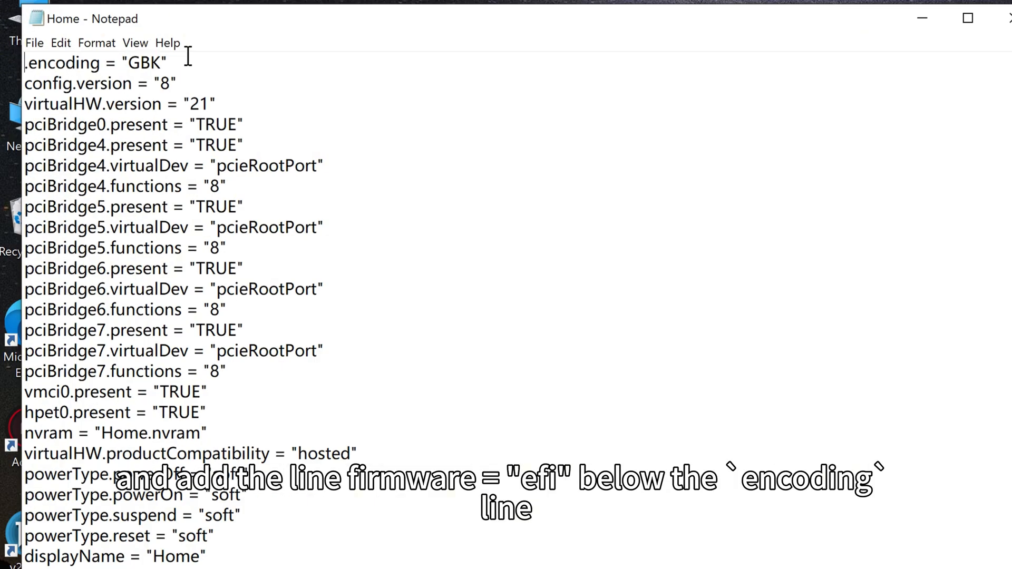
type("firmwa")
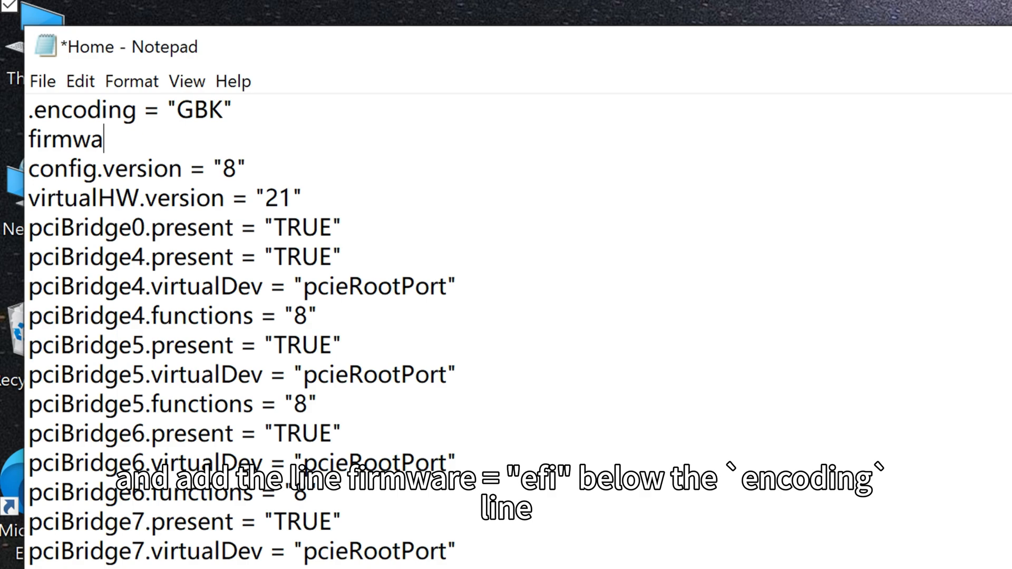
type("re = \"efi")
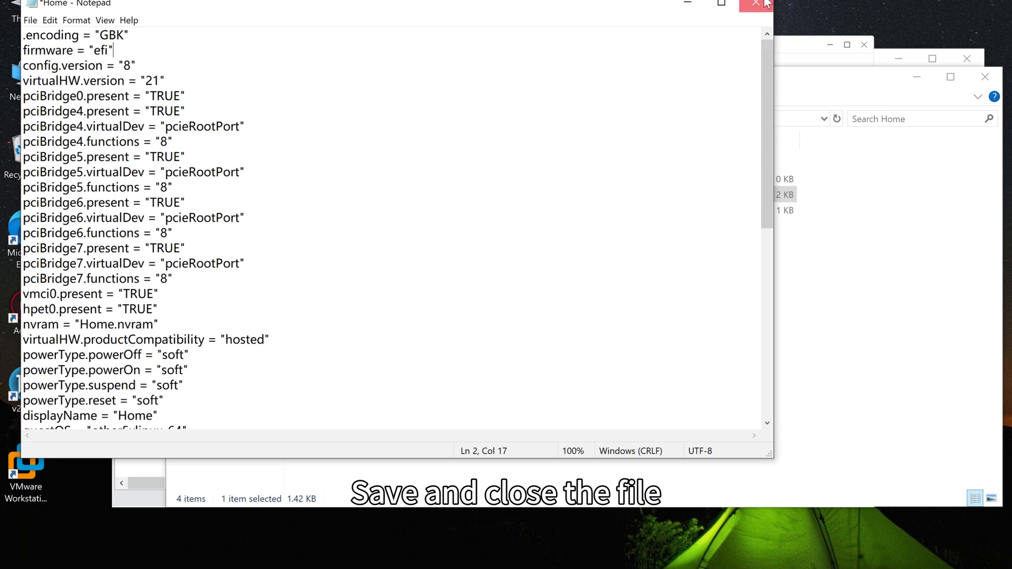
left_click(756, 4)
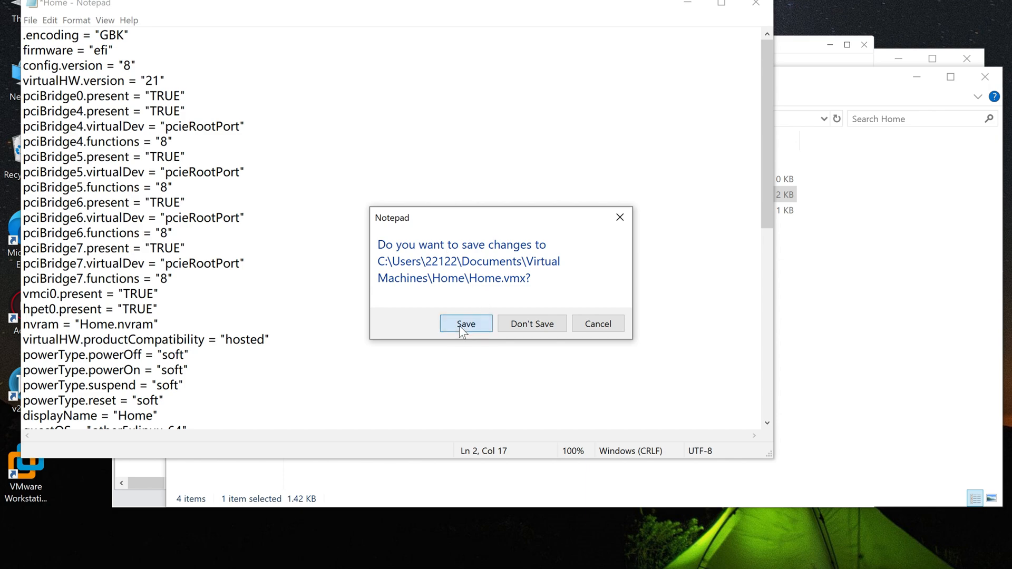
left_click(465, 323)
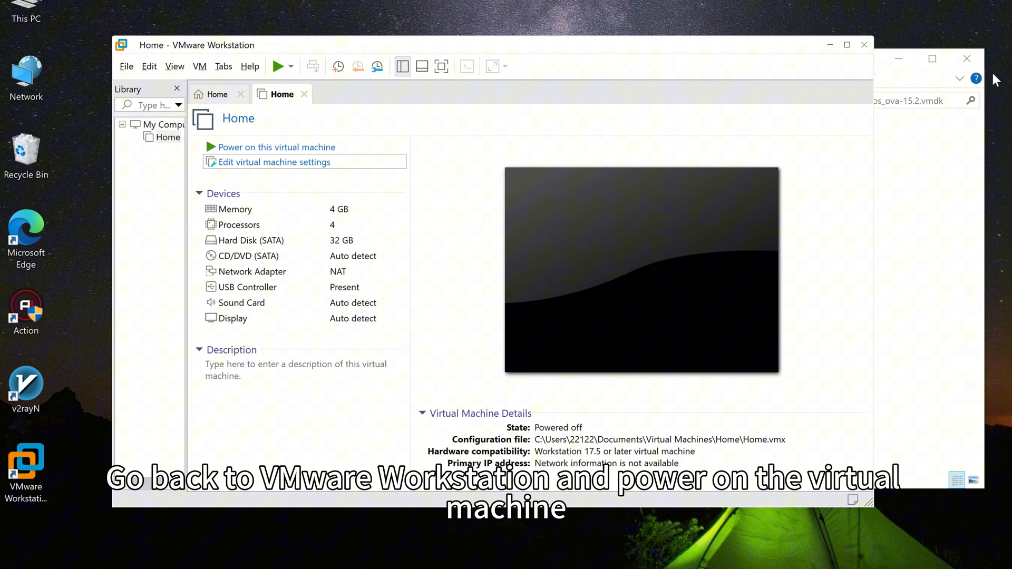
mouse_move(288, 147)
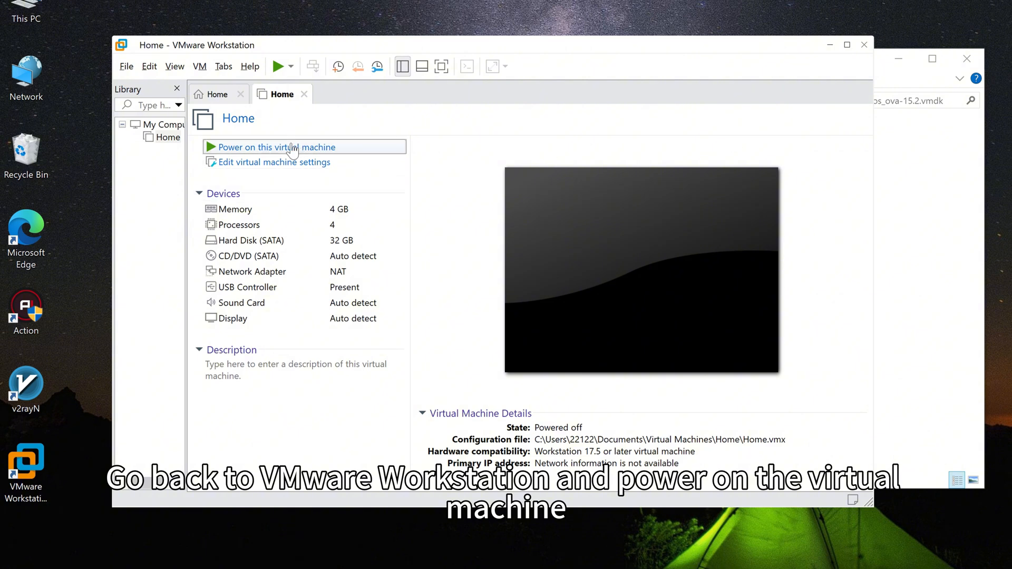
Power on the Home VM, answering Yes to the sata0:1 device prompt
left_click(279, 147)
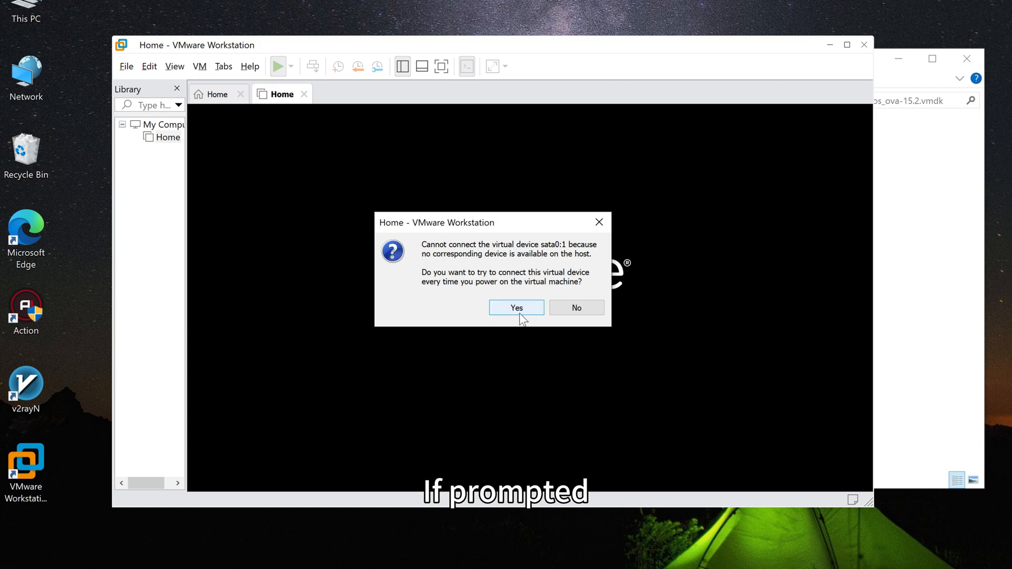
left_click(515, 307)
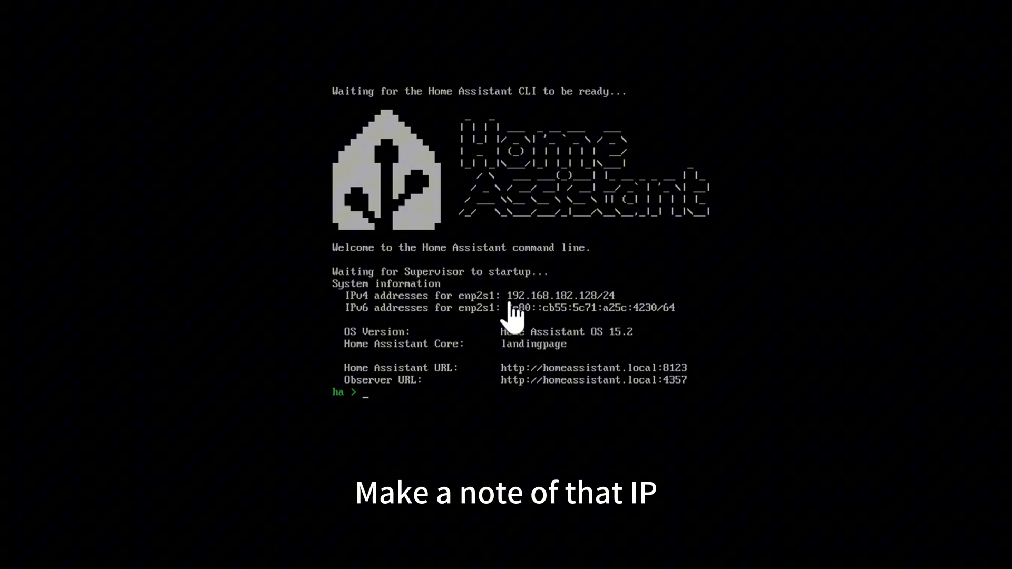
mouse_move(604, 316)
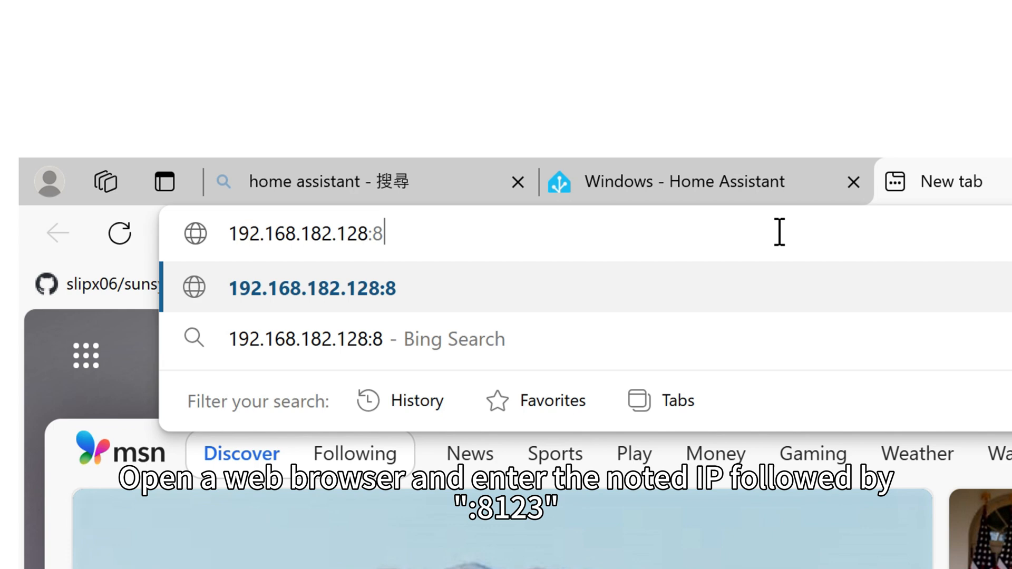
Load Home Assistant at 192.168.182.128:8123 in Edge
type("123")
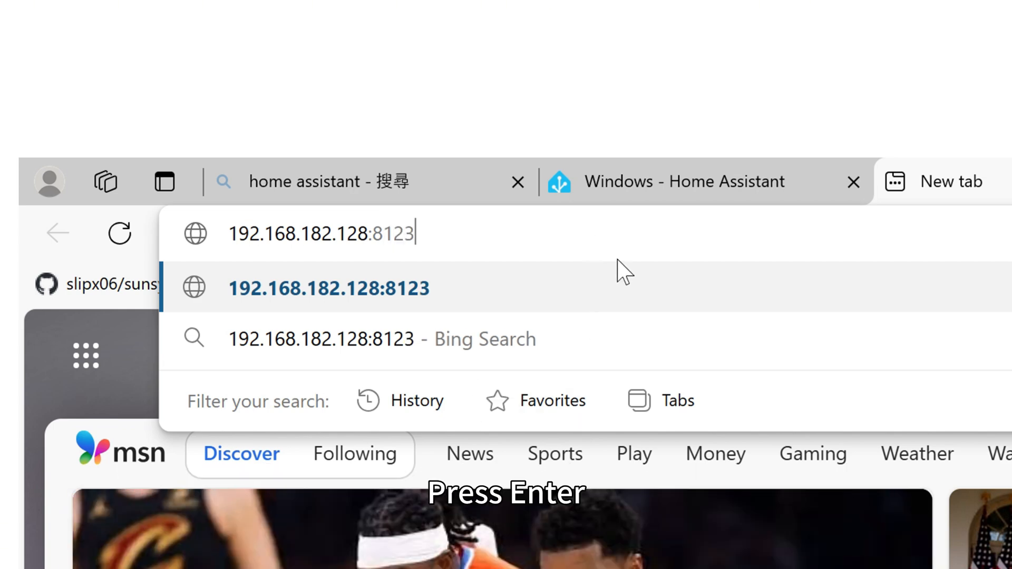
key("Enter")
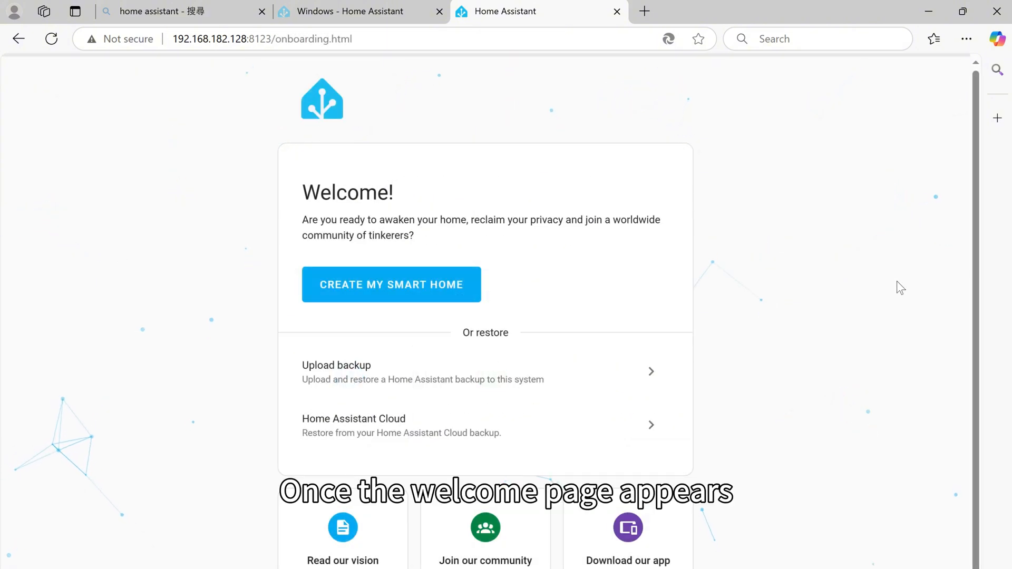
Create the user account, accept the home location, China, and analytics defaults, then finish onboarding
left_click(391, 285)
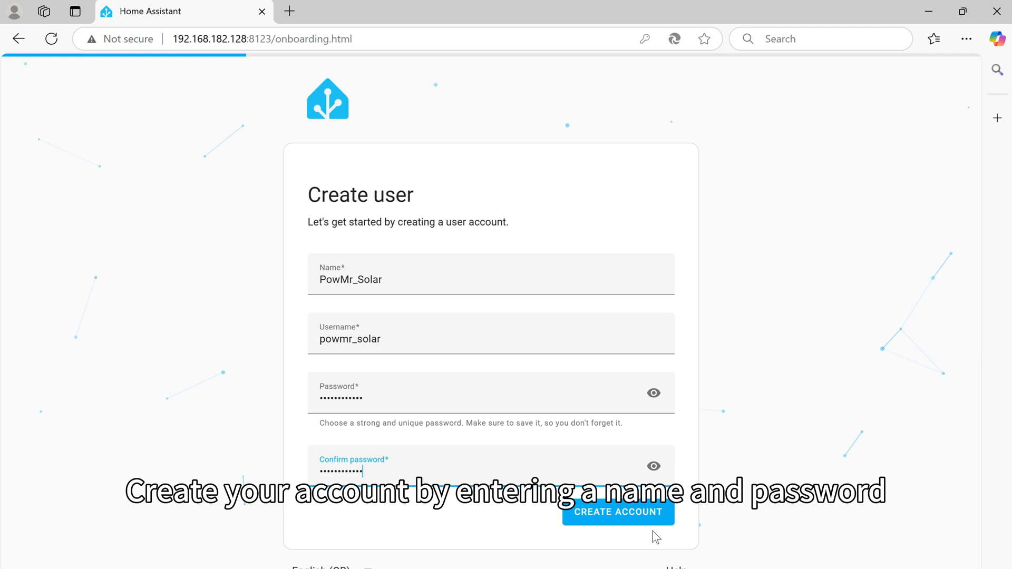
left_click(618, 513)
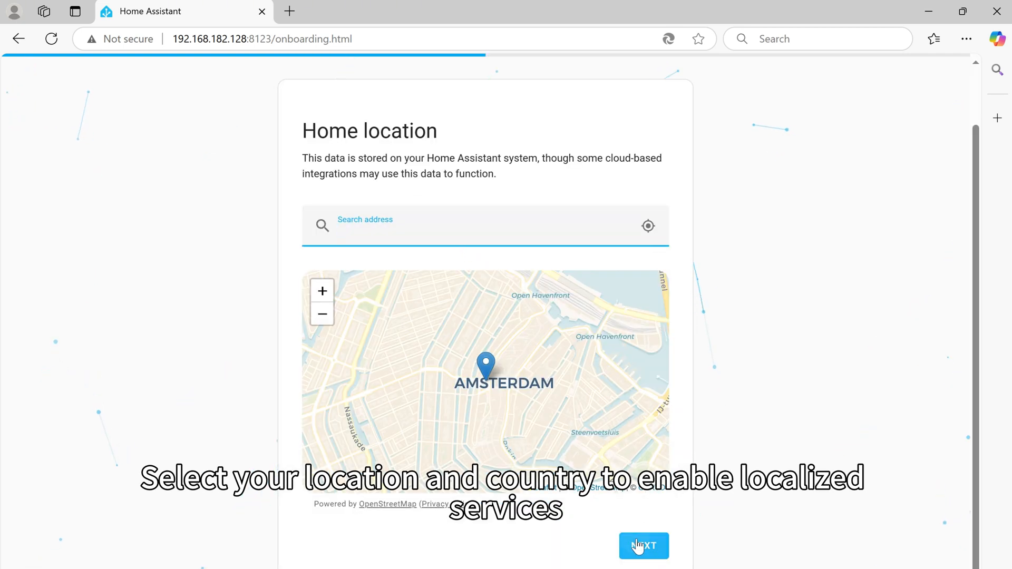
left_click(644, 547)
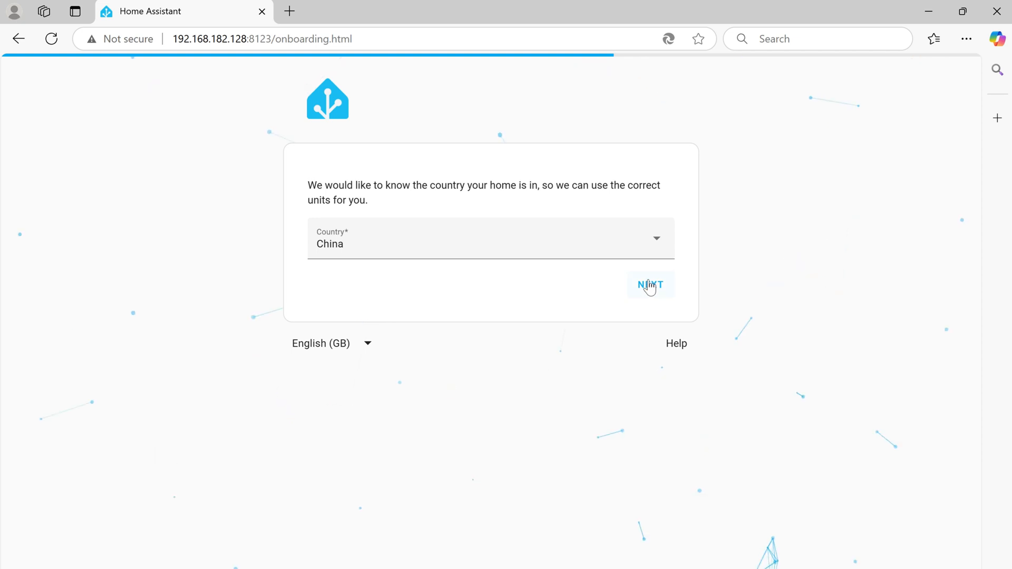
left_click(650, 285)
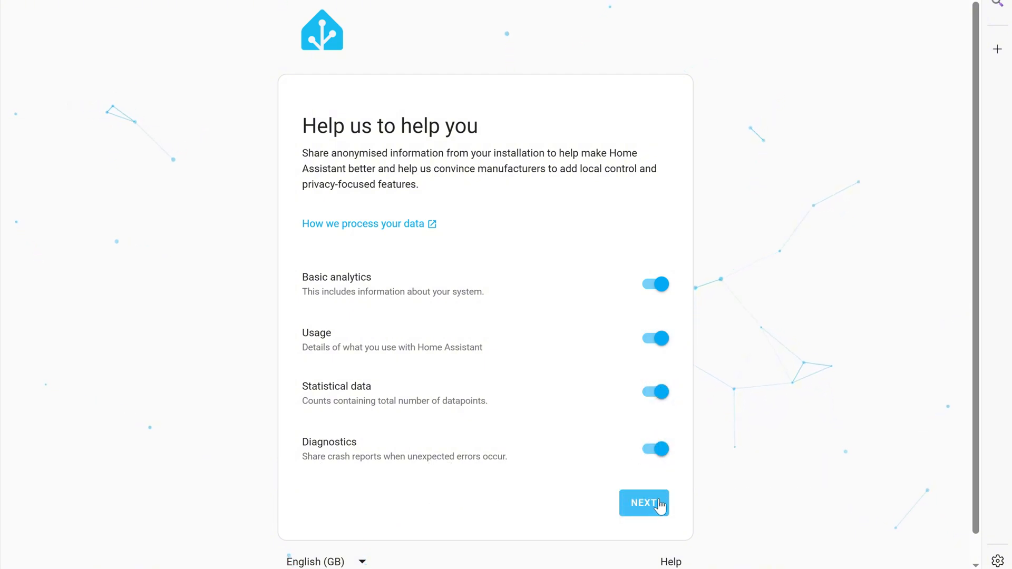
left_click(644, 503)
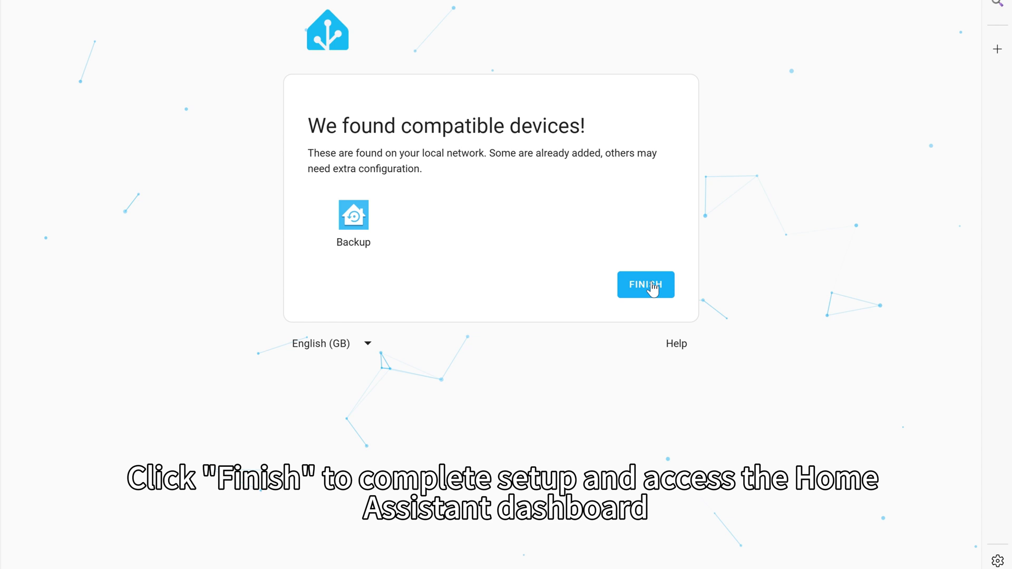
left_click(645, 285)
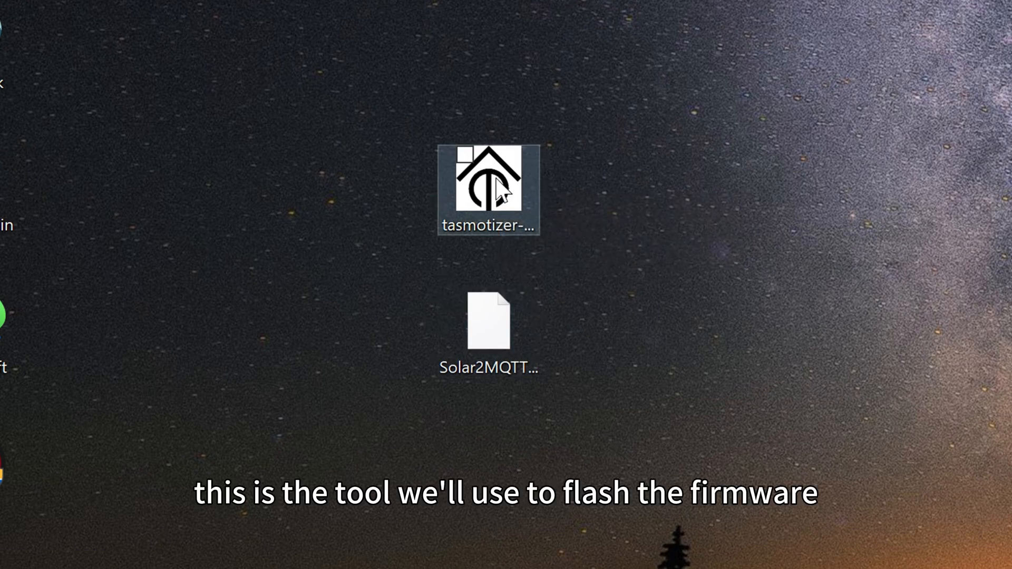
mouse_move(489, 187)
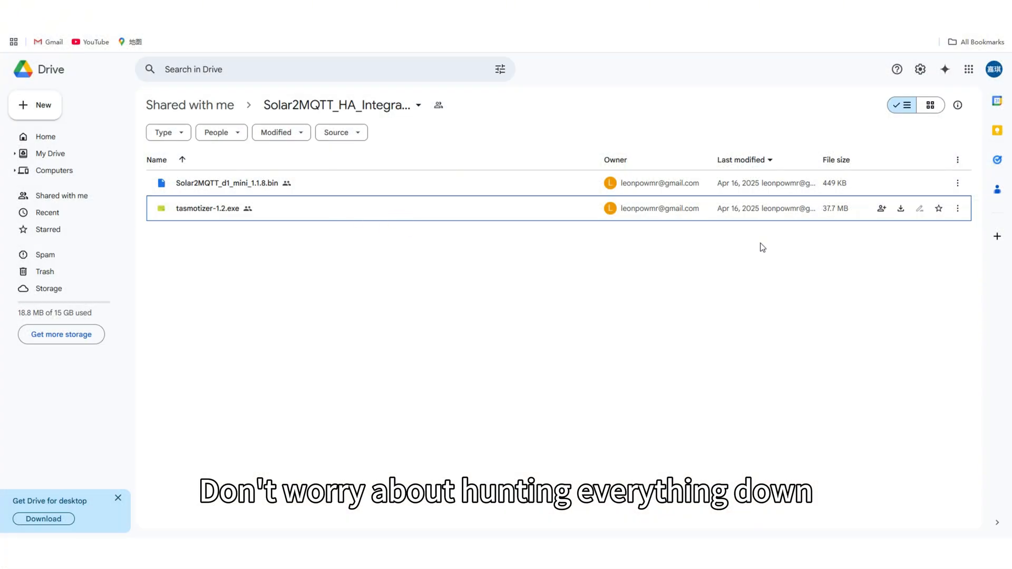
Select Solar2MQTT_d1_mini_1.1.8.bin and tasmotizer-1.2.exe together and download them
left_click(227, 183)
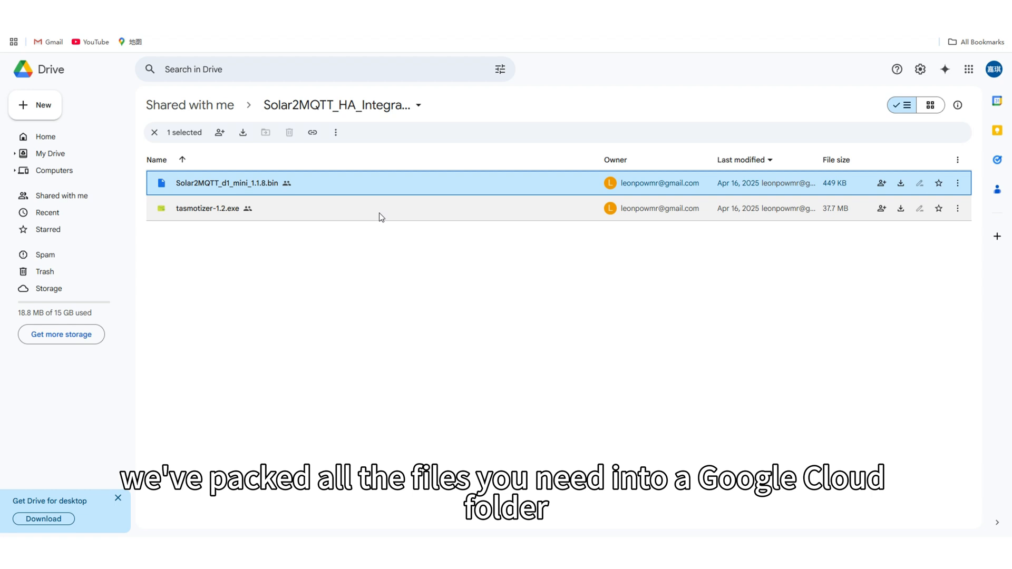
left_click(242, 132)
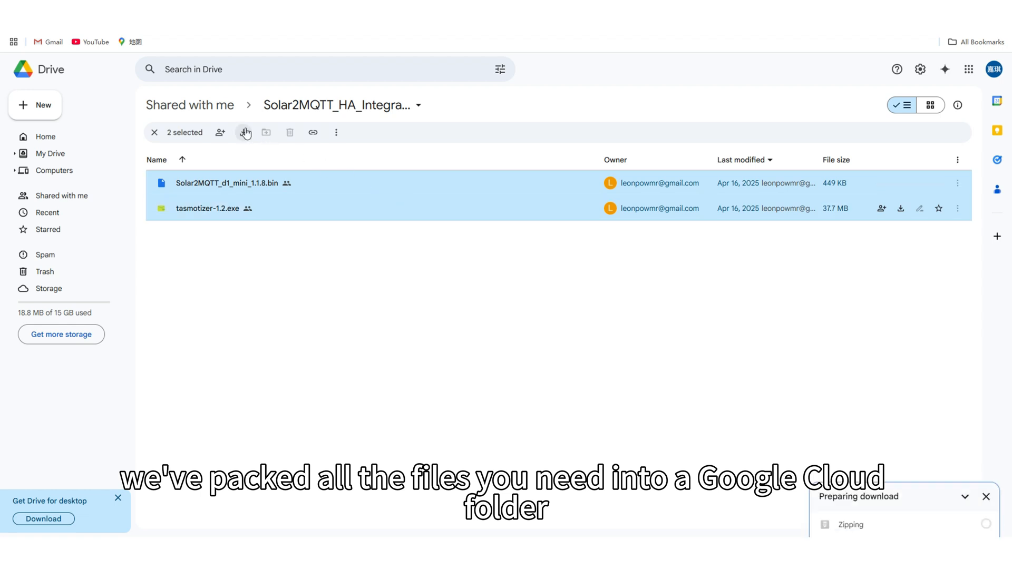
left_click(245, 133)
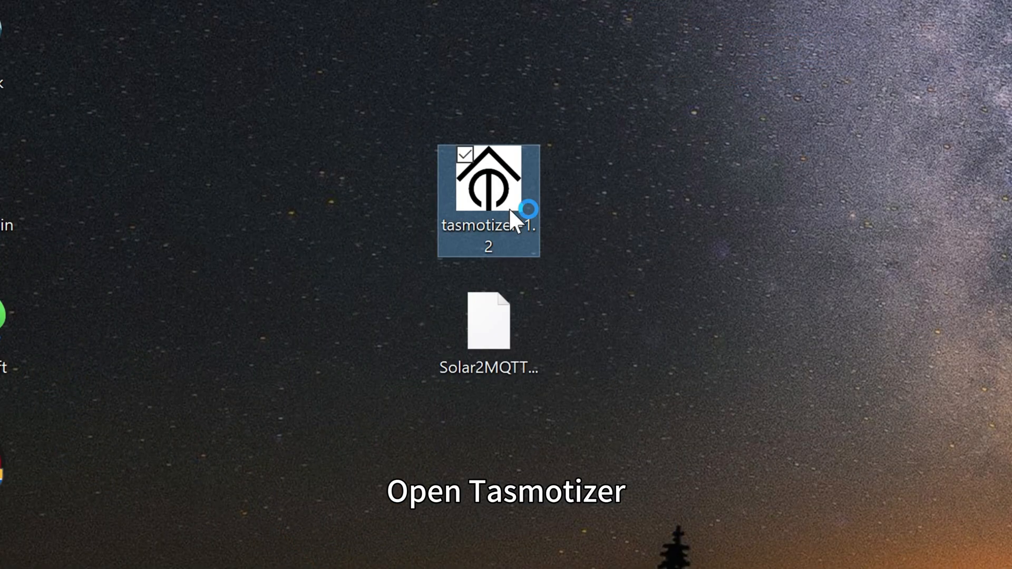
Launch Tasmotizer, load the Solar2MQTT d1 mini firmware image, and toggle a flashing option
double_click(488, 201)
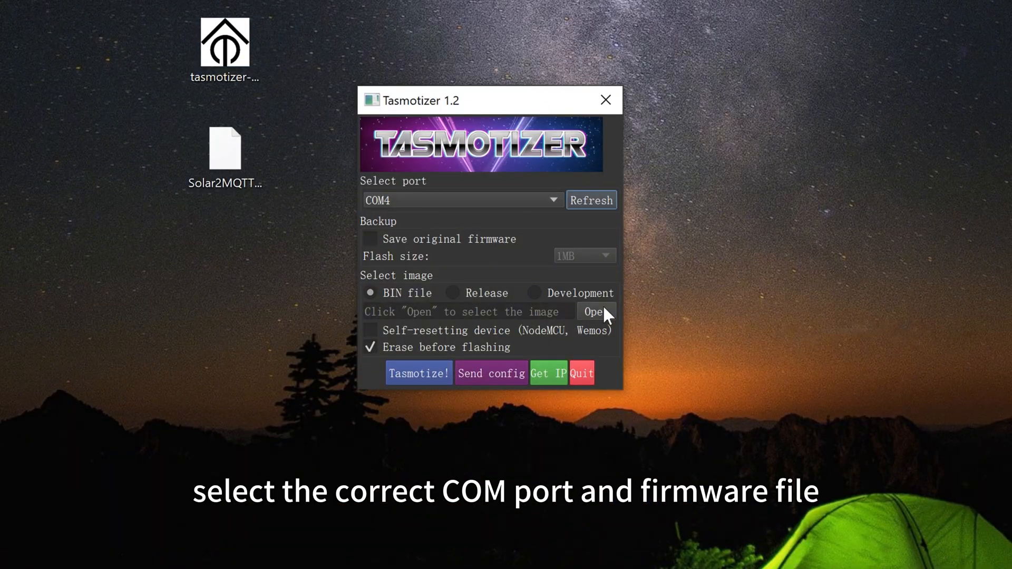
left_click(594, 311)
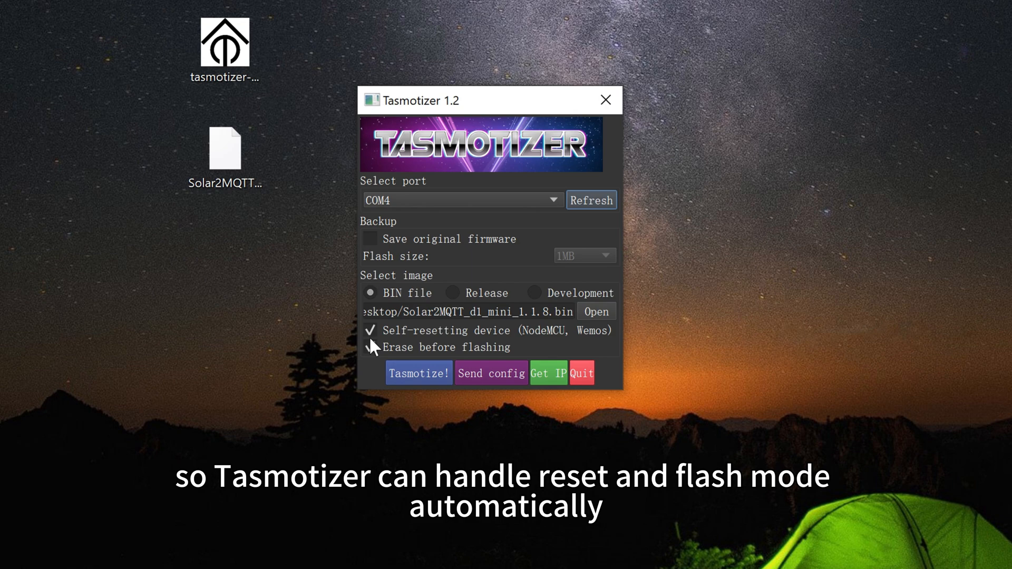
left_click(418, 373)
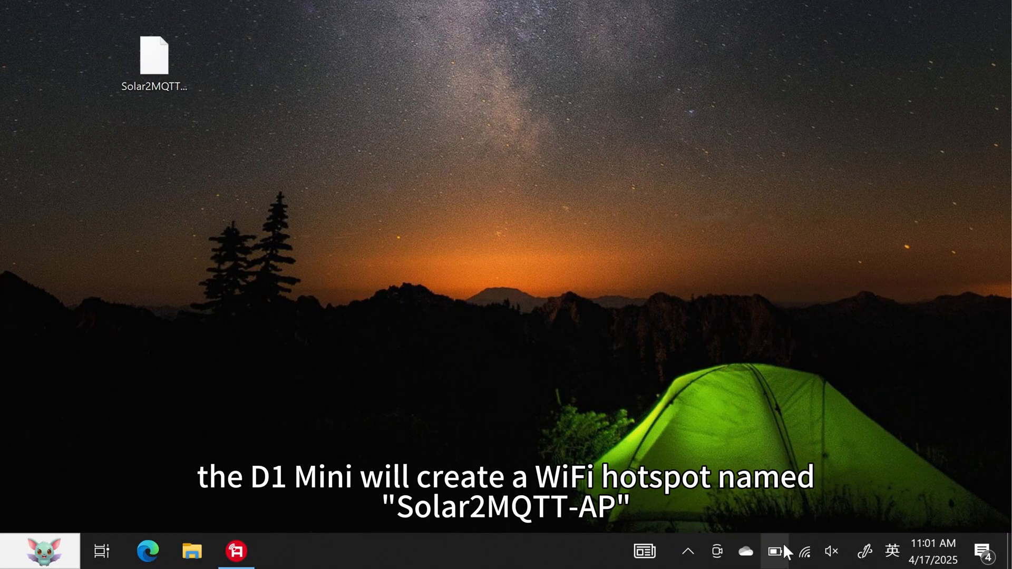
Join the Solar2MQTT-AP hotspot from the taskbar network list
left_click(802, 552)
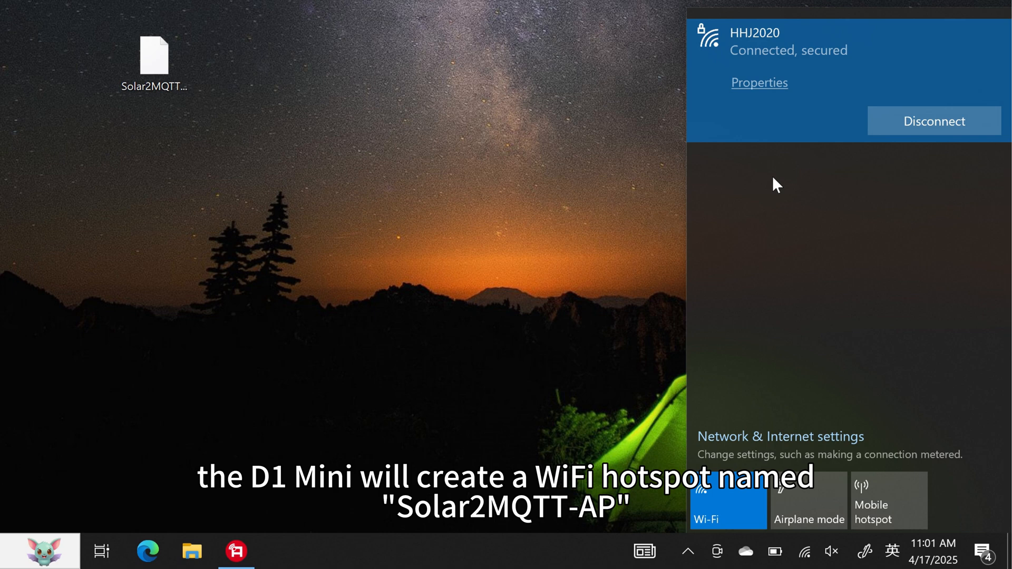
left_click(776, 91)
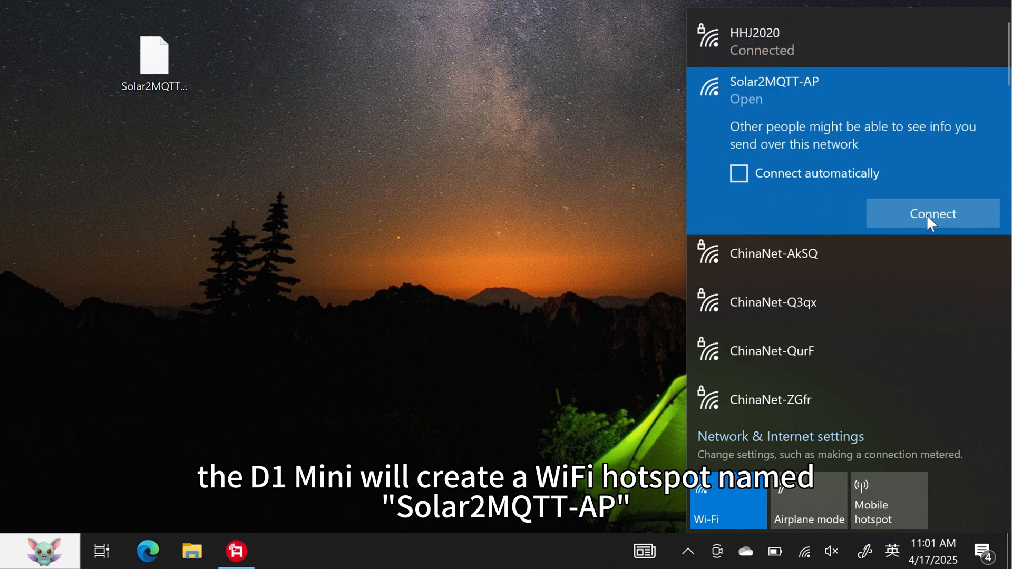
left_click(933, 213)
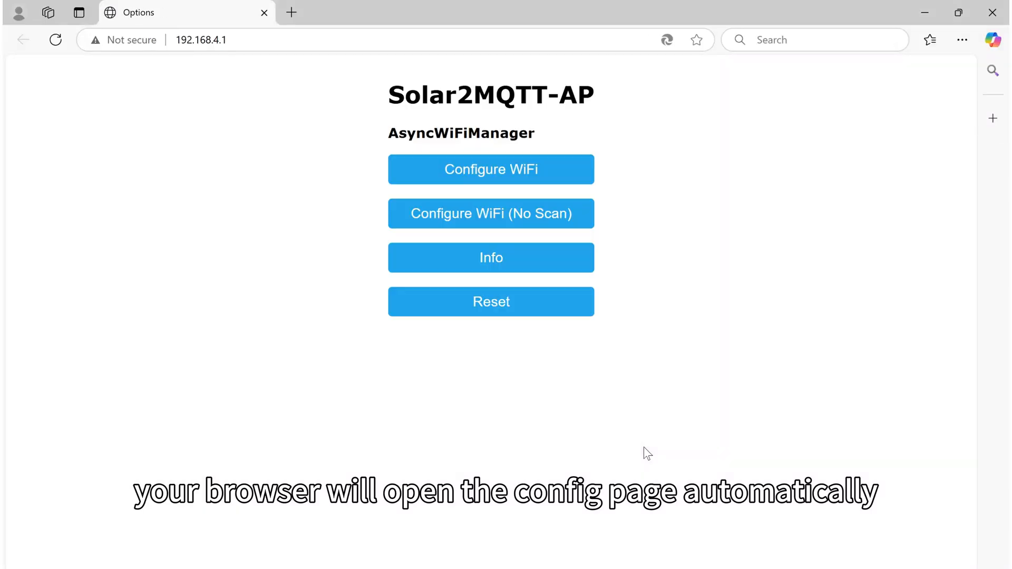
mouse_move(487, 169)
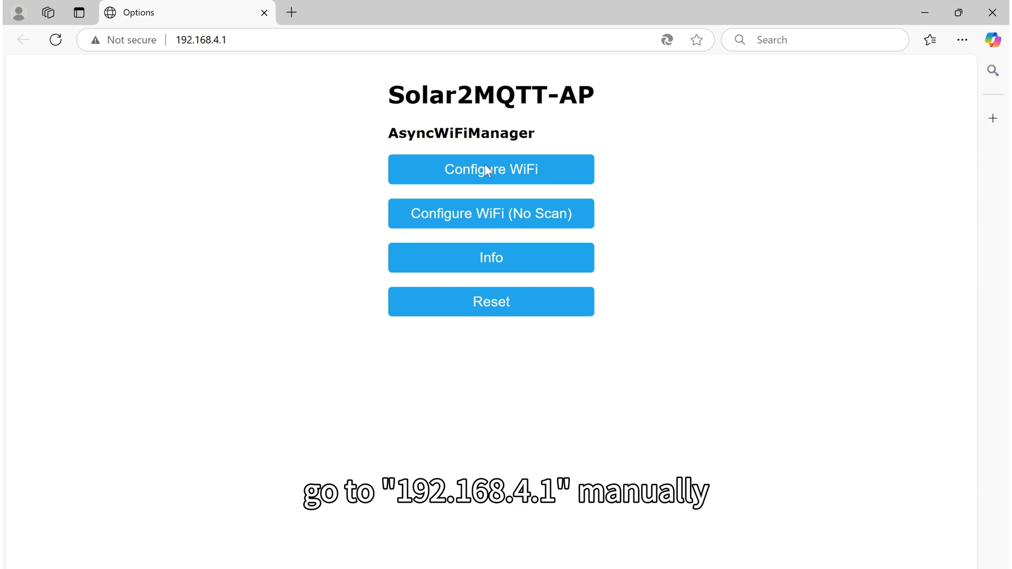
mouse_move(166, 74)
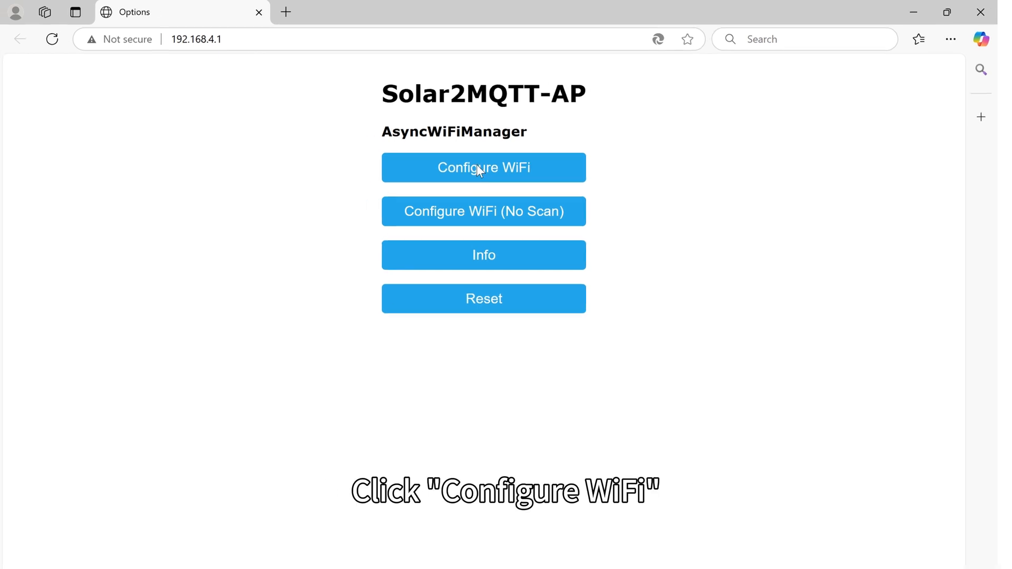
Save Wi-Fi HHJ2022, MQTT topic Solar01 and port 1883 on the device
left_click(482, 167)
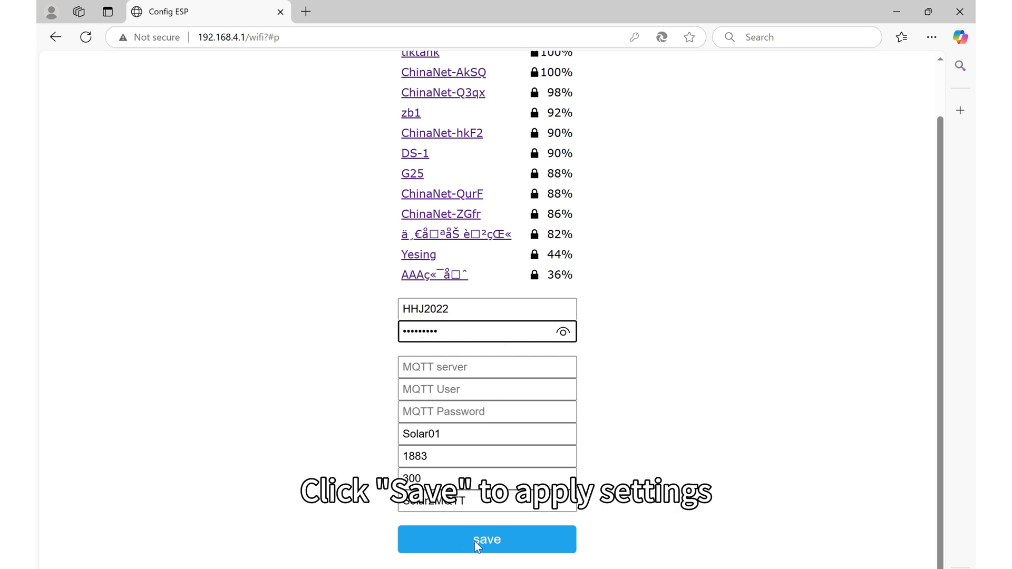
left_click(486, 539)
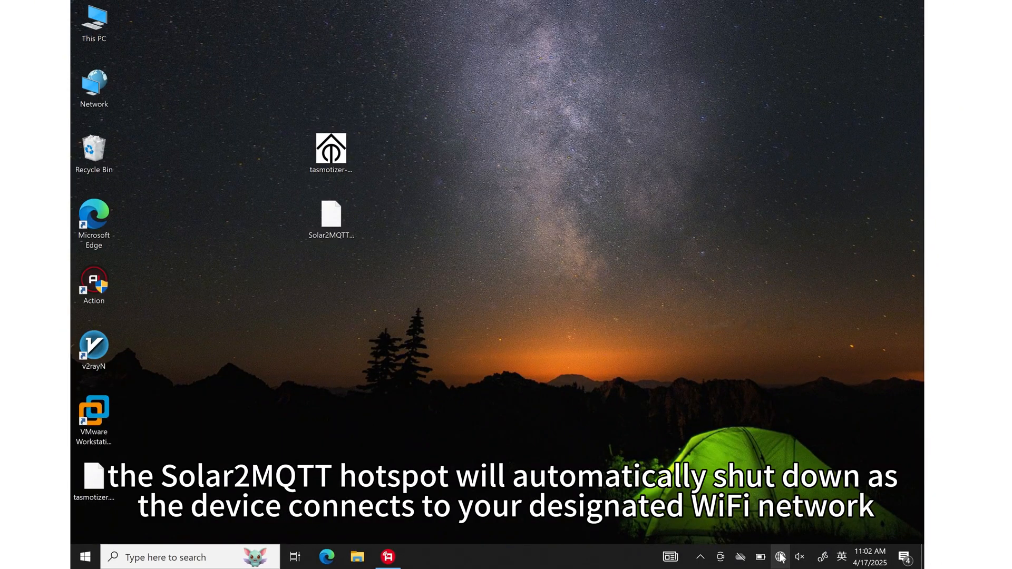
Reconnect the PC to the HHJ2022 Wi-Fi network from the taskbar network list
left_click(779, 556)
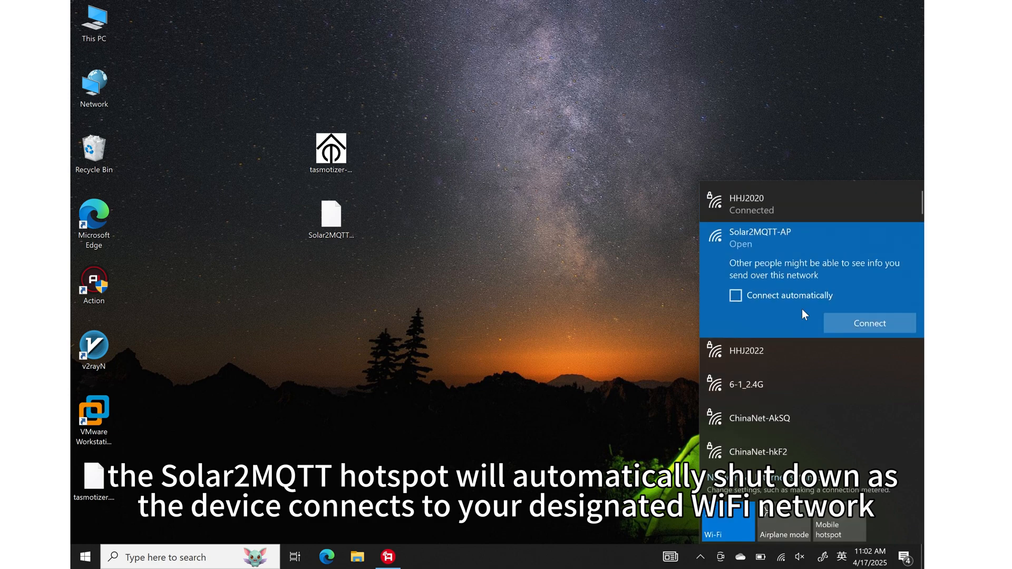
left_click(775, 204)
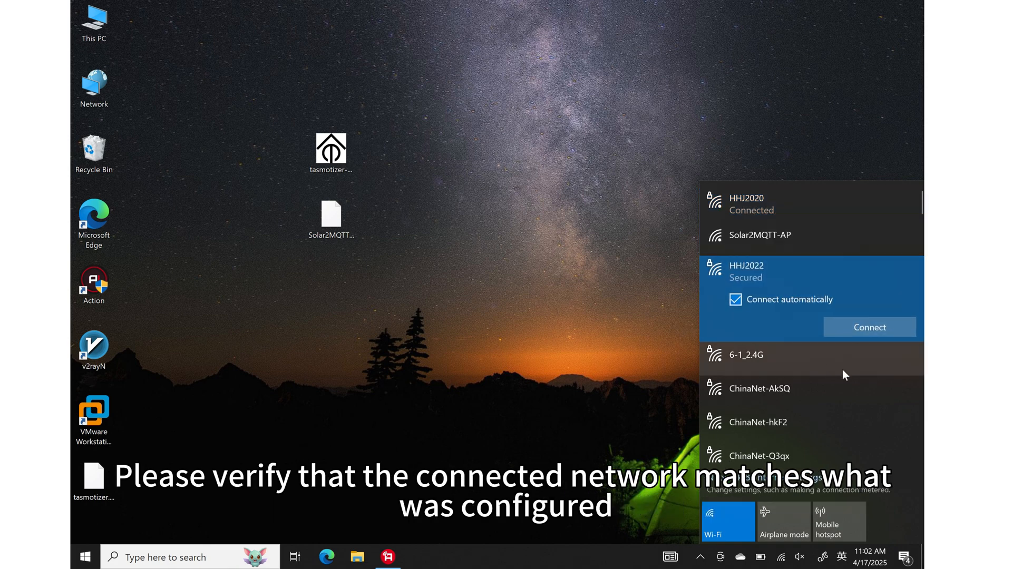
left_click(869, 327)
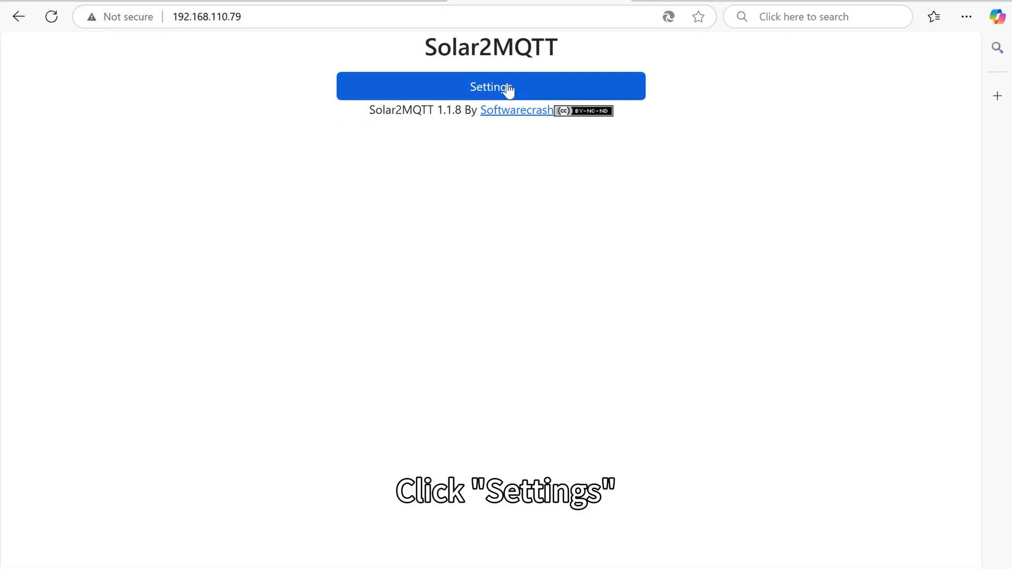
Open Settings on the Solar2MQTT page and scroll through the Edit Configuration page
left_click(490, 87)
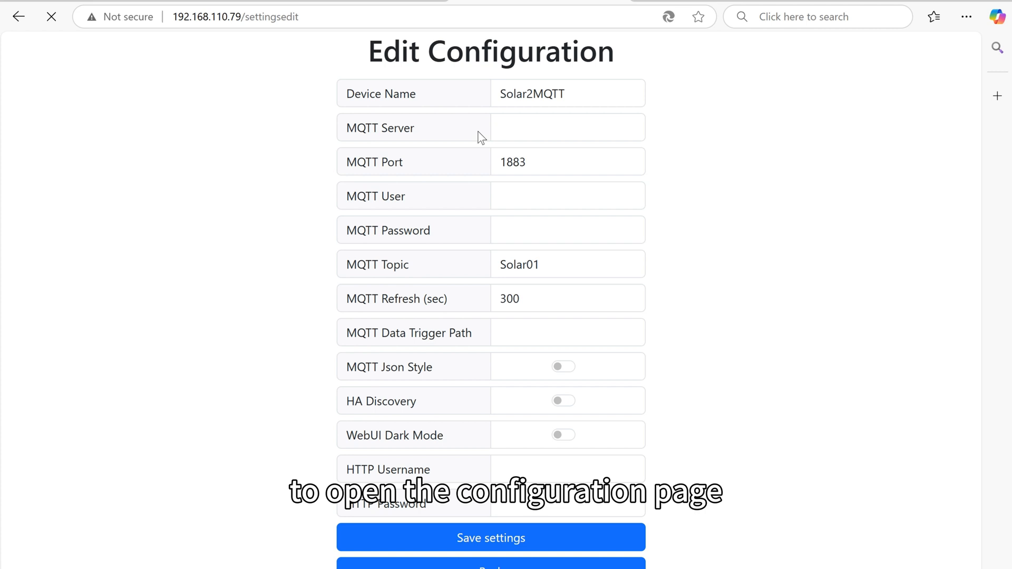
scroll("down", 3)
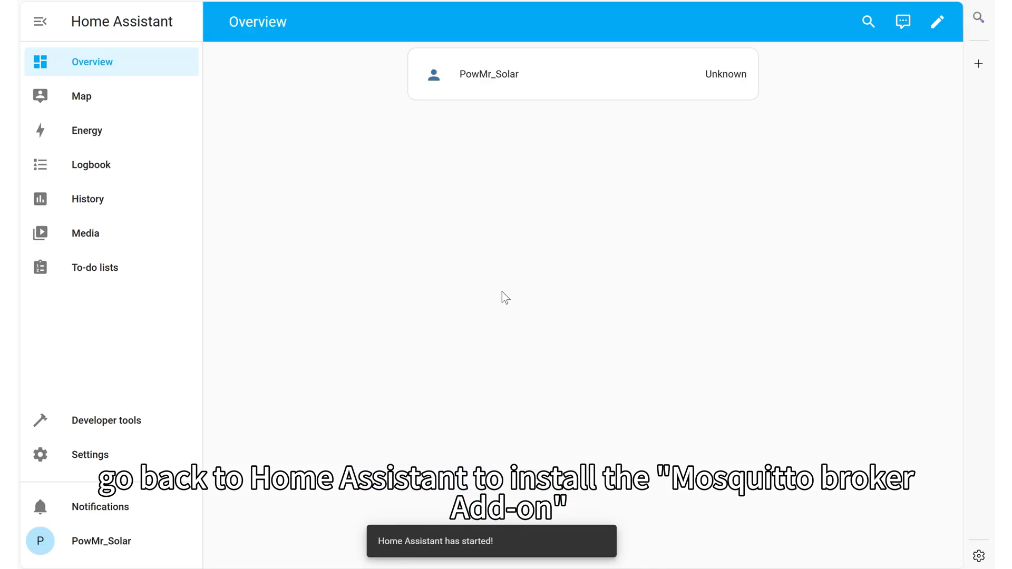
mouse_move(90, 455)
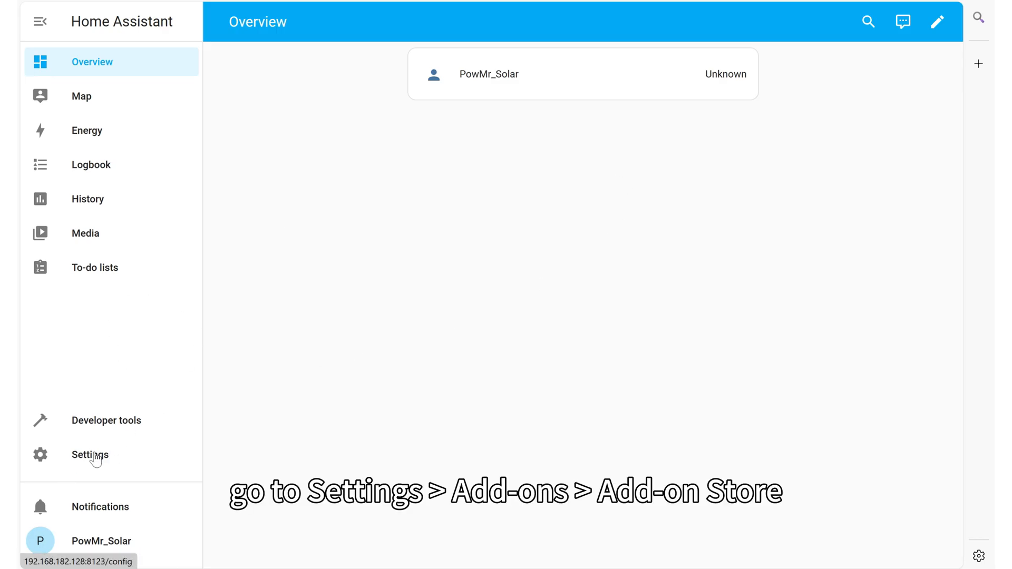
Start installing the Mosquitto broker add-on from the Add-on Store
left_click(90, 454)
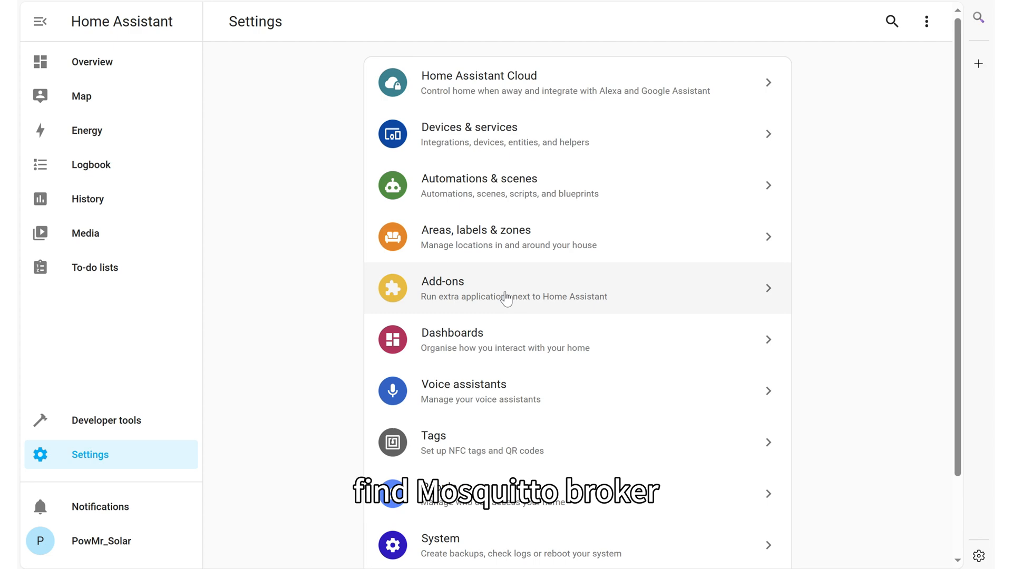
left_click(506, 288)
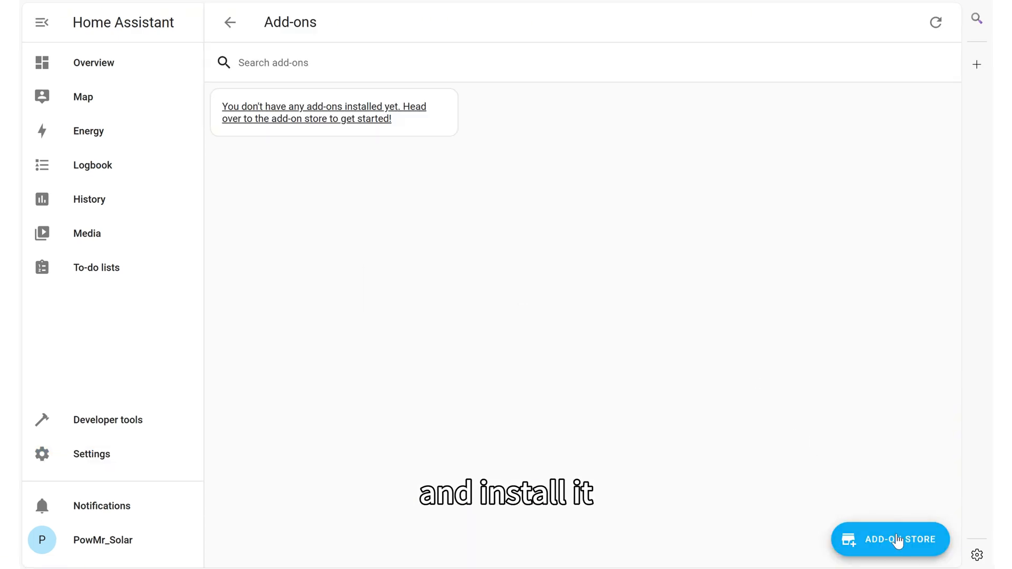
left_click(890, 540)
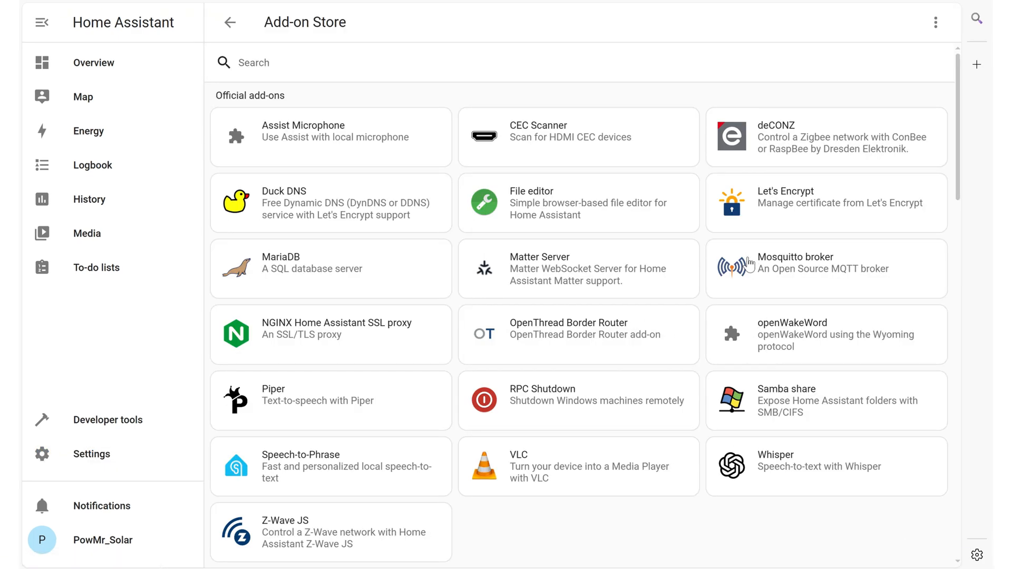
left_click(826, 268)
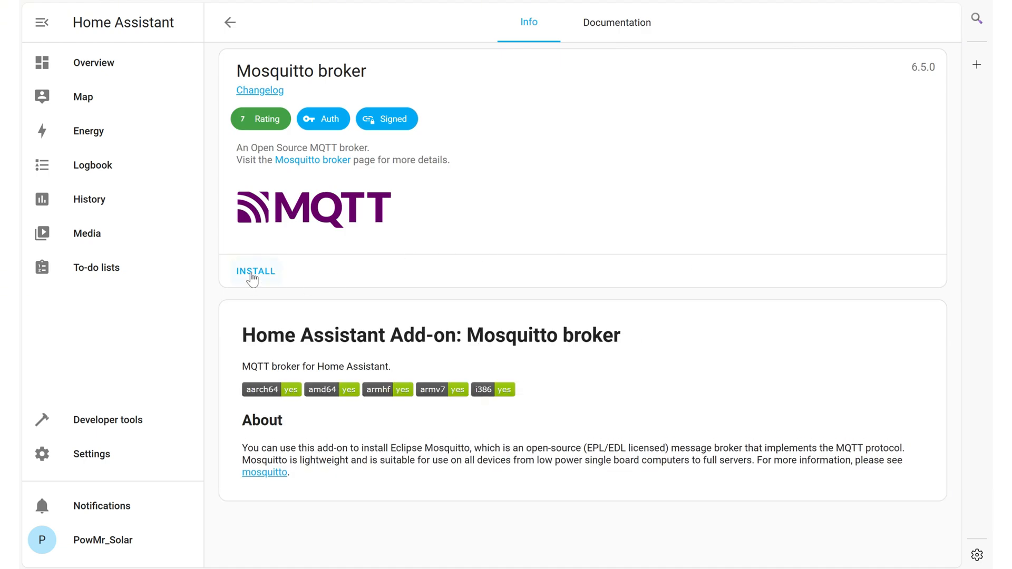
left_click(256, 271)
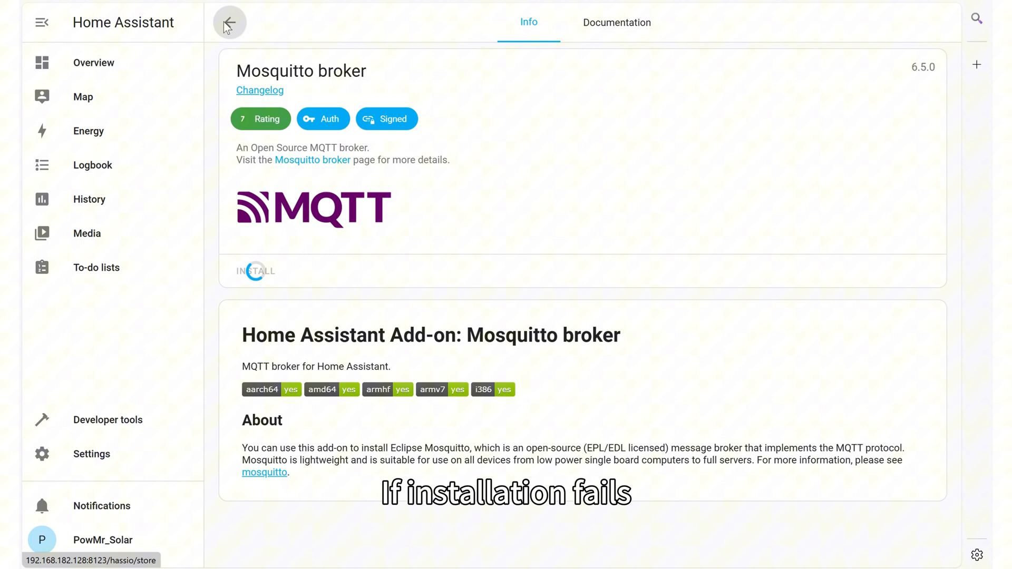
Return to the Add-on Store and open the Repositories manager
left_click(229, 22)
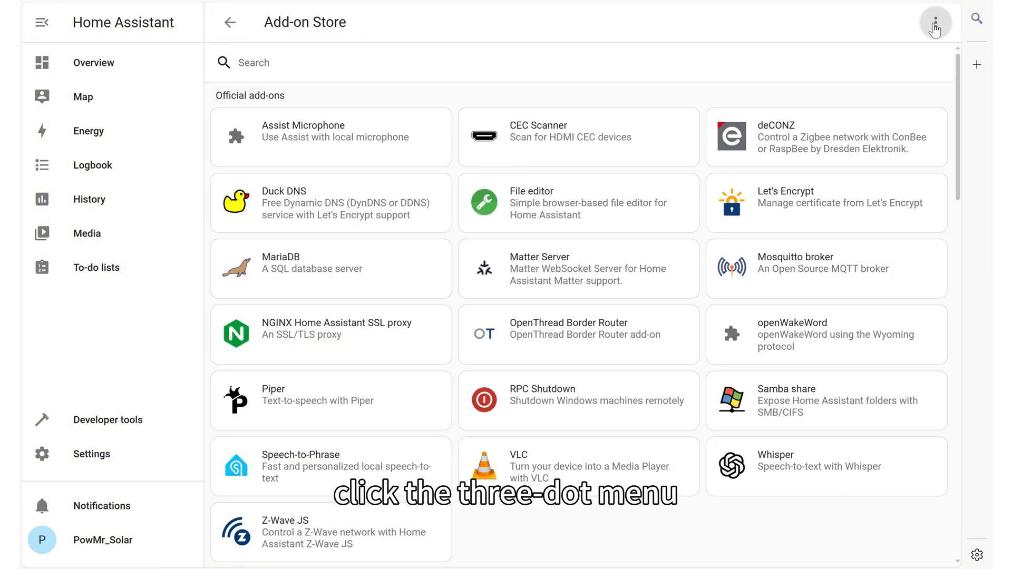
left_click(934, 22)
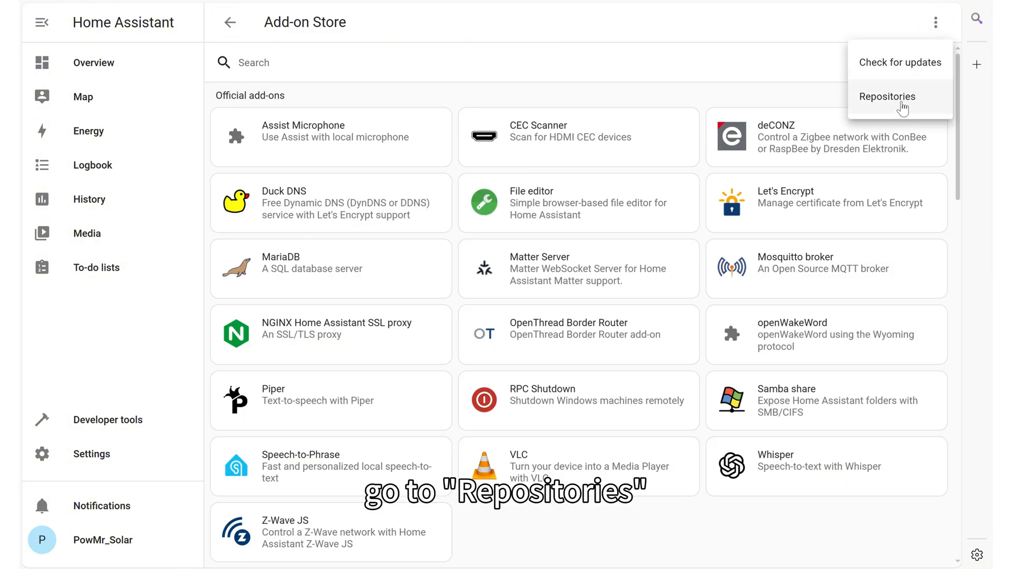
left_click(887, 96)
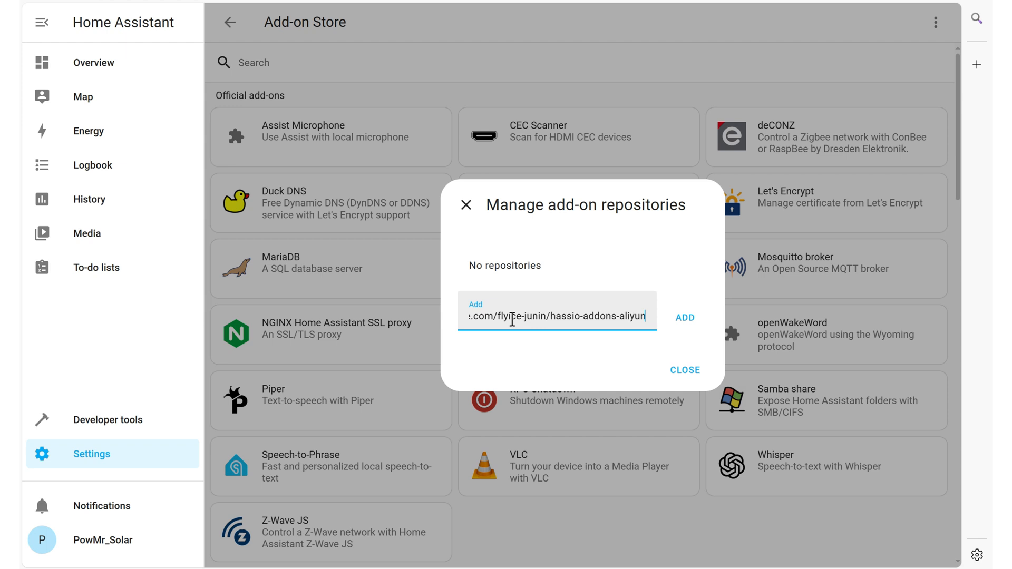
Add the entered repository and type a hassio-addons repository address
left_click(684, 317)
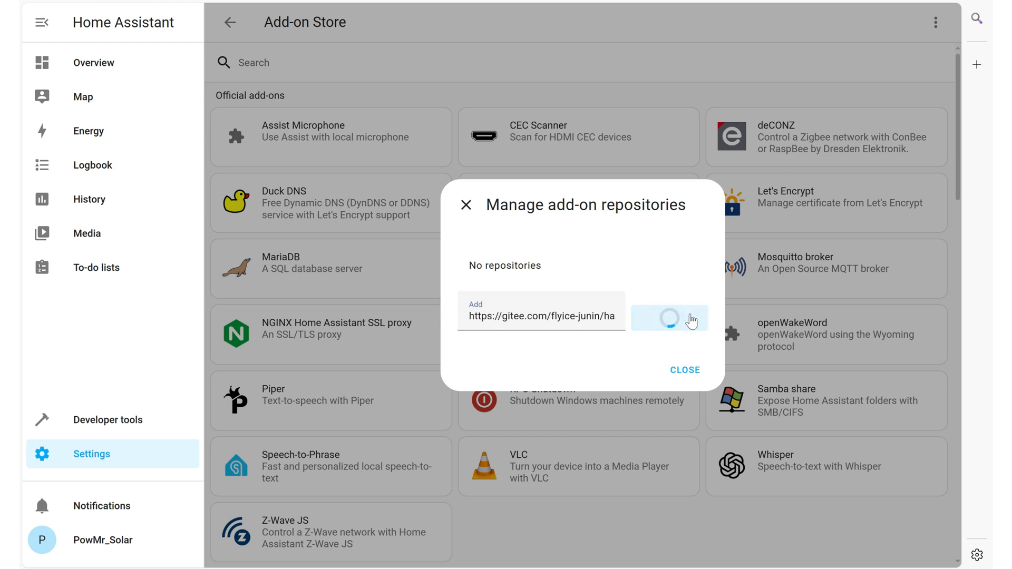
left_click(670, 318)
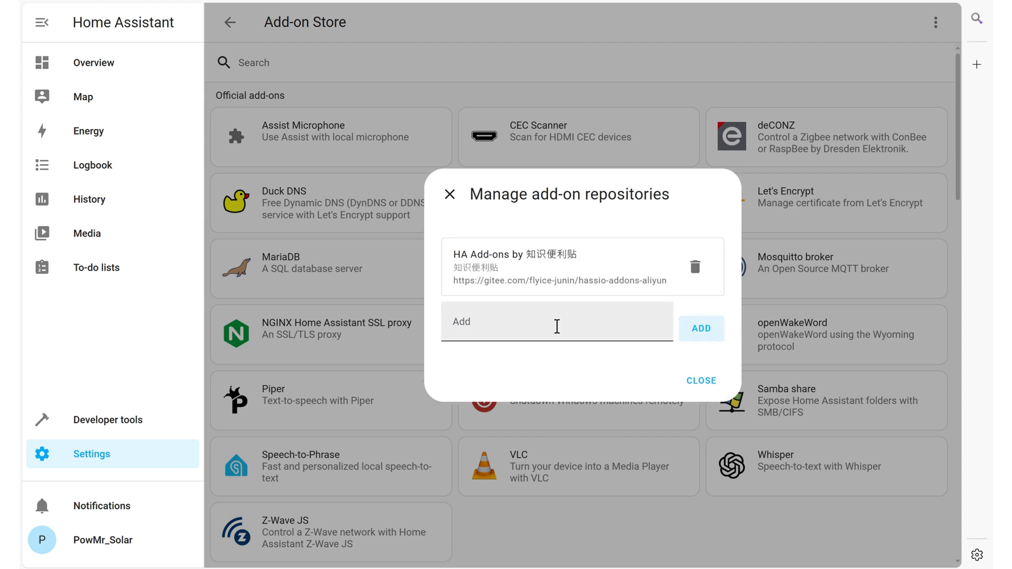
type("https://github.com/csacca/hassio-addo")
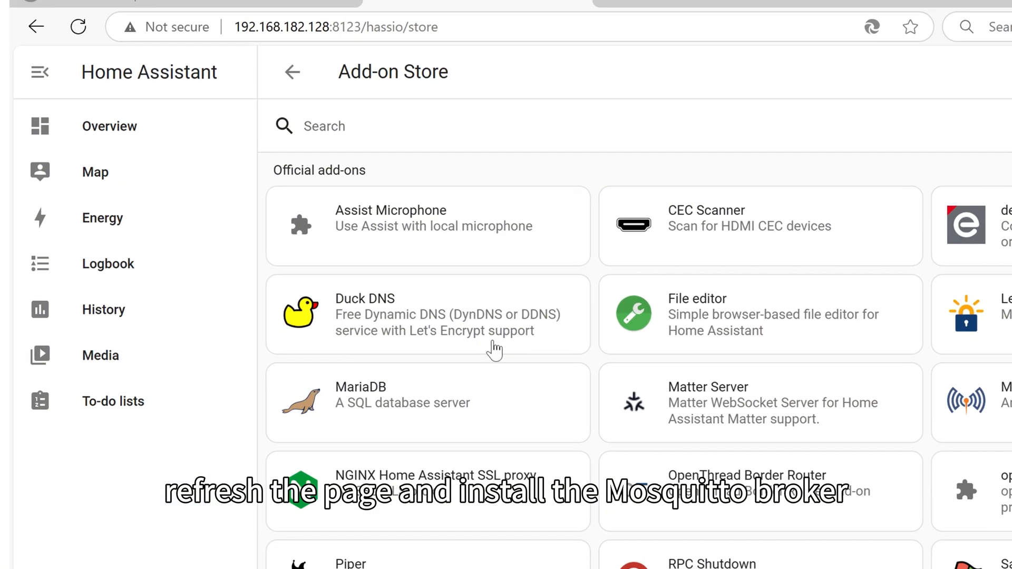
Install Mosquitto broker(aliyun), enable Watchdog, and start the add-on
left_click(138, 64)
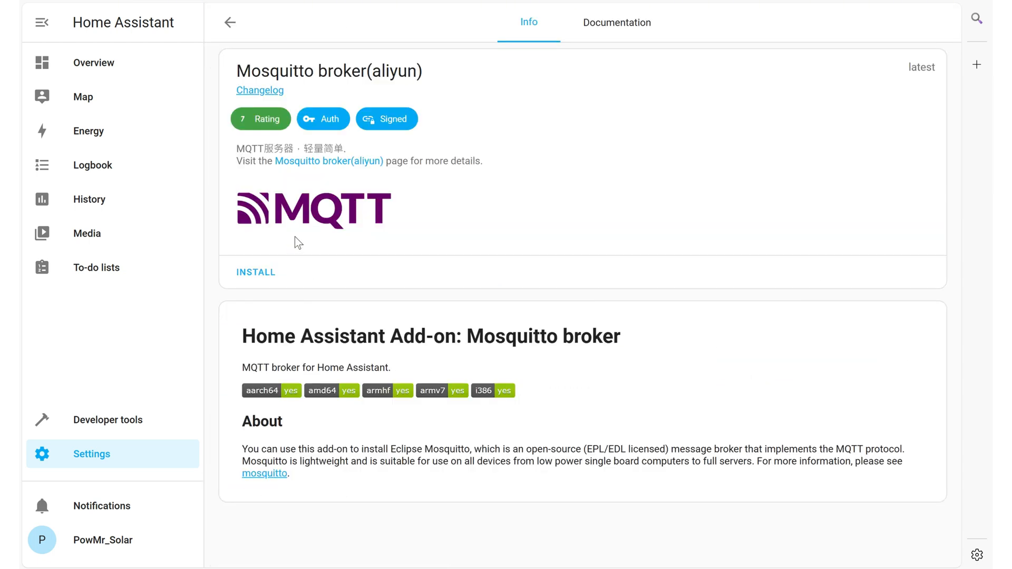
left_click(256, 272)
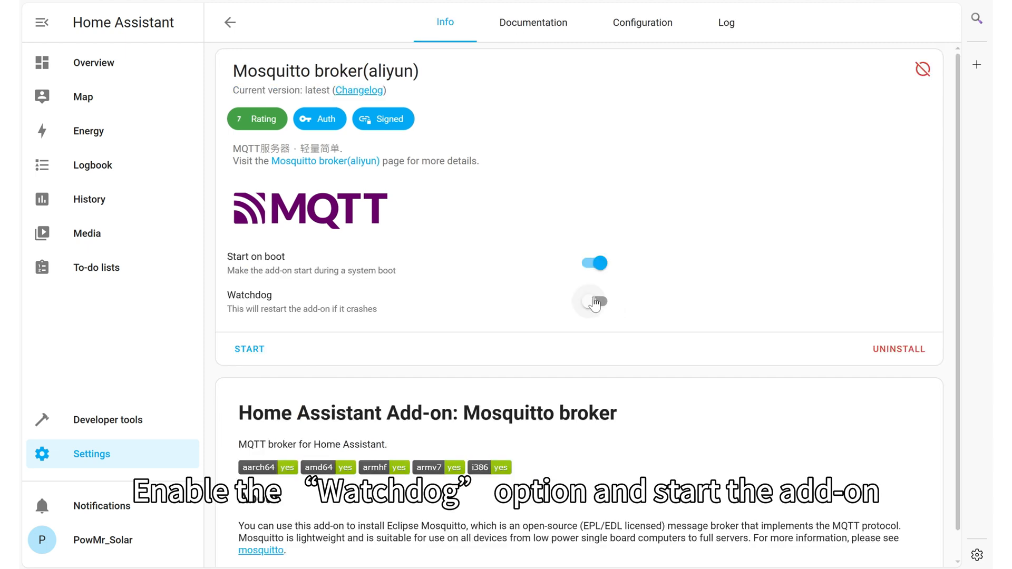
left_click(592, 301)
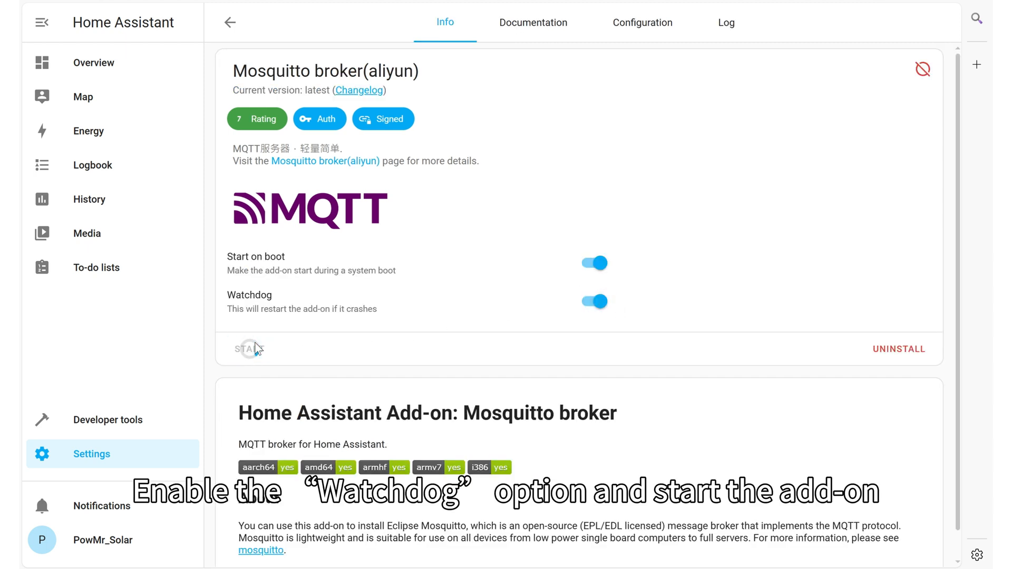
left_click(248, 348)
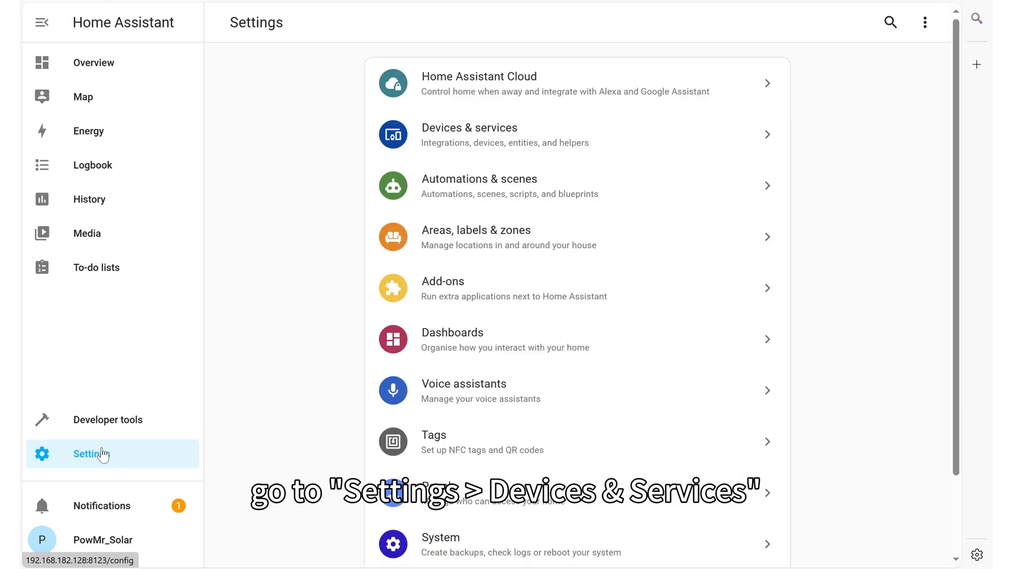
Add the discovered MQTT integration, connecting it to the Mosquitto broker (aliyun) add-on
left_click(470, 135)
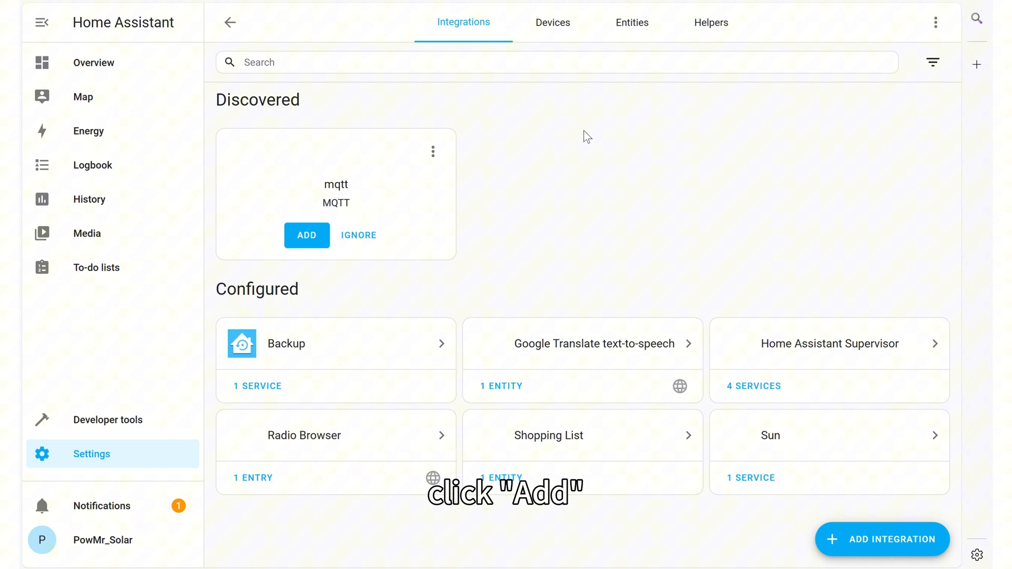
left_click(306, 236)
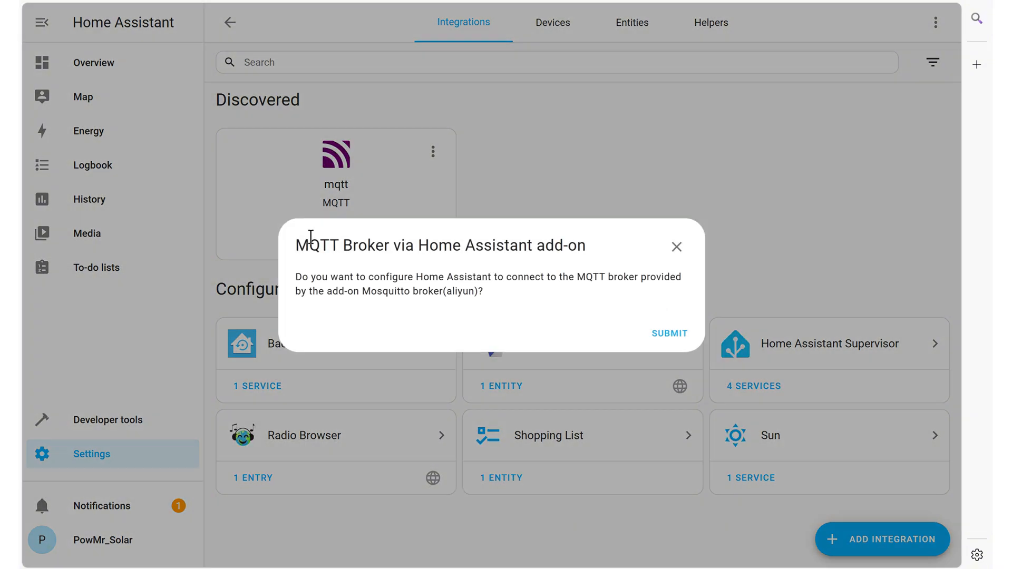
left_click(670, 334)
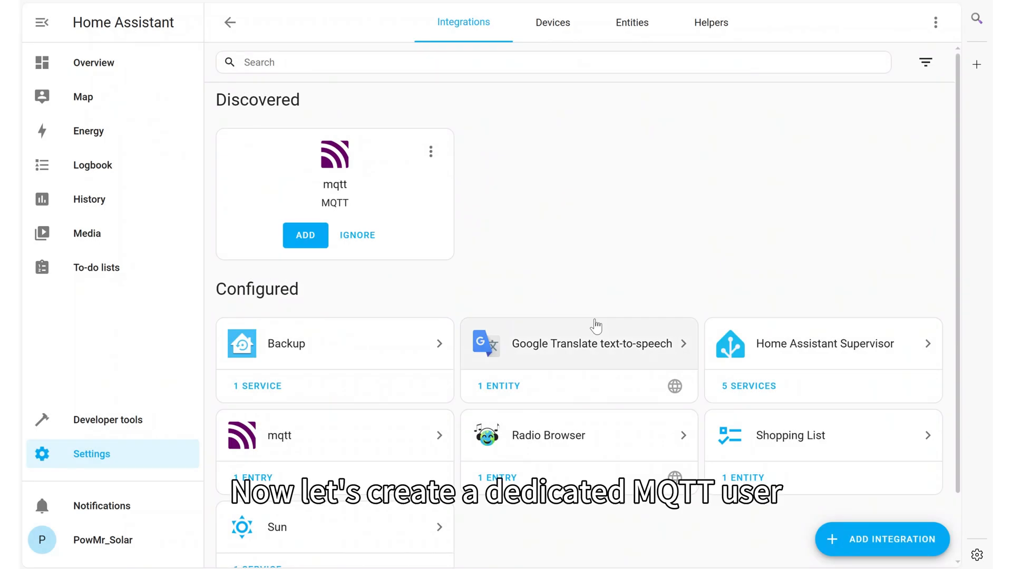
left_click(280, 435)
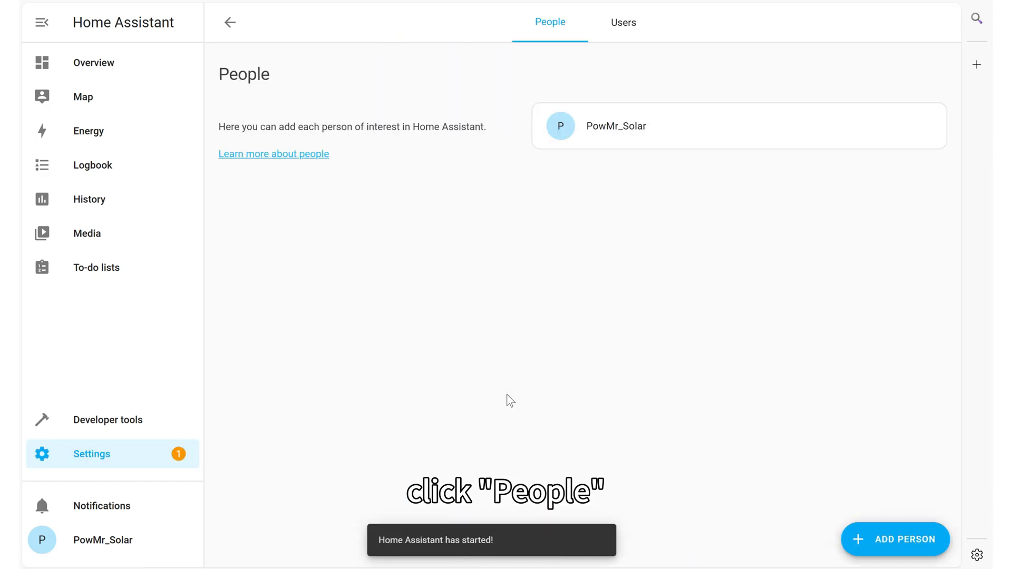
Create a non-admin user named mqtt restricted to local network logins
left_click(623, 23)
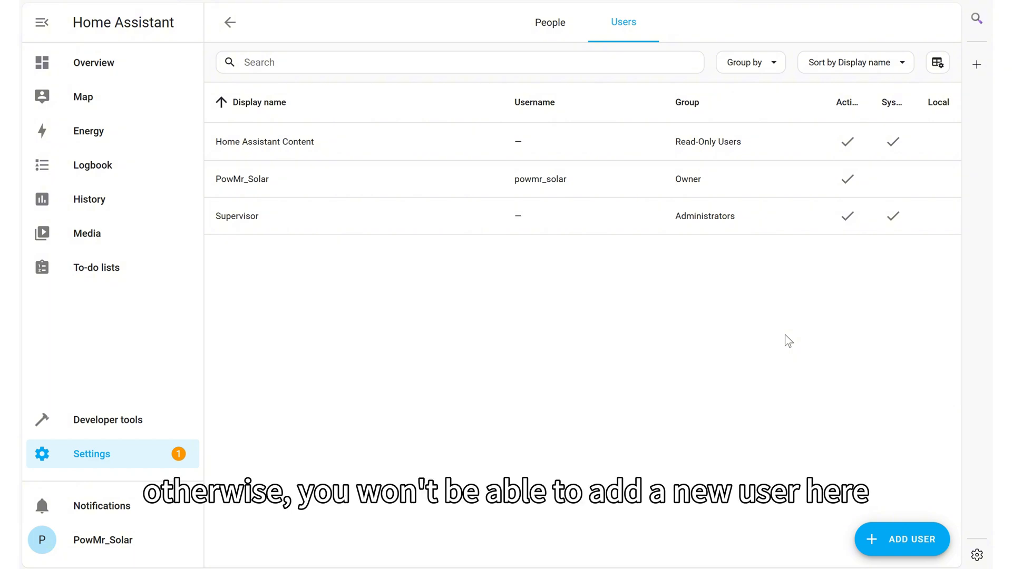
mouse_move(919, 538)
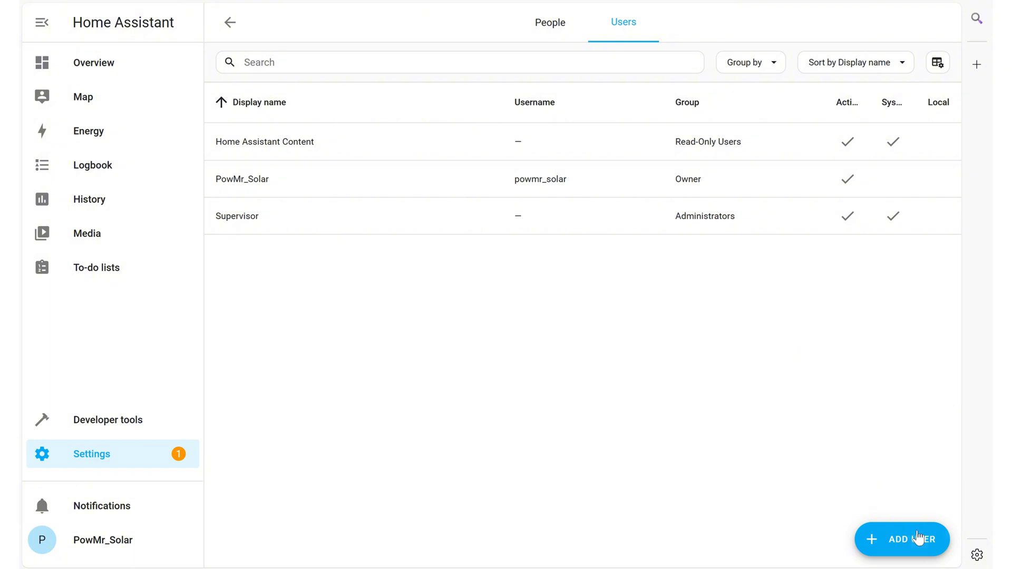
left_click(902, 539)
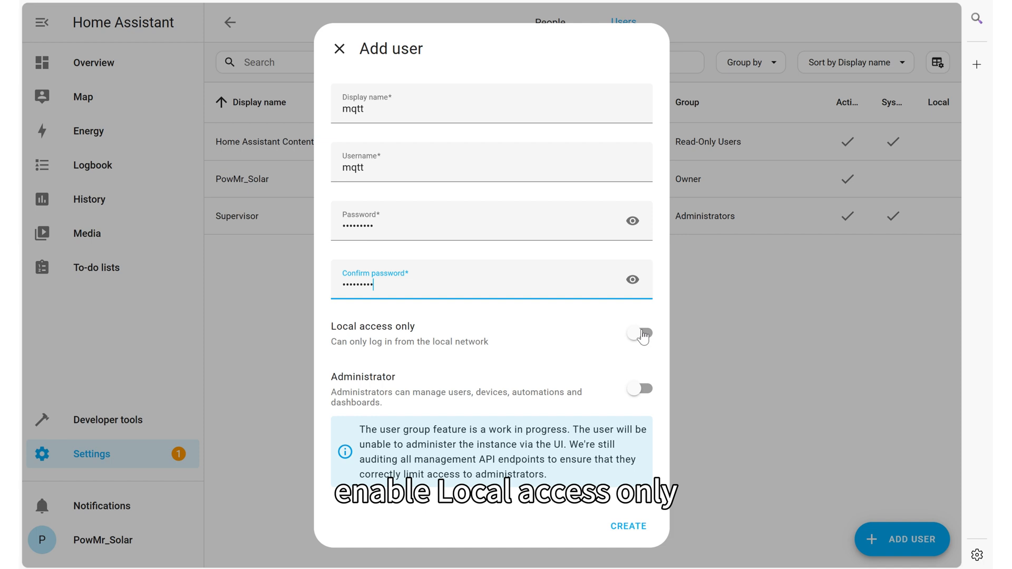
left_click(639, 333)
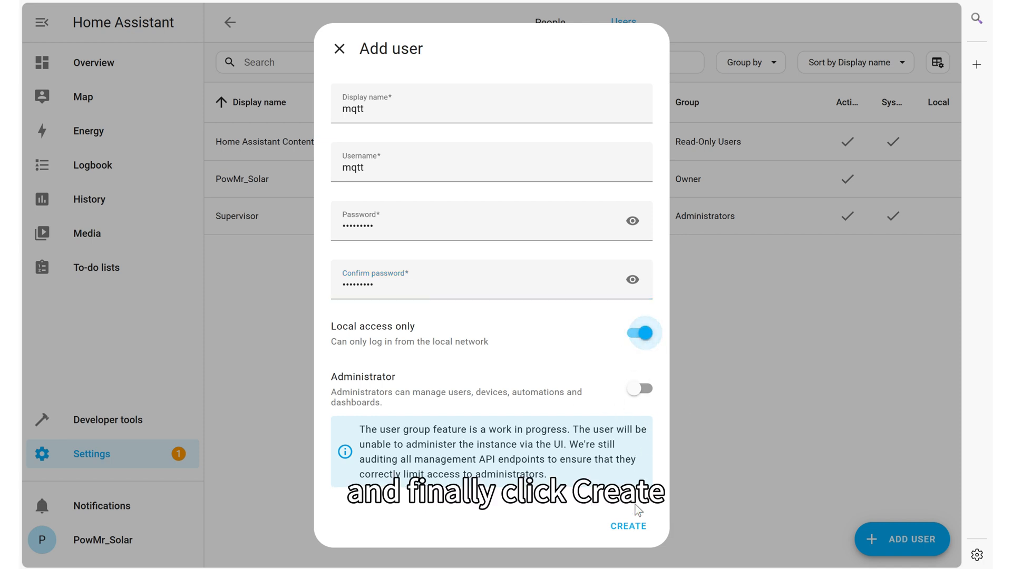
left_click(628, 527)
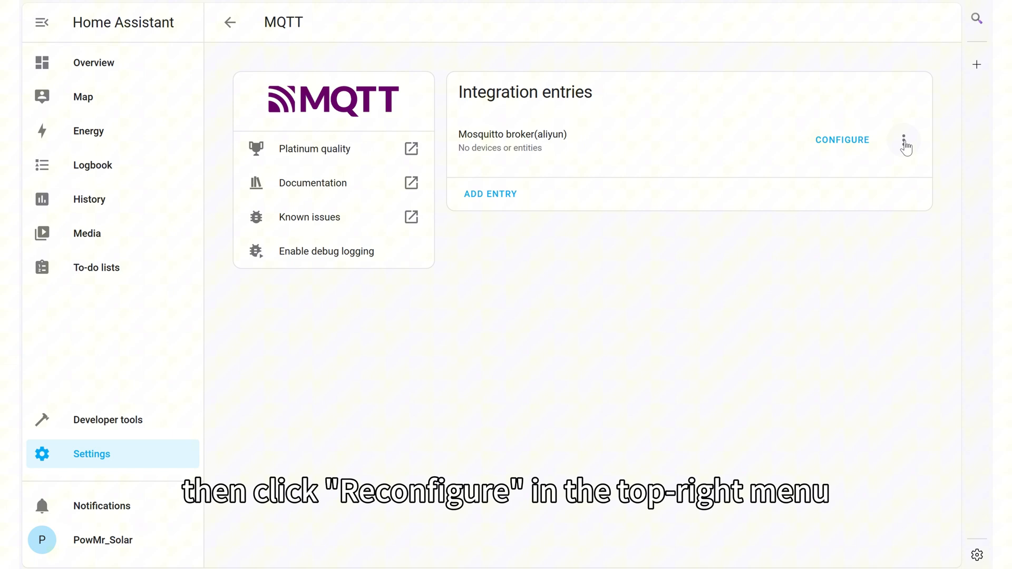
Reconfigure the MQTT entry with broker 192.168.110.225, port 1883 and mqtt user credentials
left_click(903, 139)
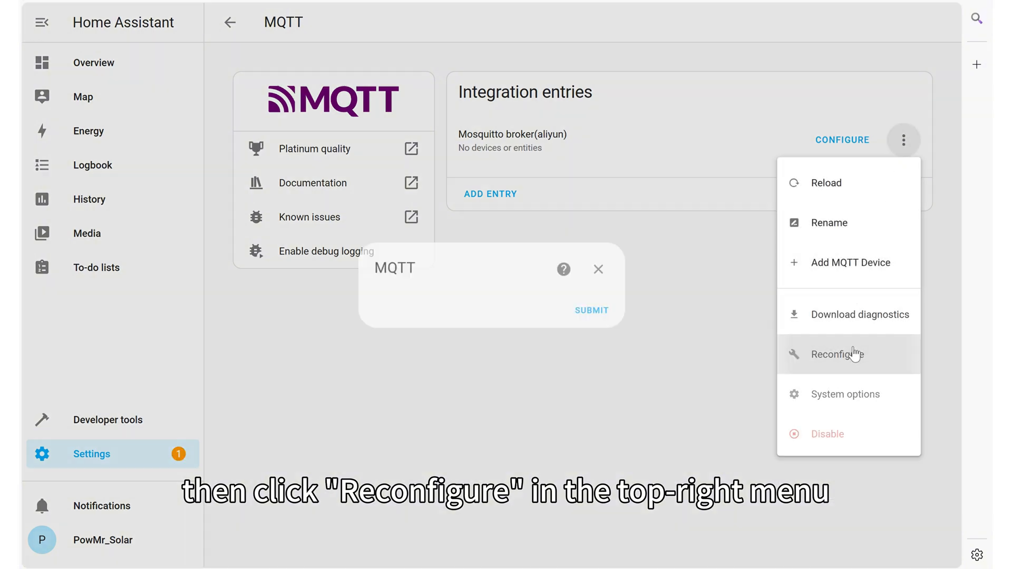
left_click(837, 355)
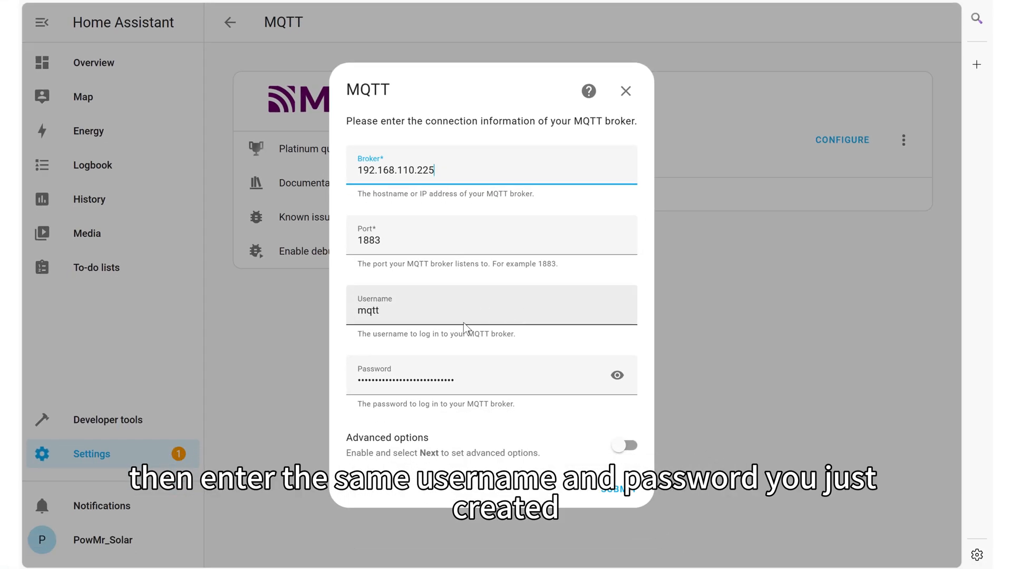
left_click(491, 375)
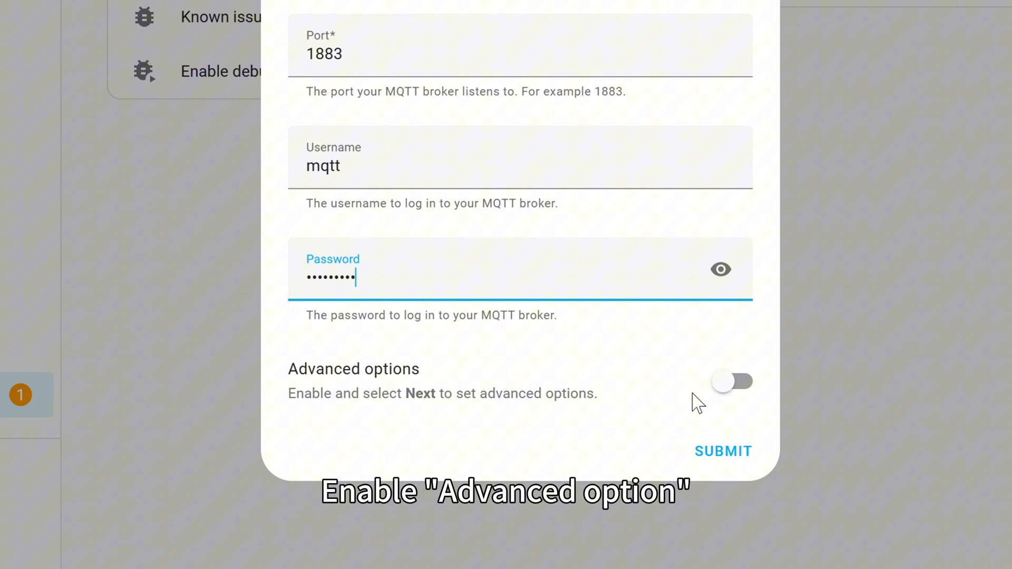
left_click(733, 380)
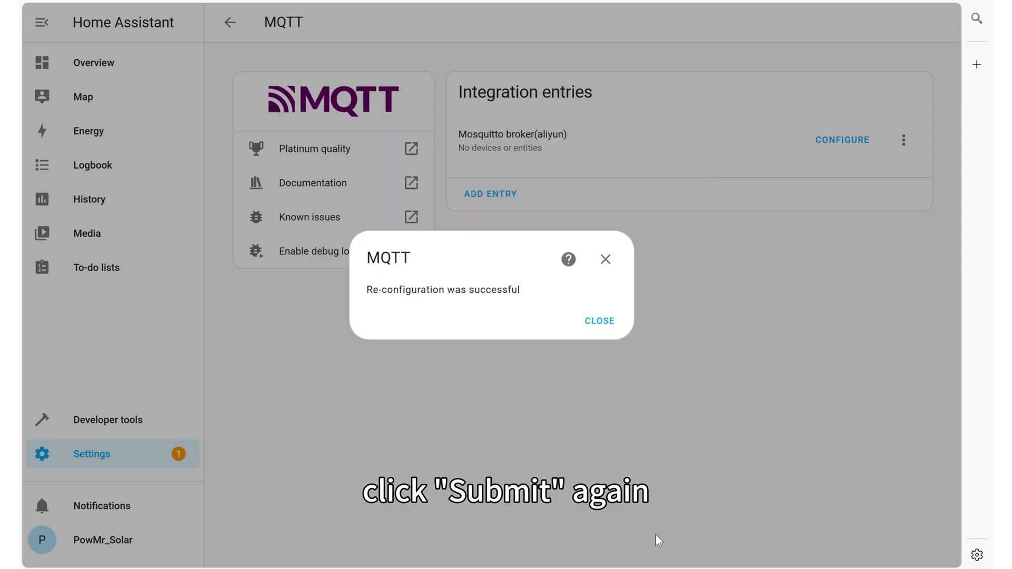
left_click(598, 321)
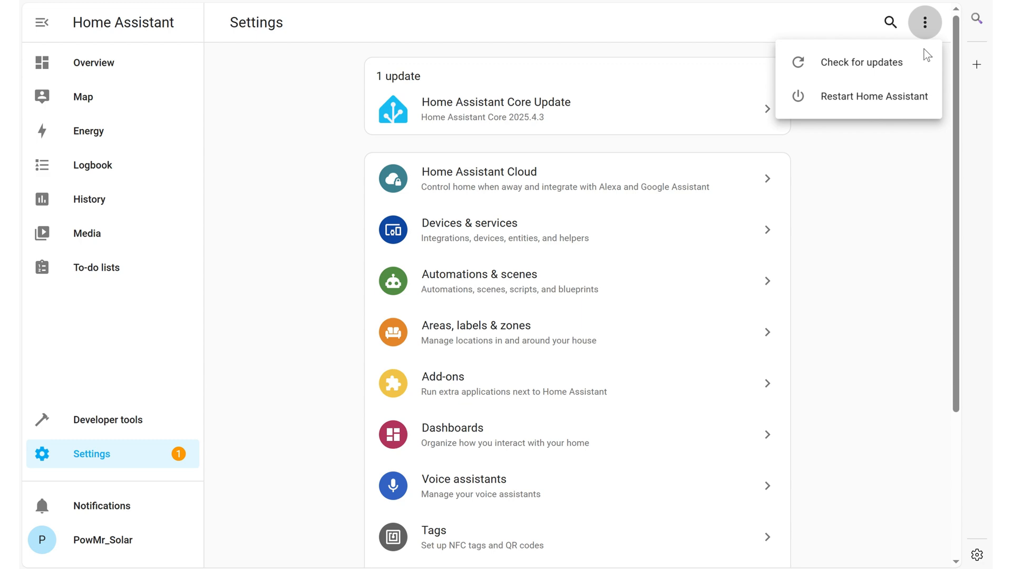
Restart Home Assistant from the Settings overflow menu
left_click(875, 95)
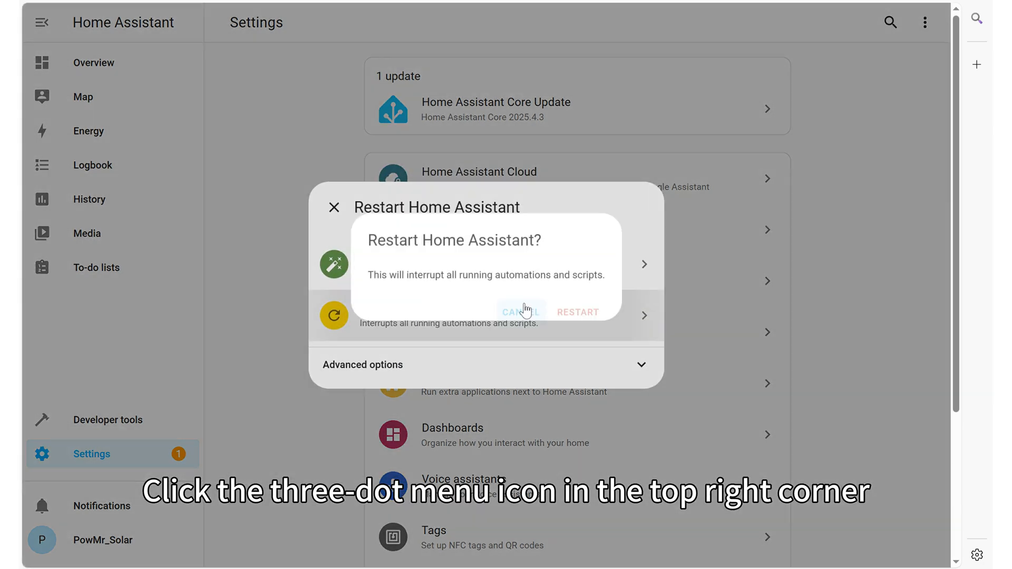
left_click(521, 312)
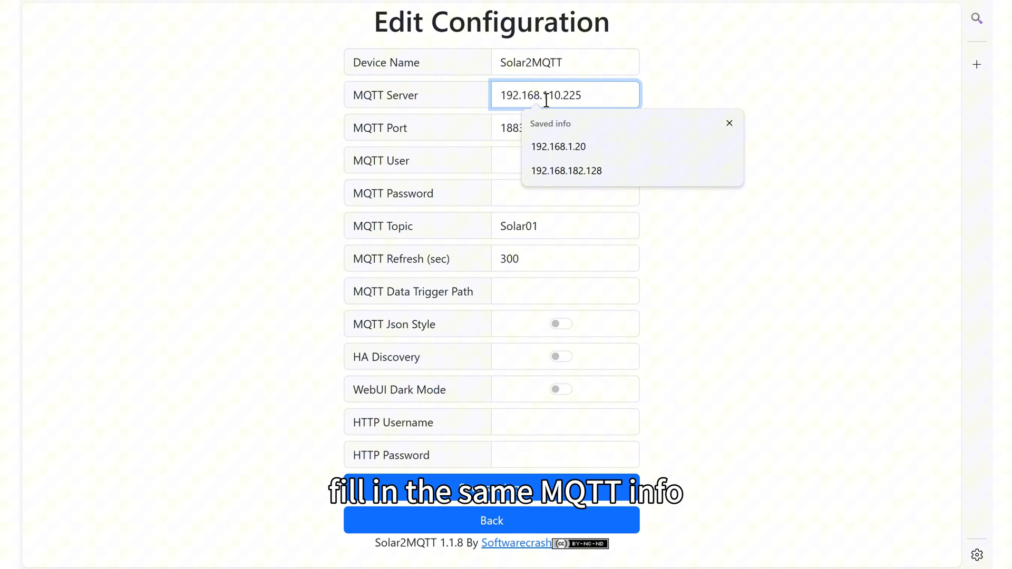
Enter MQTT user mqtt with its password and a 10-second refresh interval
type("mqtt")
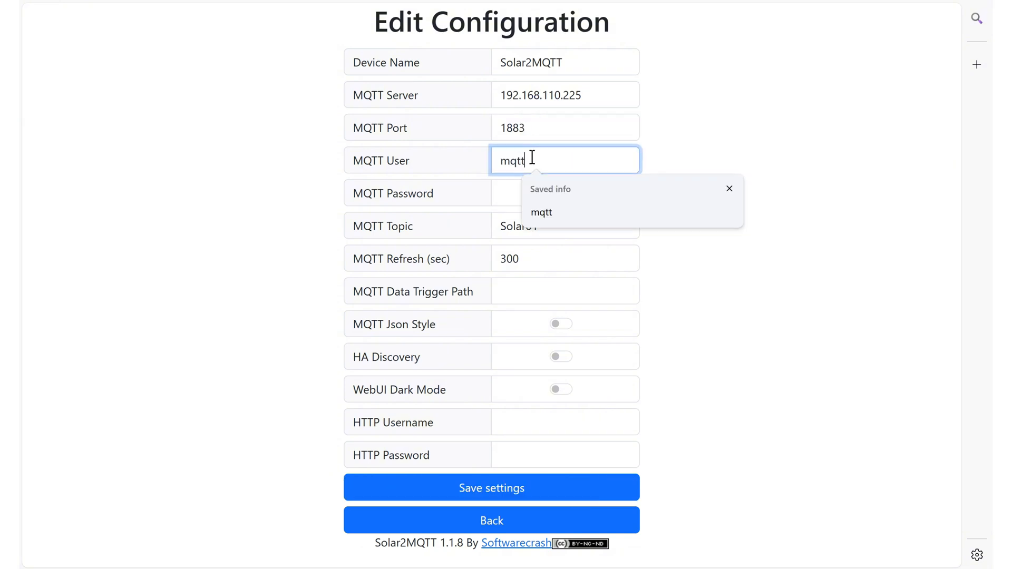
left_click(565, 192)
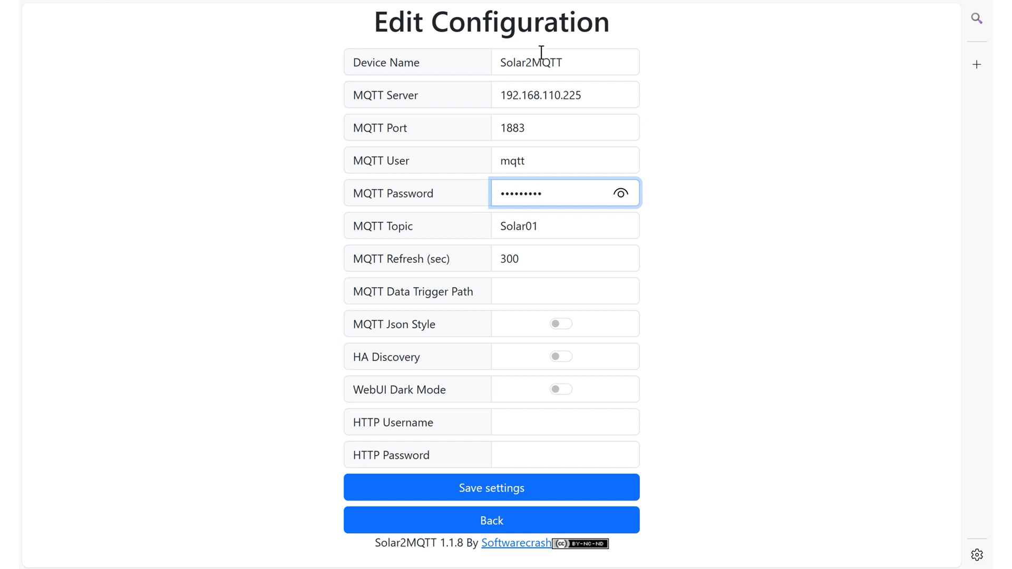
type("1")
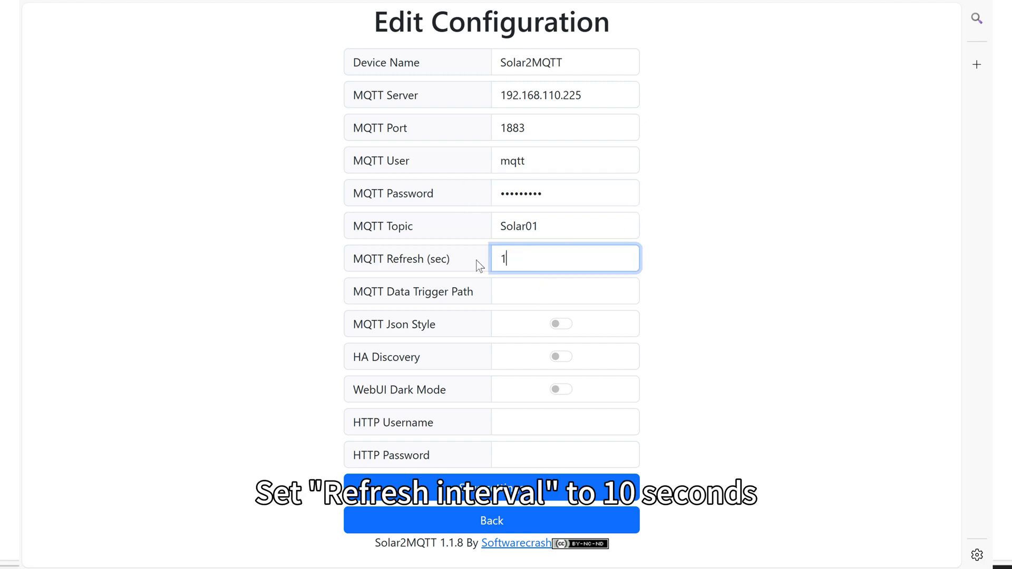
type("0")
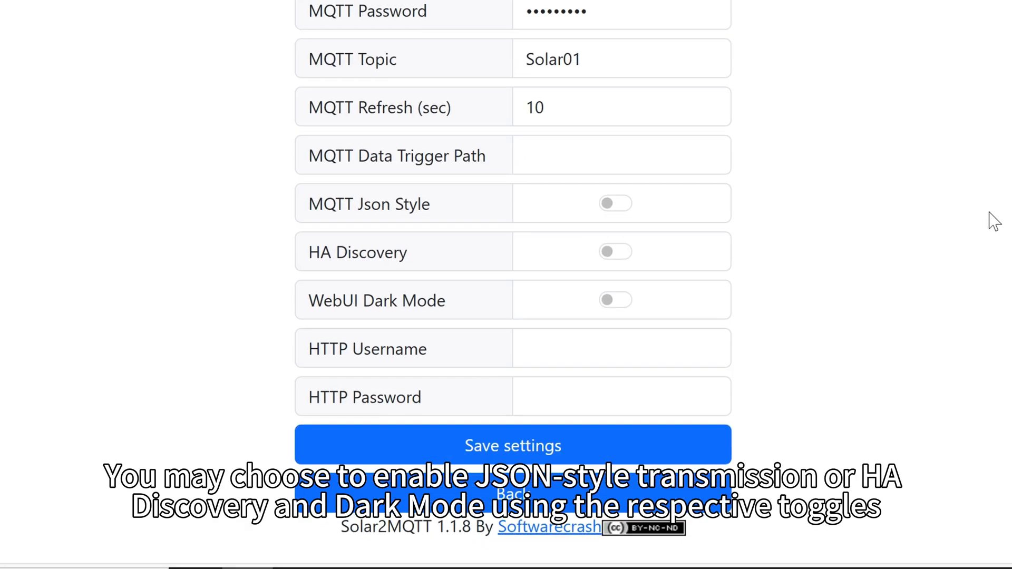
Enable HA Discovery and dark mode, set HTTP username powmr, and save settings
left_click(615, 251)
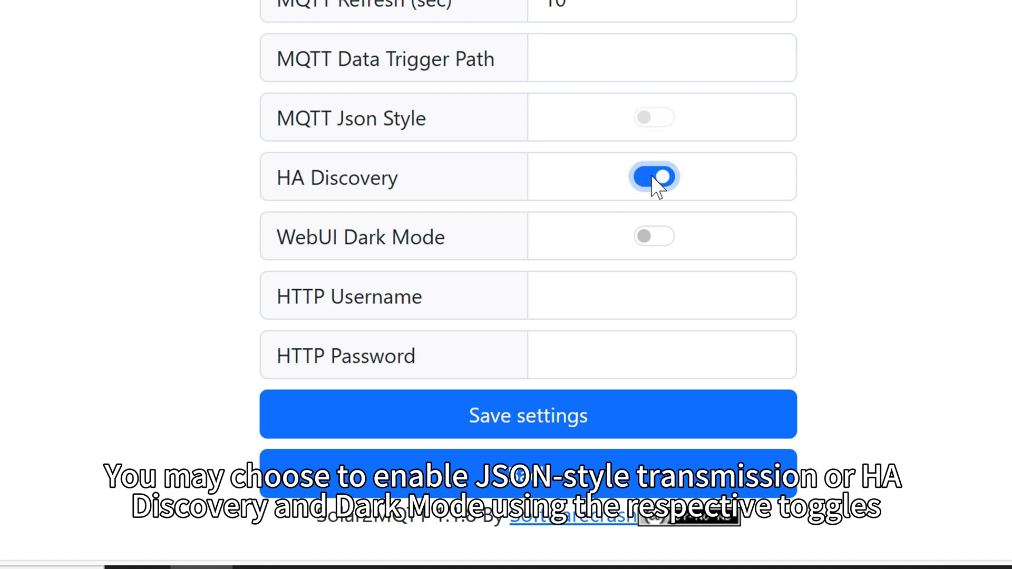
left_click(654, 236)
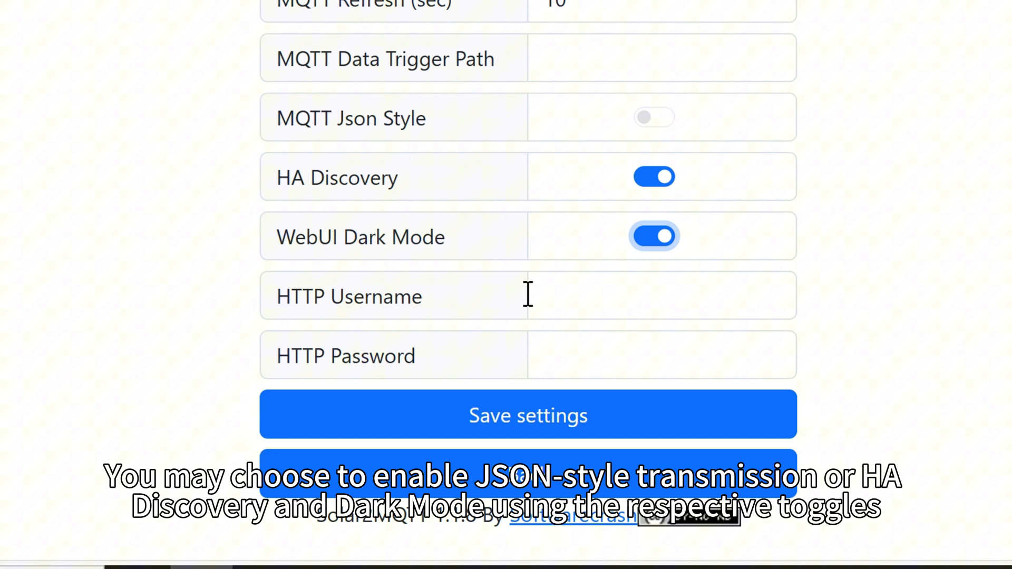
left_click(662, 296)
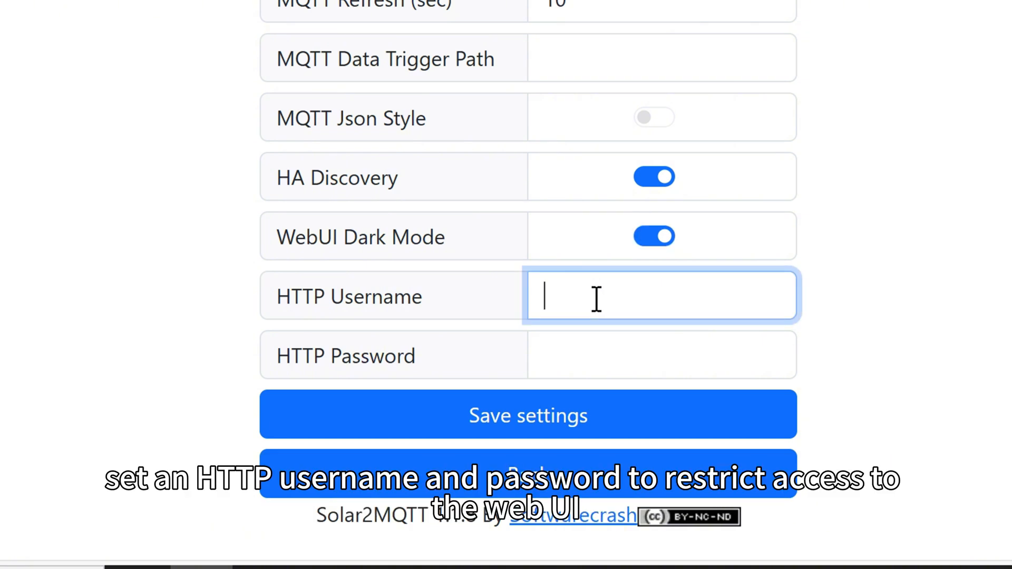
type("powmr")
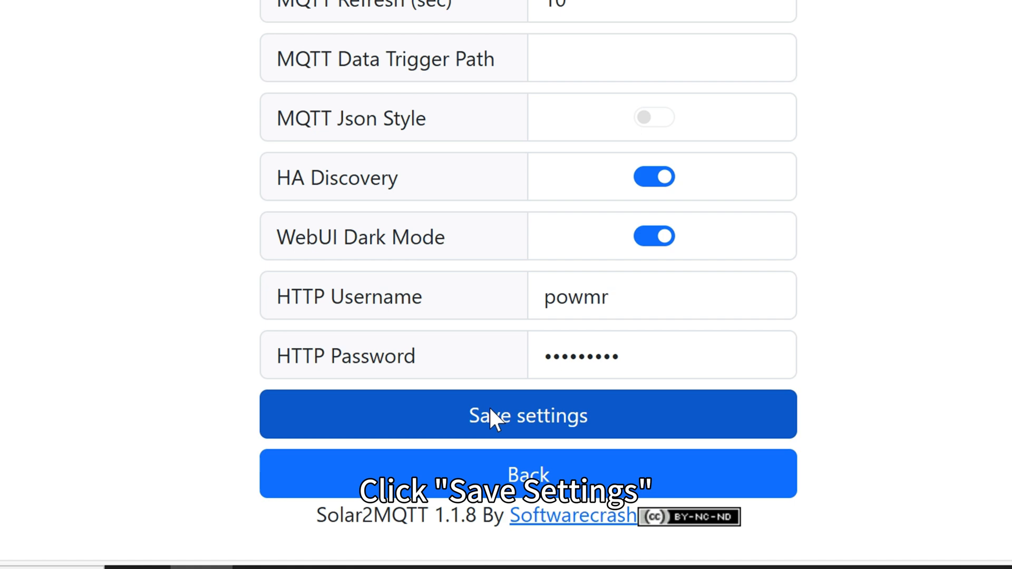
left_click(527, 414)
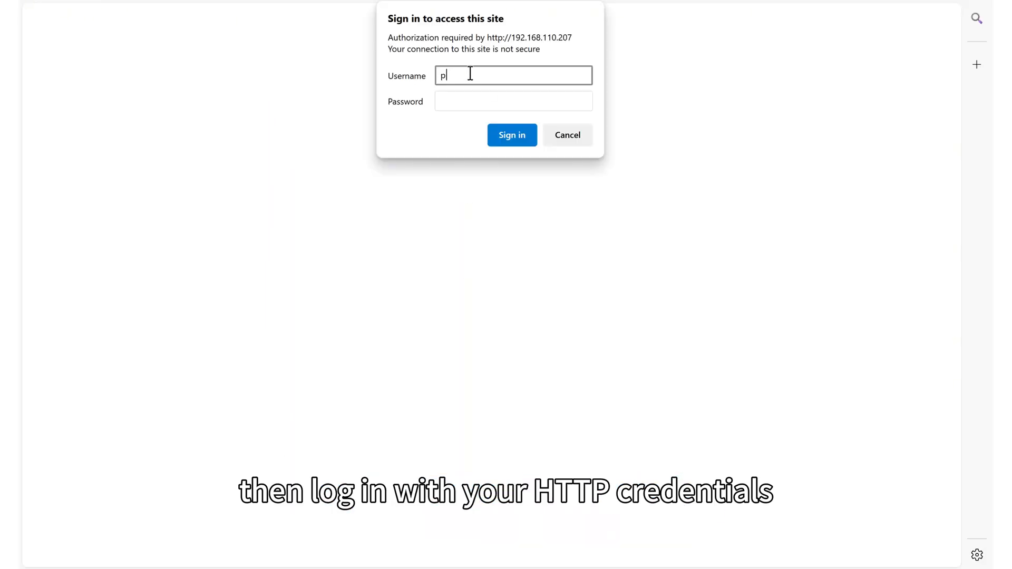
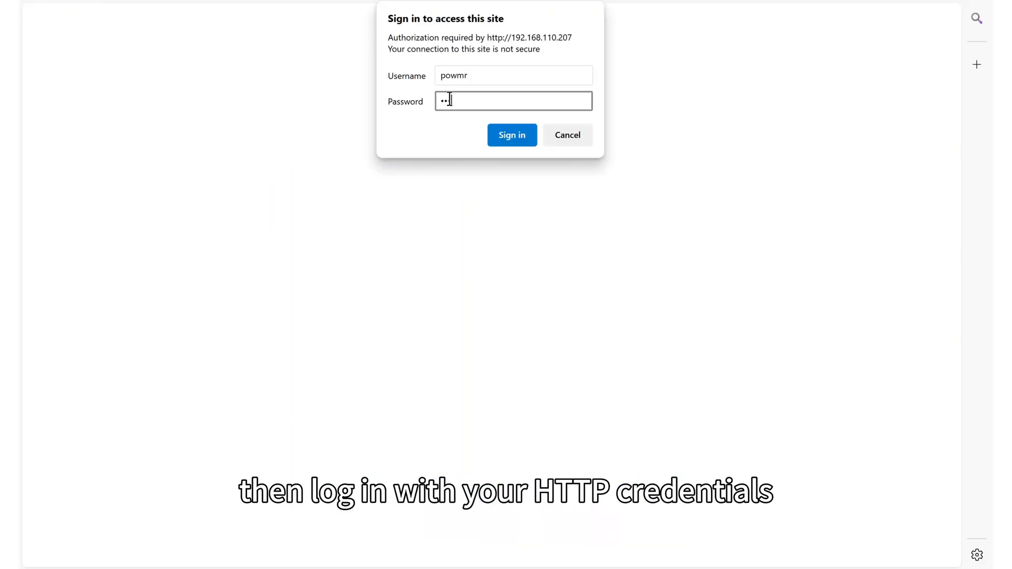
Sign in to Solar2MQTT with the powmr HTTP login and save it in the browser
left_click(512, 135)
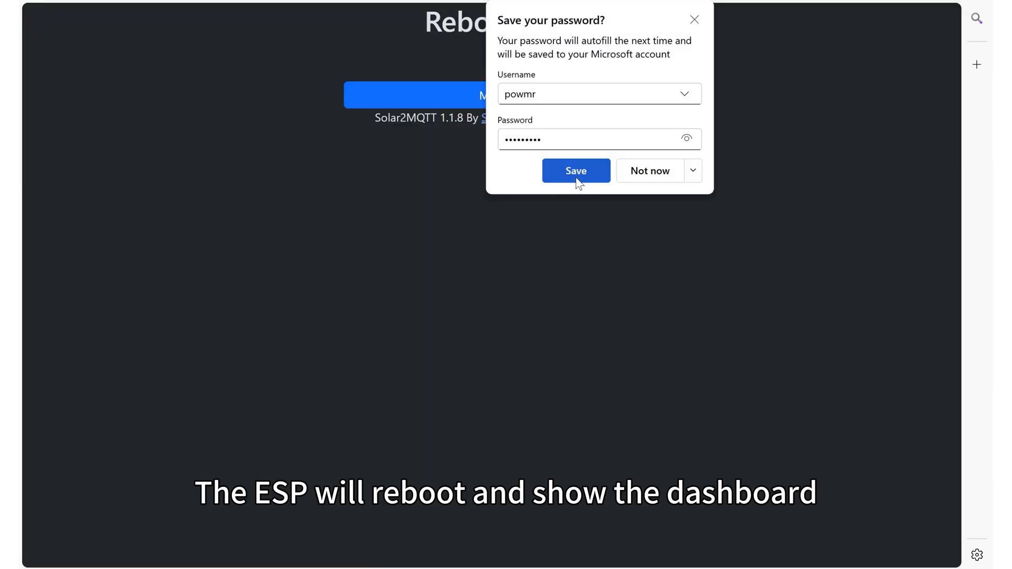
left_click(575, 171)
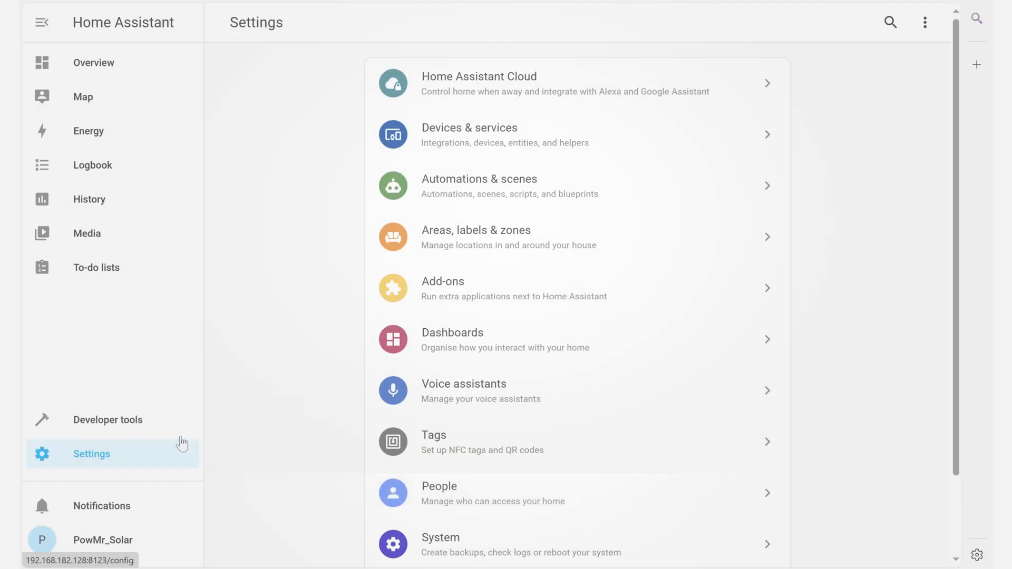
Install MQTT Explorer from the Add-on Store, enable its toggles including sidebar, and start it
left_click(443, 287)
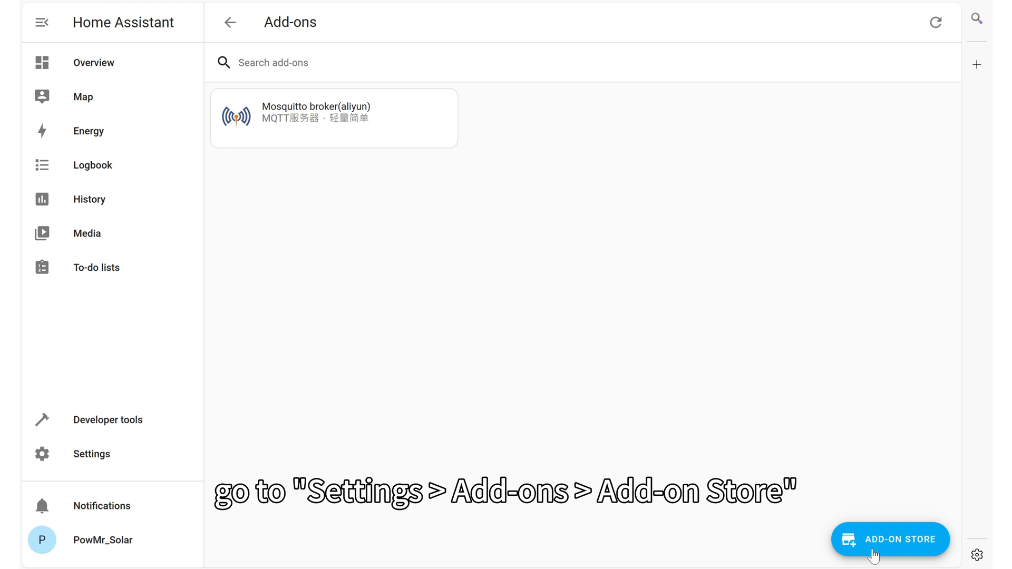
left_click(891, 539)
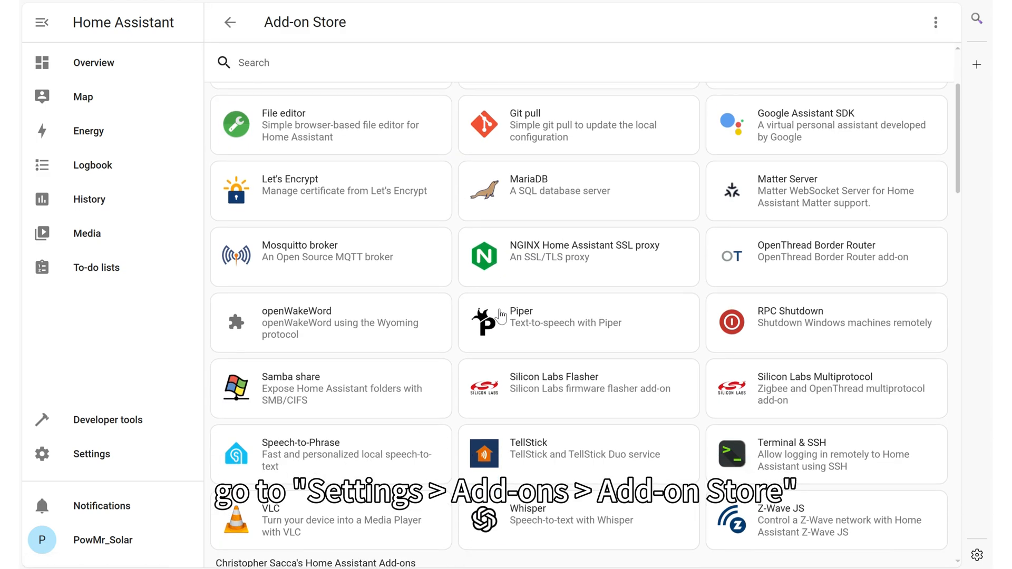
scroll("down", 3)
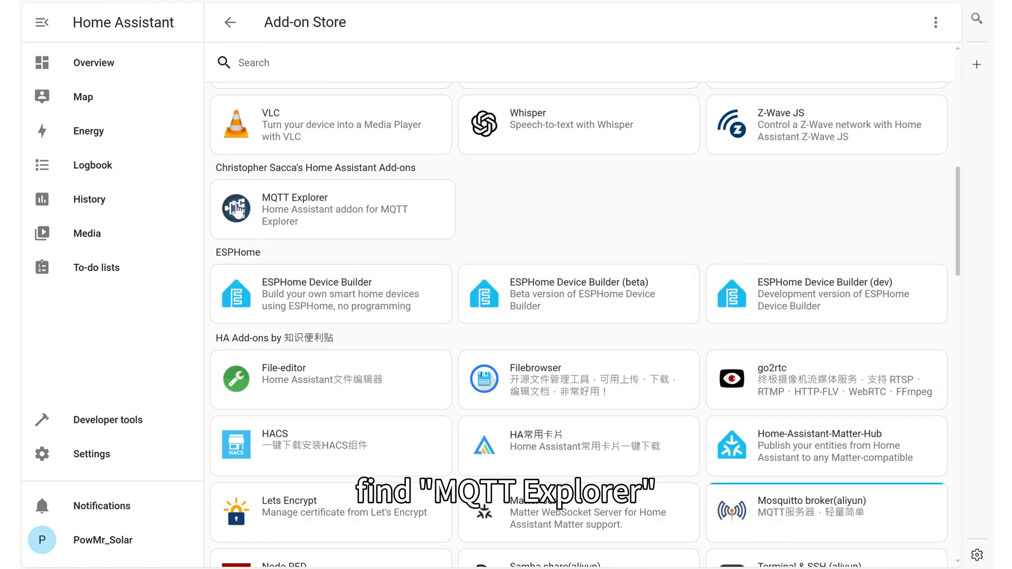
left_click(294, 198)
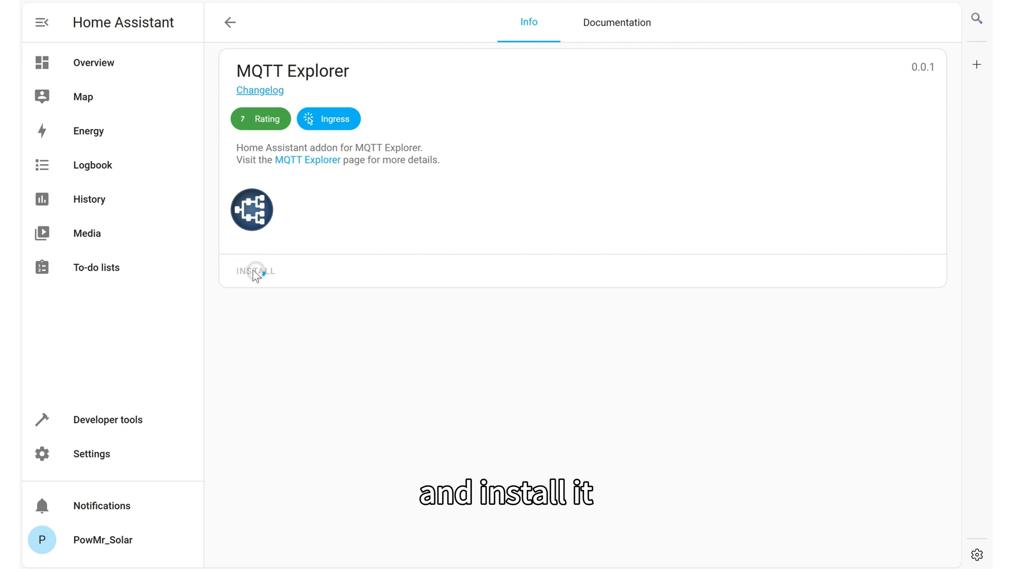
left_click(256, 270)
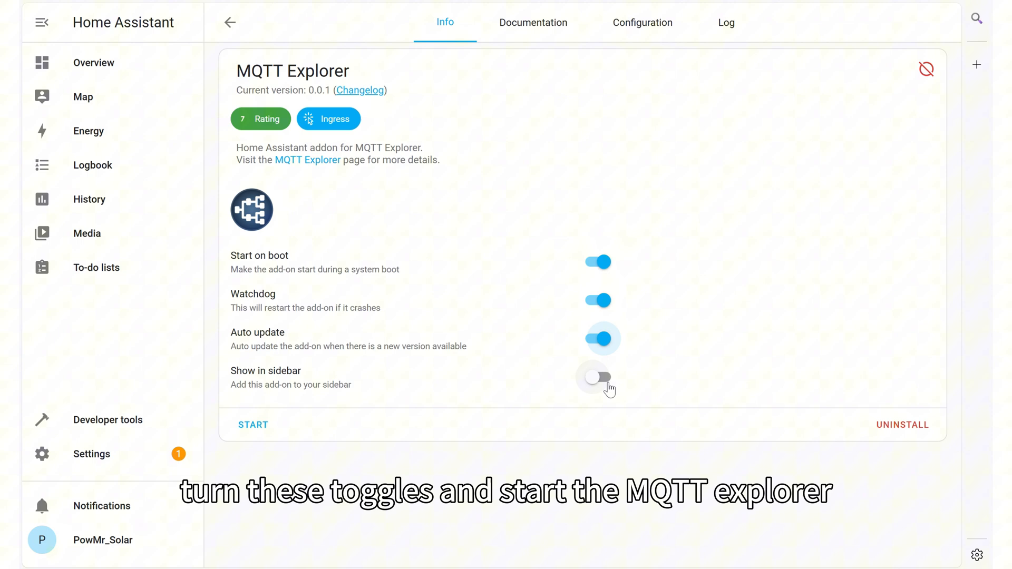
left_click(598, 377)
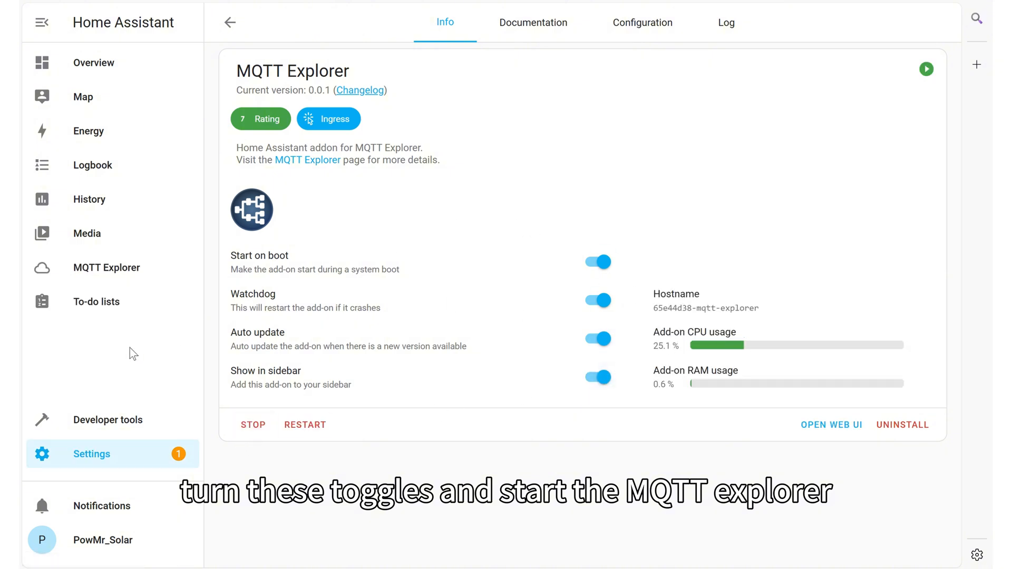
left_click(230, 22)
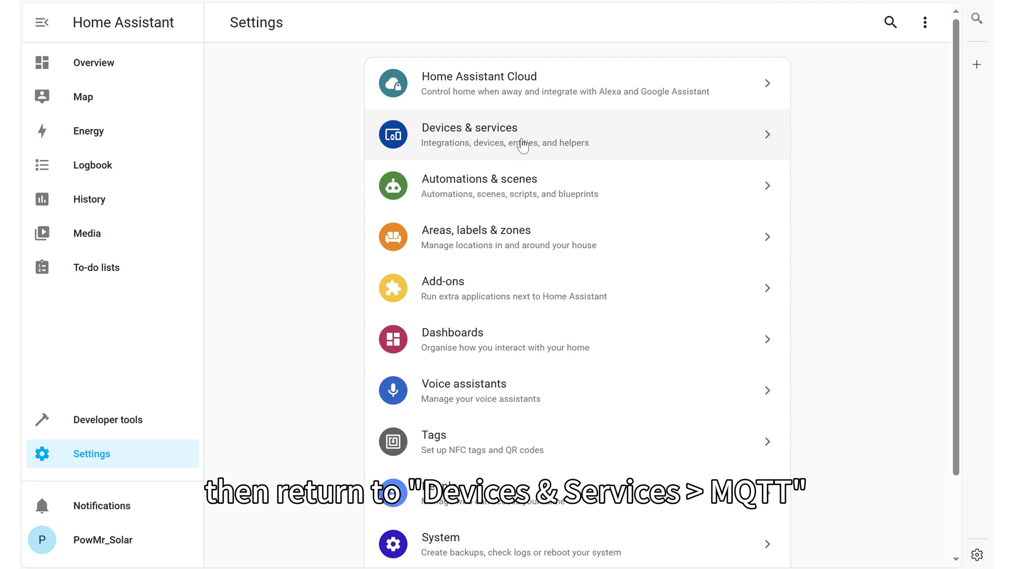
Open Devices & services and the Mosquitto broker entry's Configure page
left_click(469, 134)
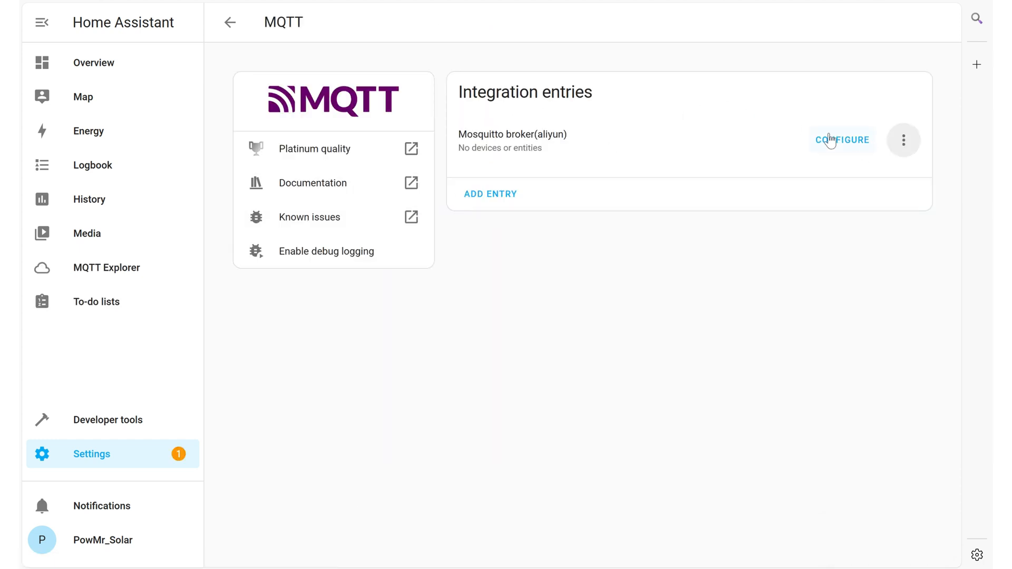
left_click(842, 139)
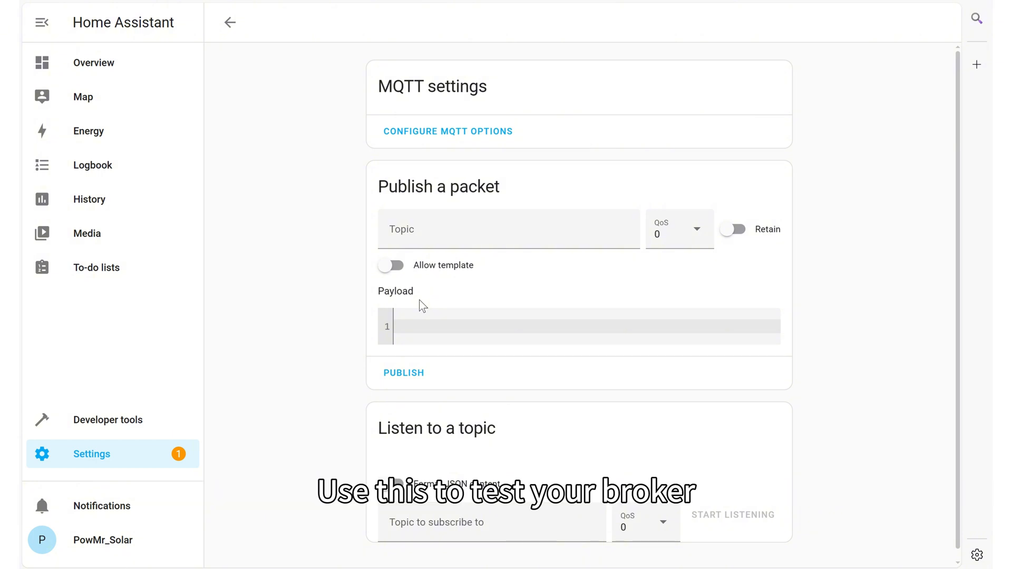
Listen on /test/mqtt/ and publish 'power' and 'hi solar' test messages to it
type("/test")
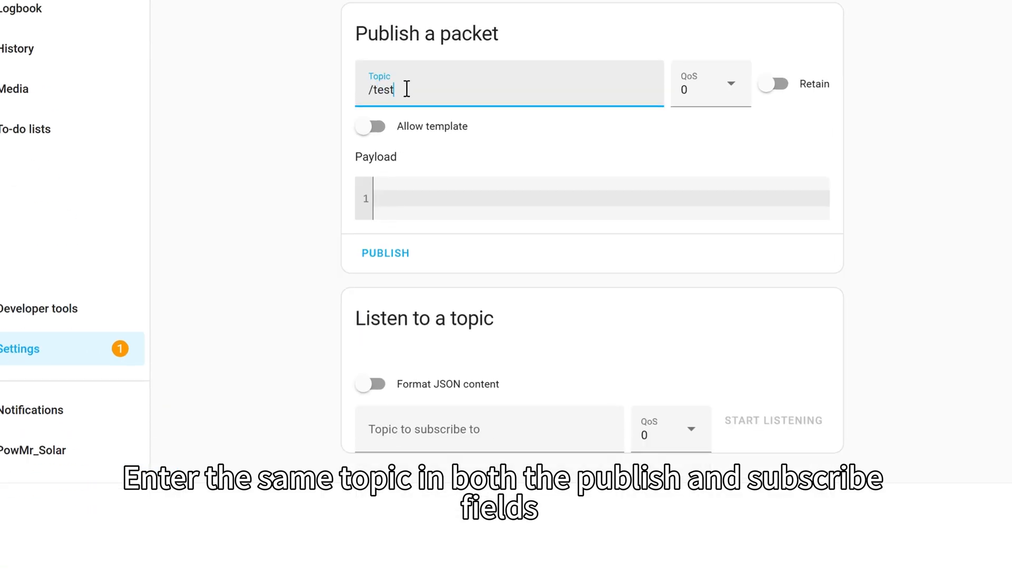
left_click(488, 429)
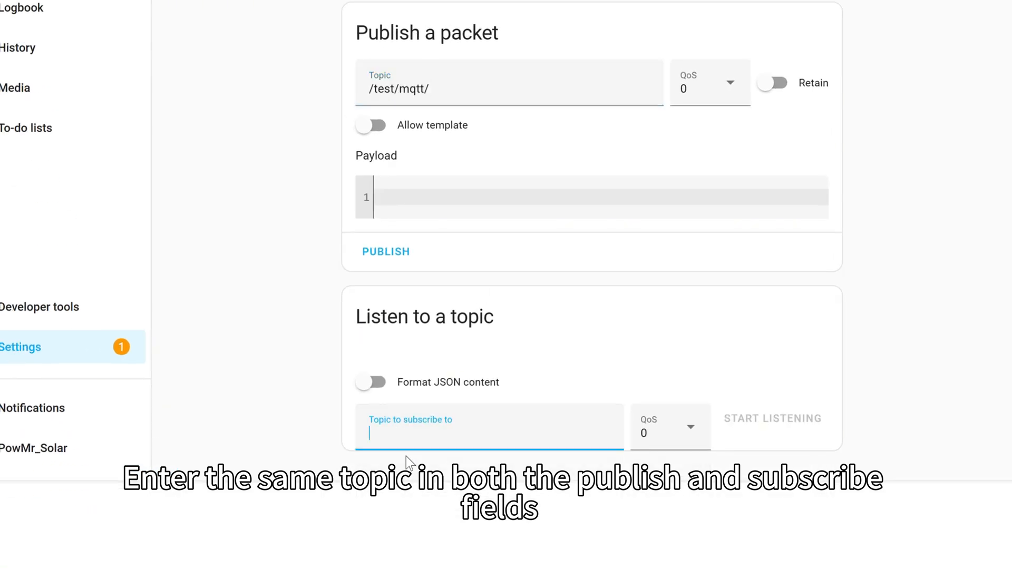
type("p")
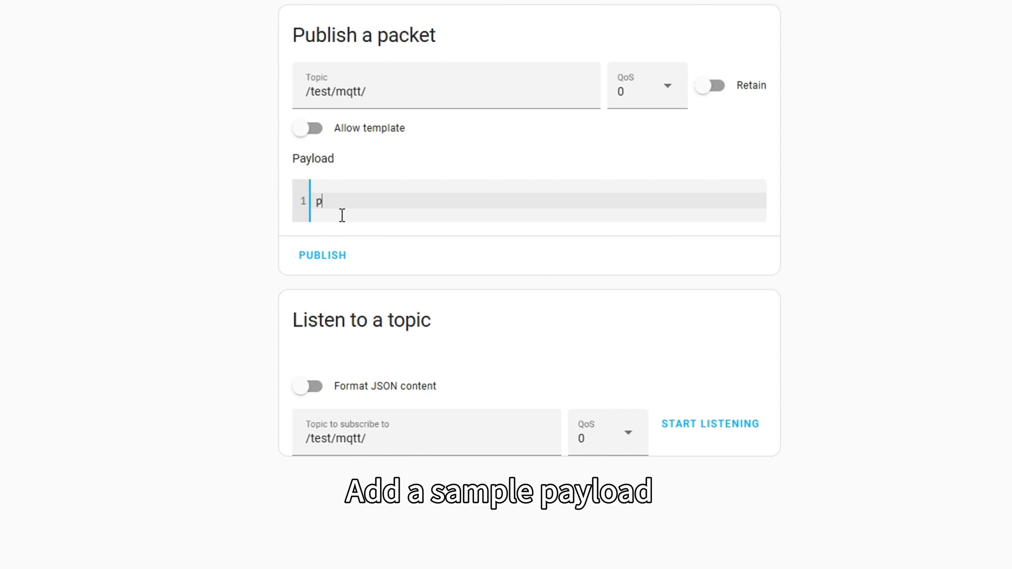
type("ower")
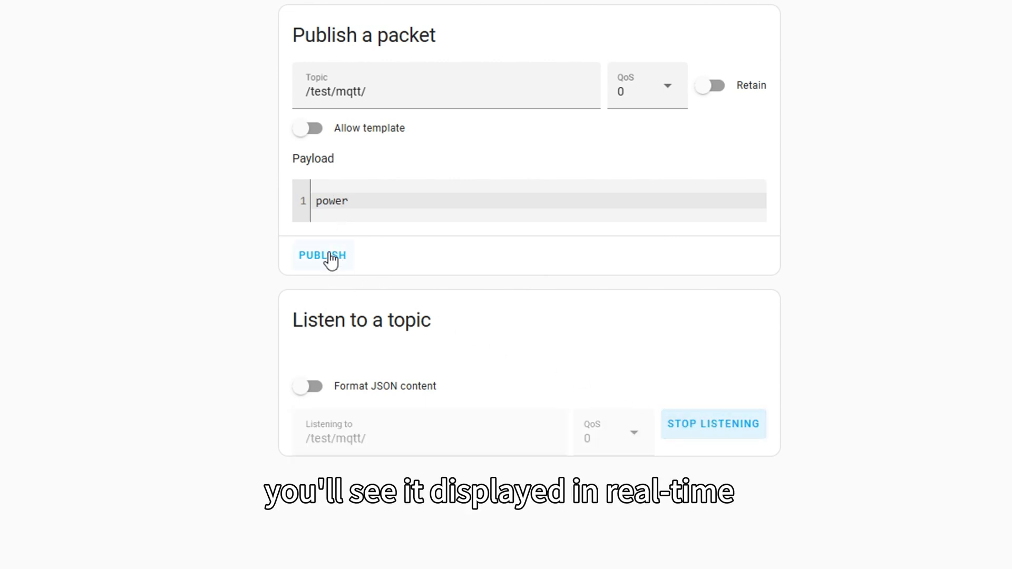
left_click(322, 255)
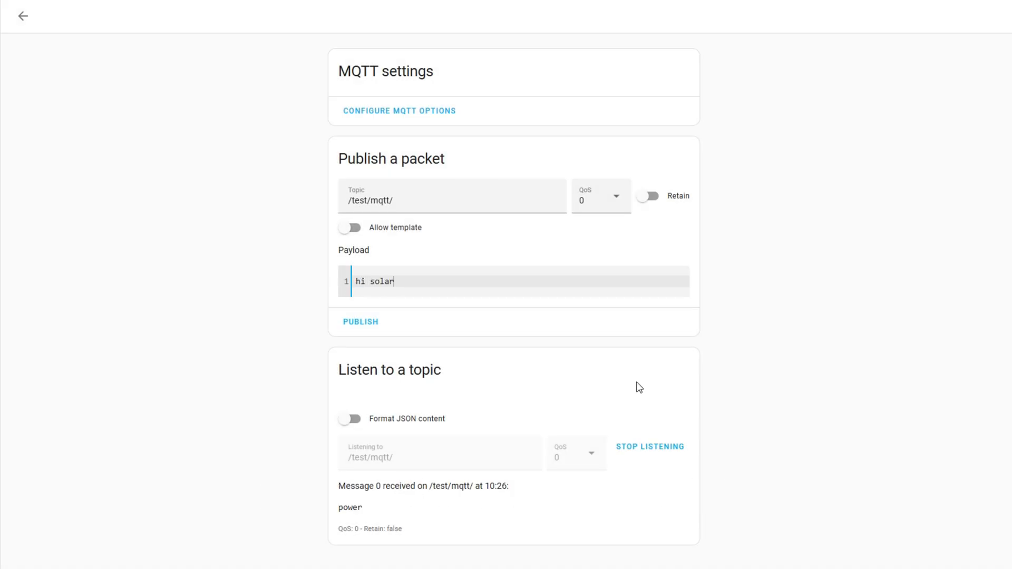
left_click(360, 322)
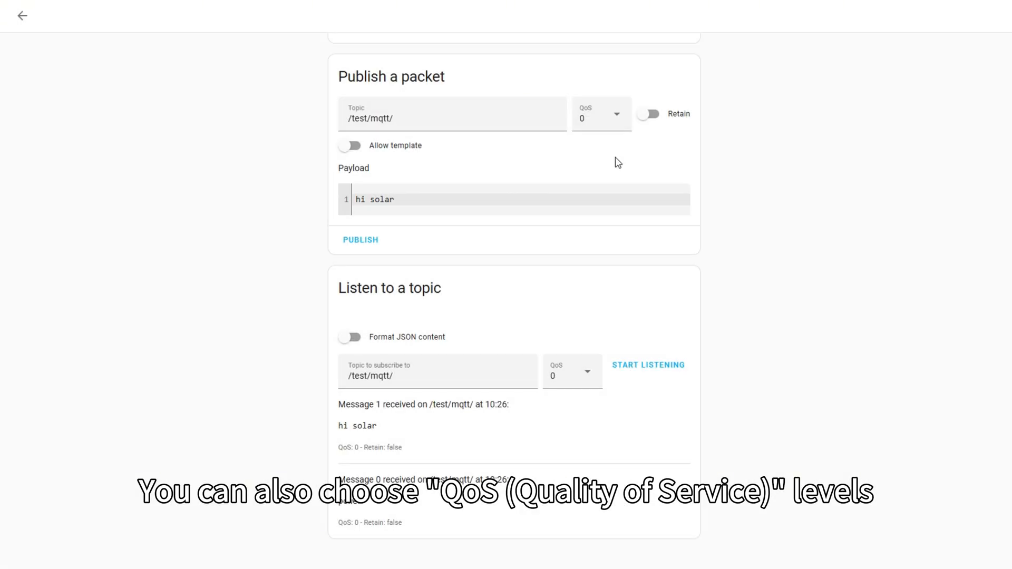
Review the QoS levels, then open MQTT Explorer from the sidebar
left_click(600, 115)
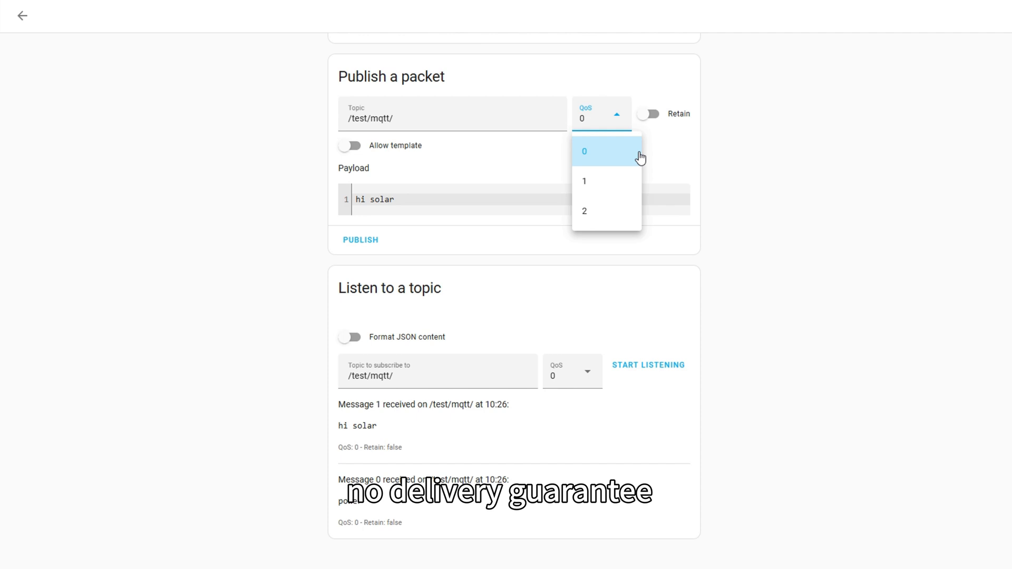
mouse_move(633, 187)
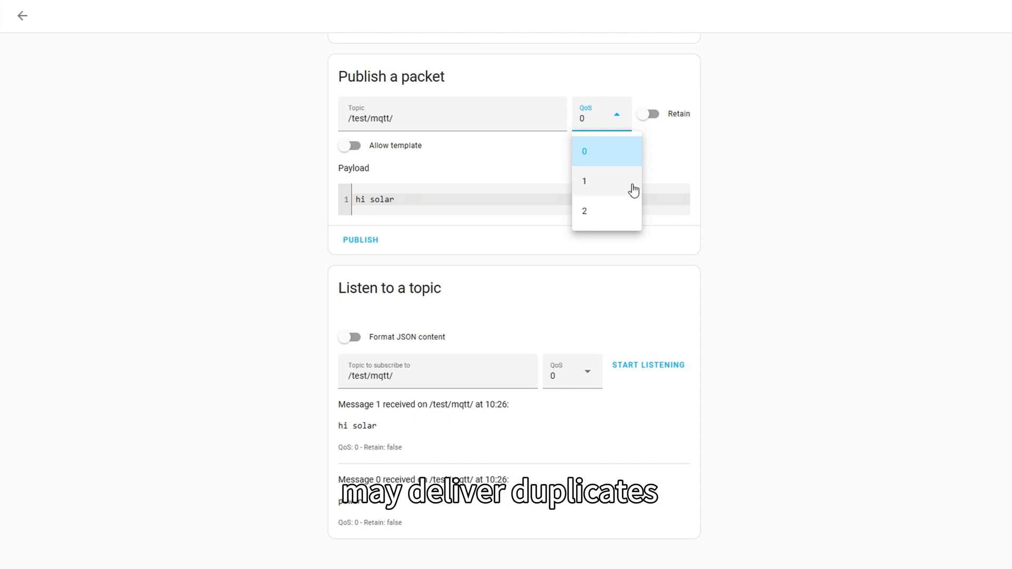
mouse_move(623, 215)
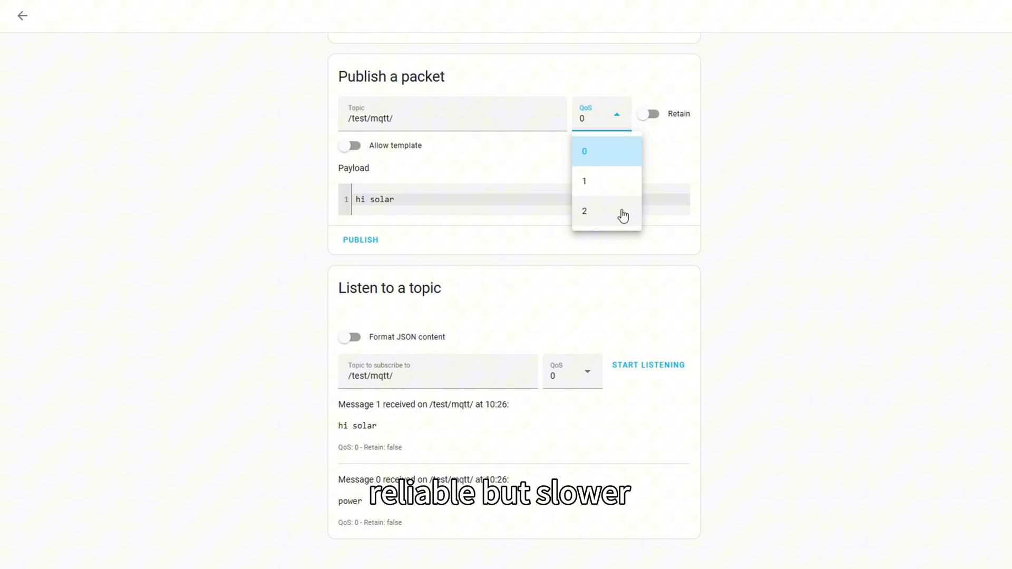
left_click(106, 267)
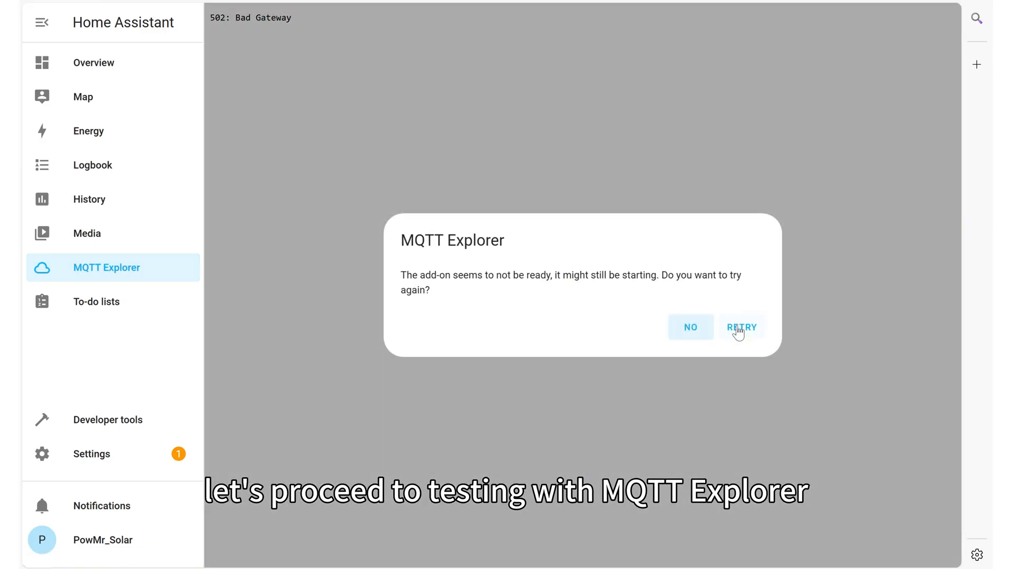
Retry loading, then add a new MQTT Explorer connection named powmr
left_click(742, 327)
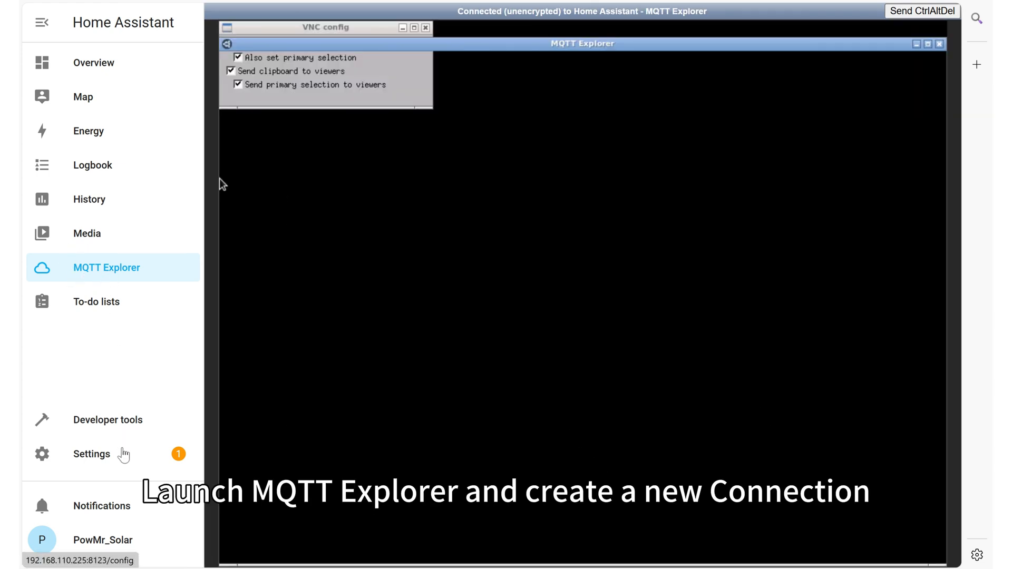
left_click(303, 188)
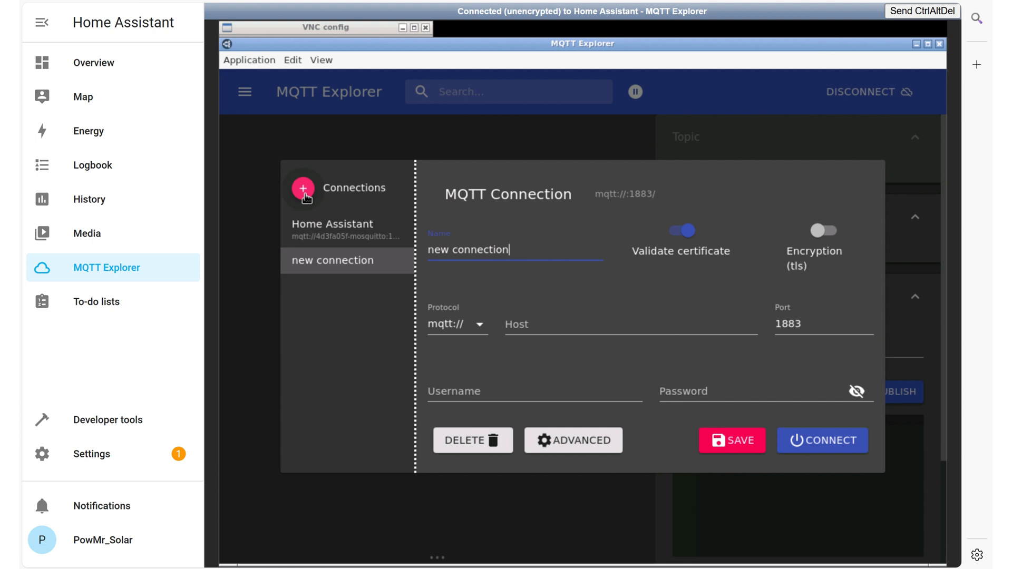
triple_click(469, 250)
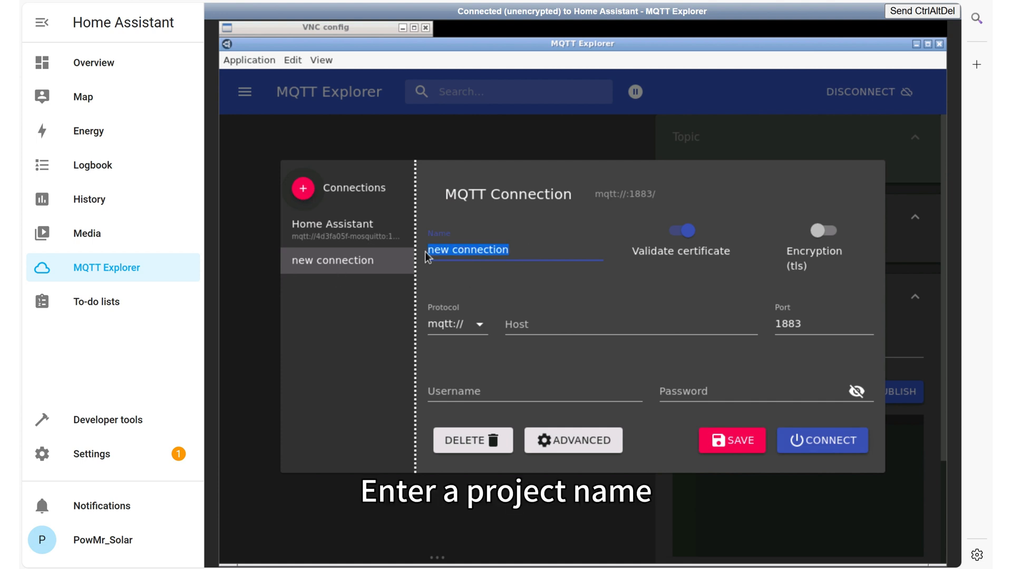
type("powmr")
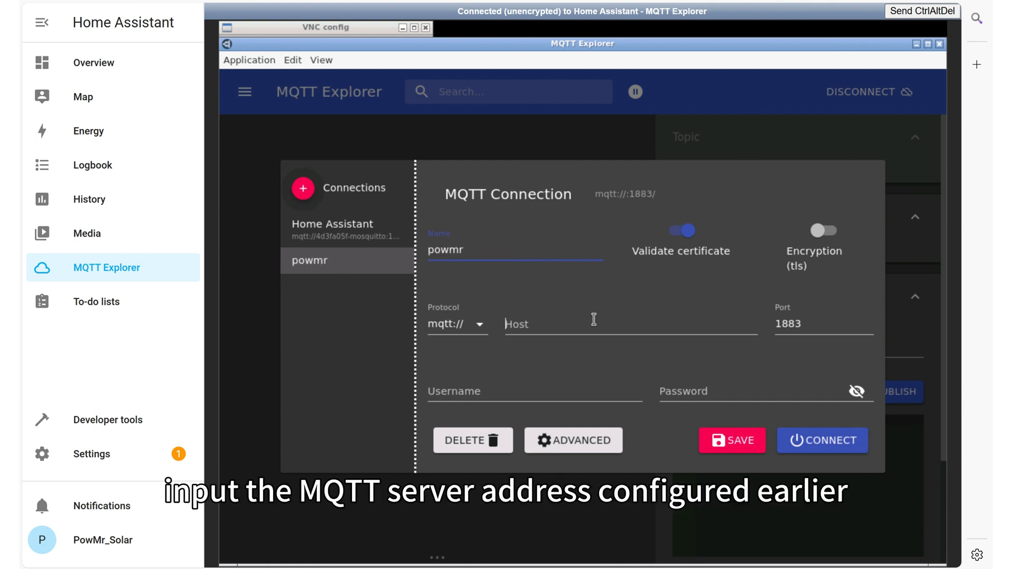
Set host 192.168.110.225, username mqtt and the password, then save the connection
type("192.168.110.225")
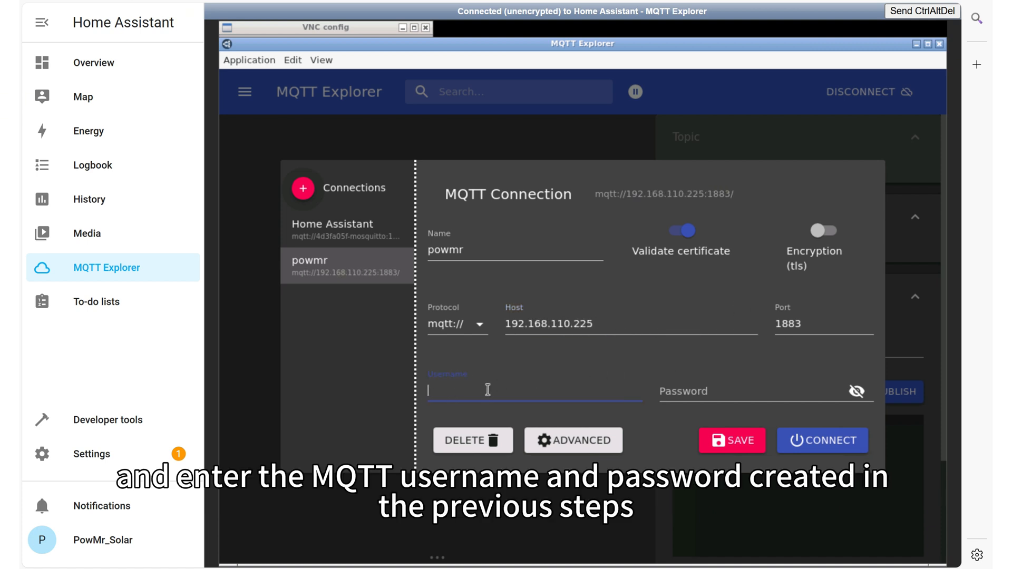
type("mqtt")
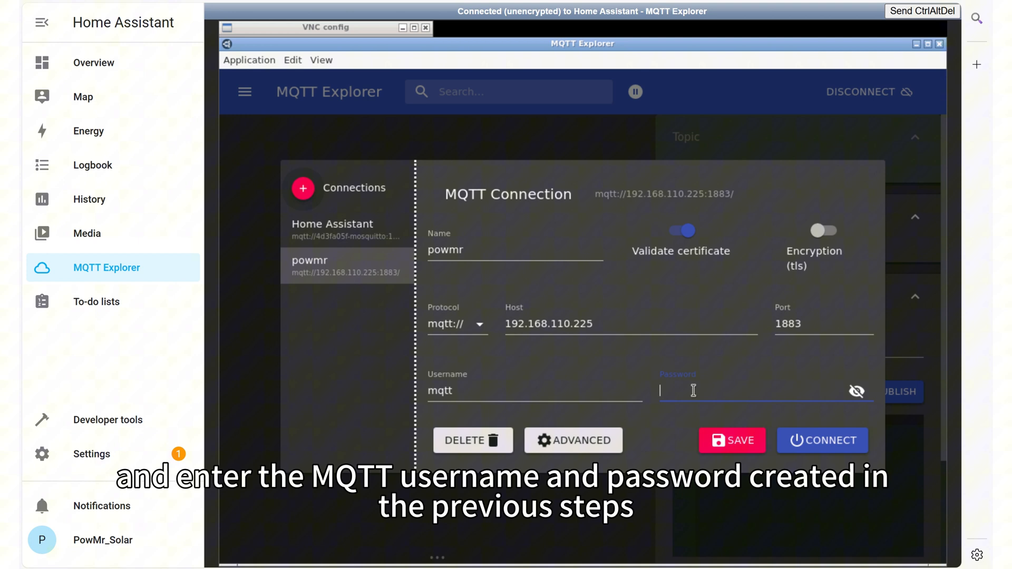
type("password")
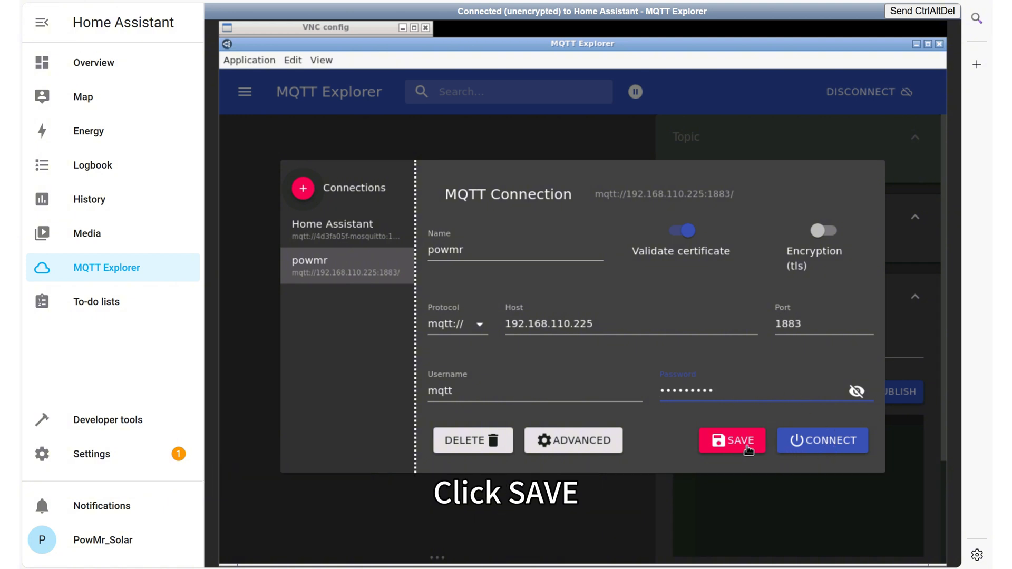
left_click(733, 440)
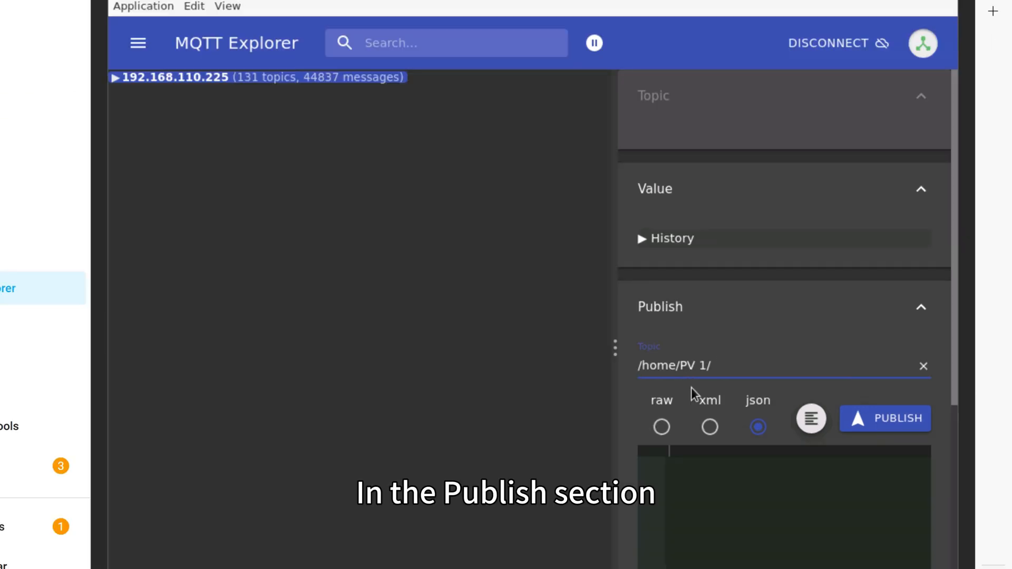
Publish the message 'solar' to the /home/PV 1/ topic
type("solar")
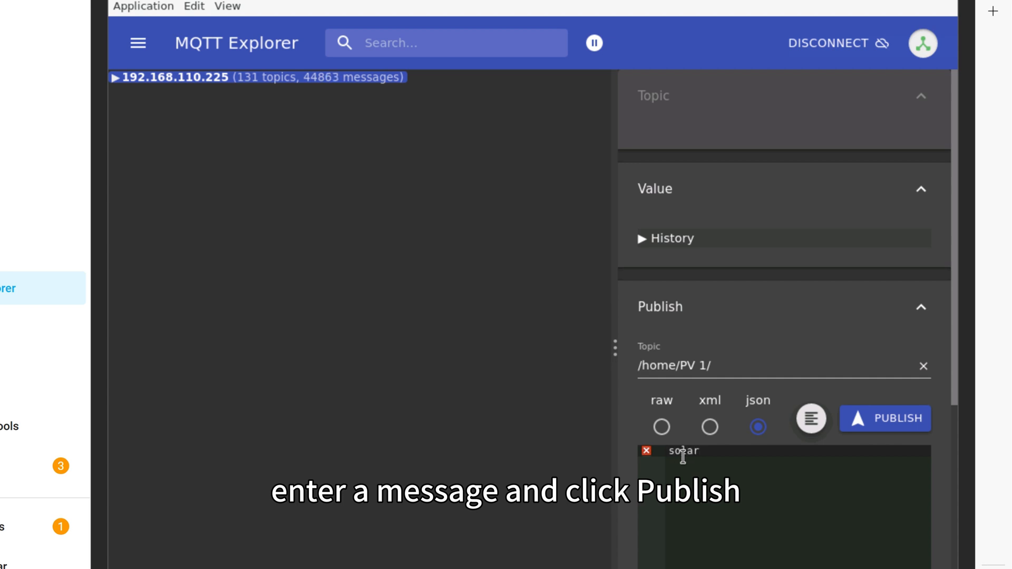
left_click(886, 418)
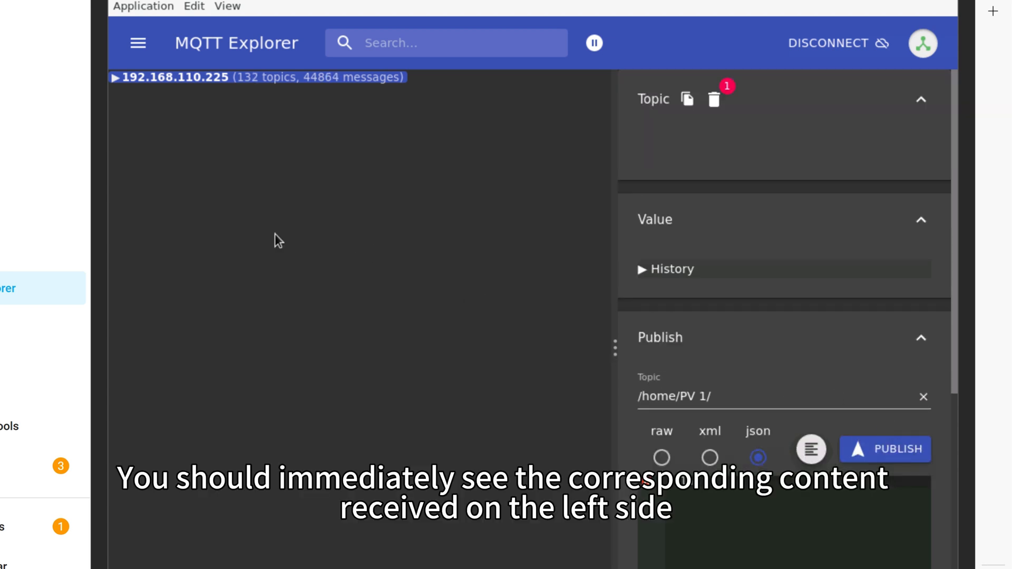
left_click(116, 77)
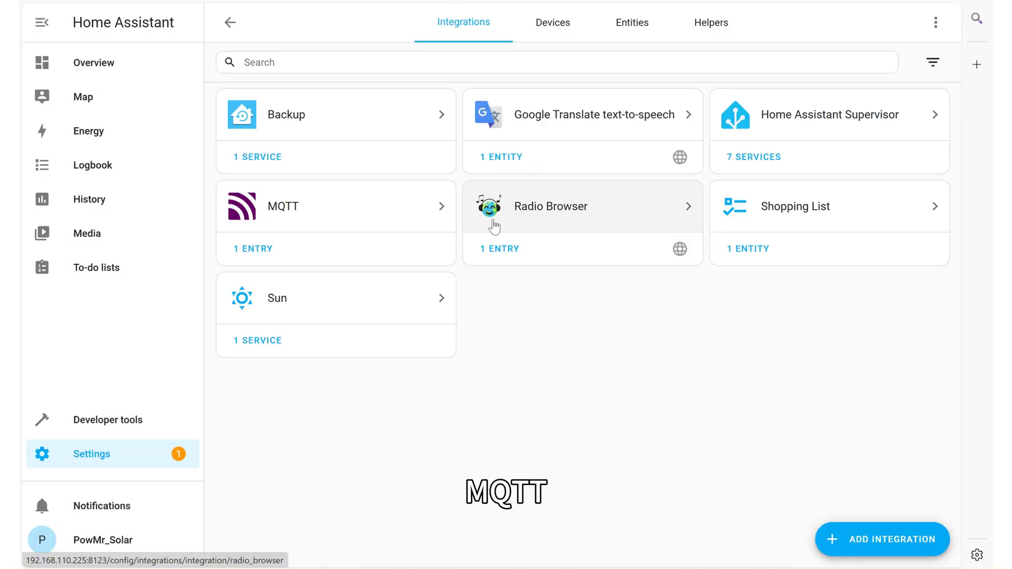
Open the Mosquitto broker's MQTT integration and view its one connected device
left_click(279, 207)
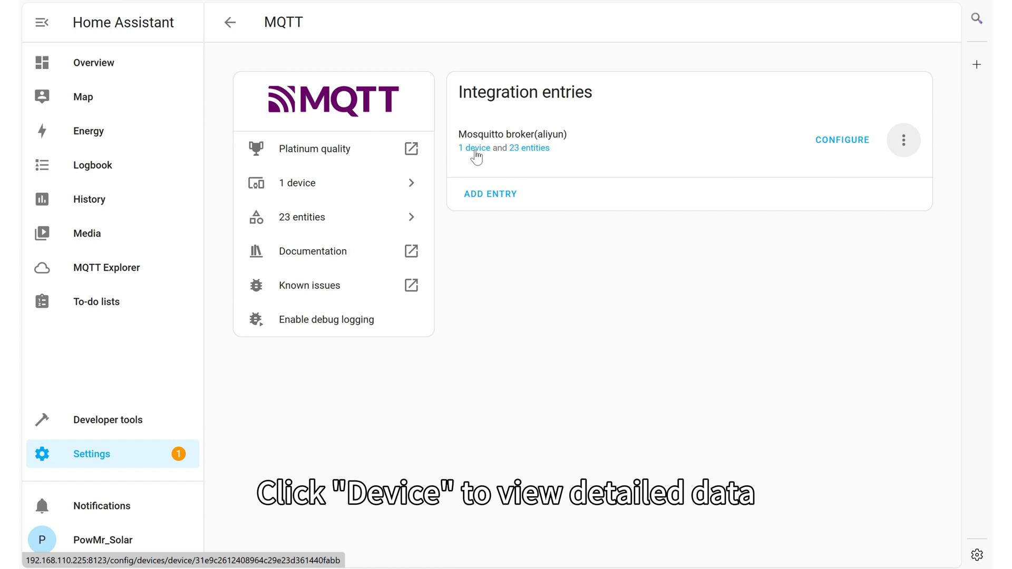
left_click(474, 147)
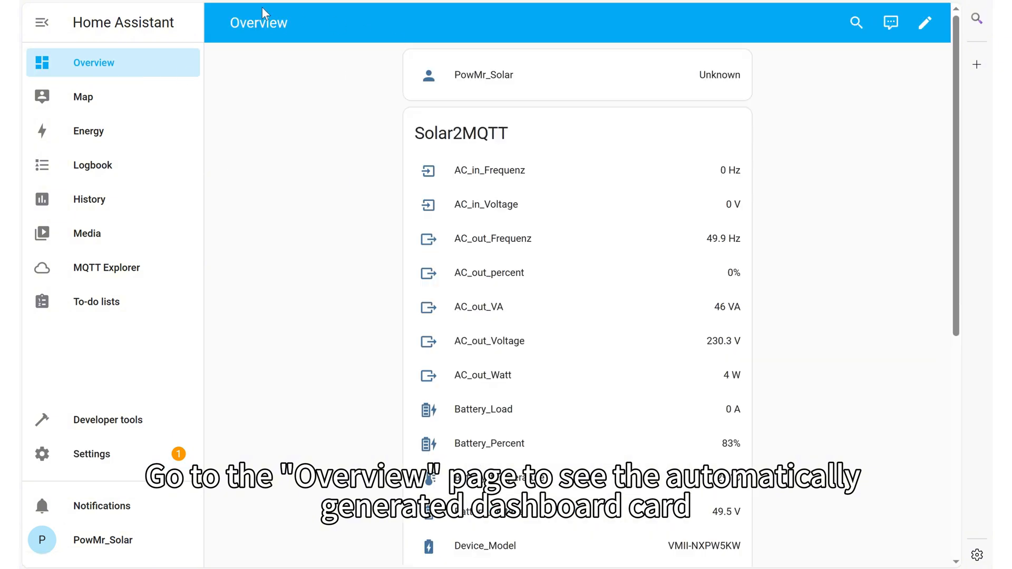
Scroll through the Solar2MQTT Overview card to check bus voltage, operation mode and protocol
scroll("down", 3)
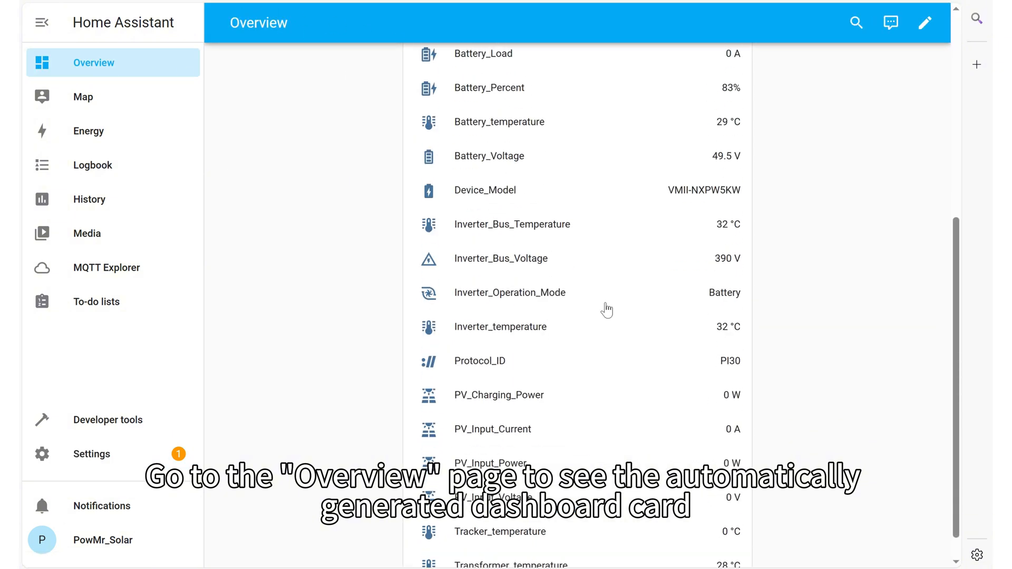
scroll("up", 3)
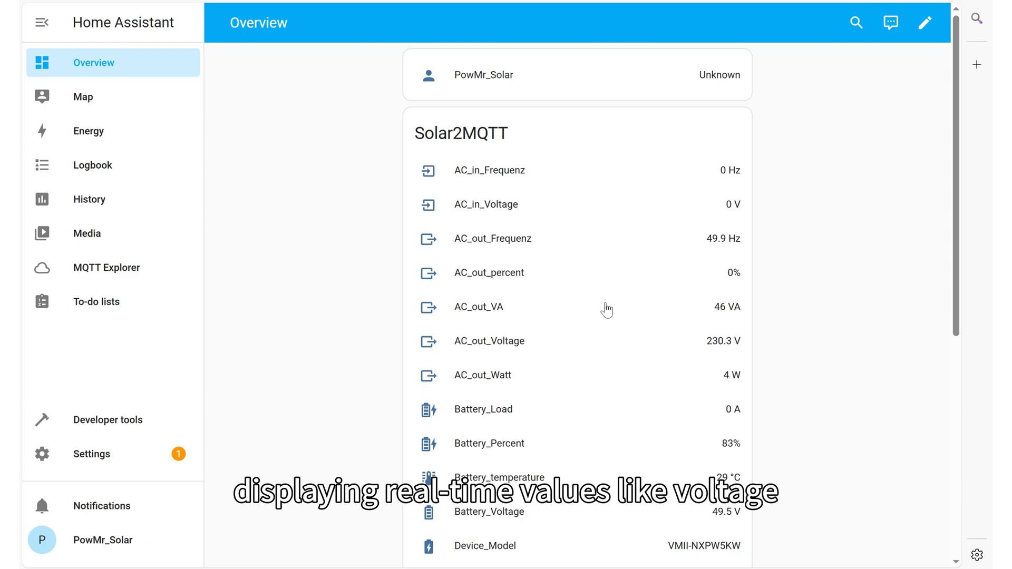
scroll("down", 3)
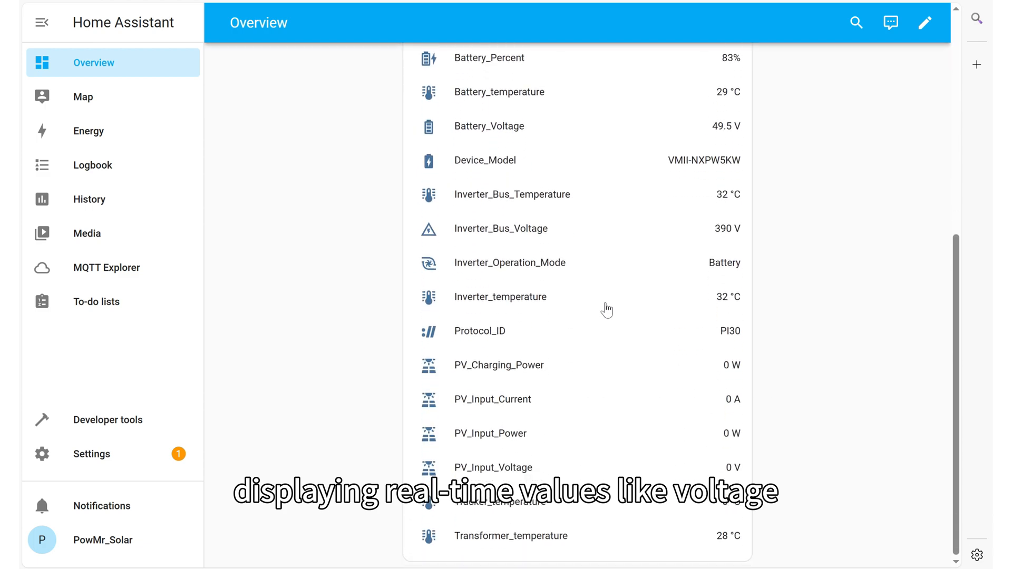